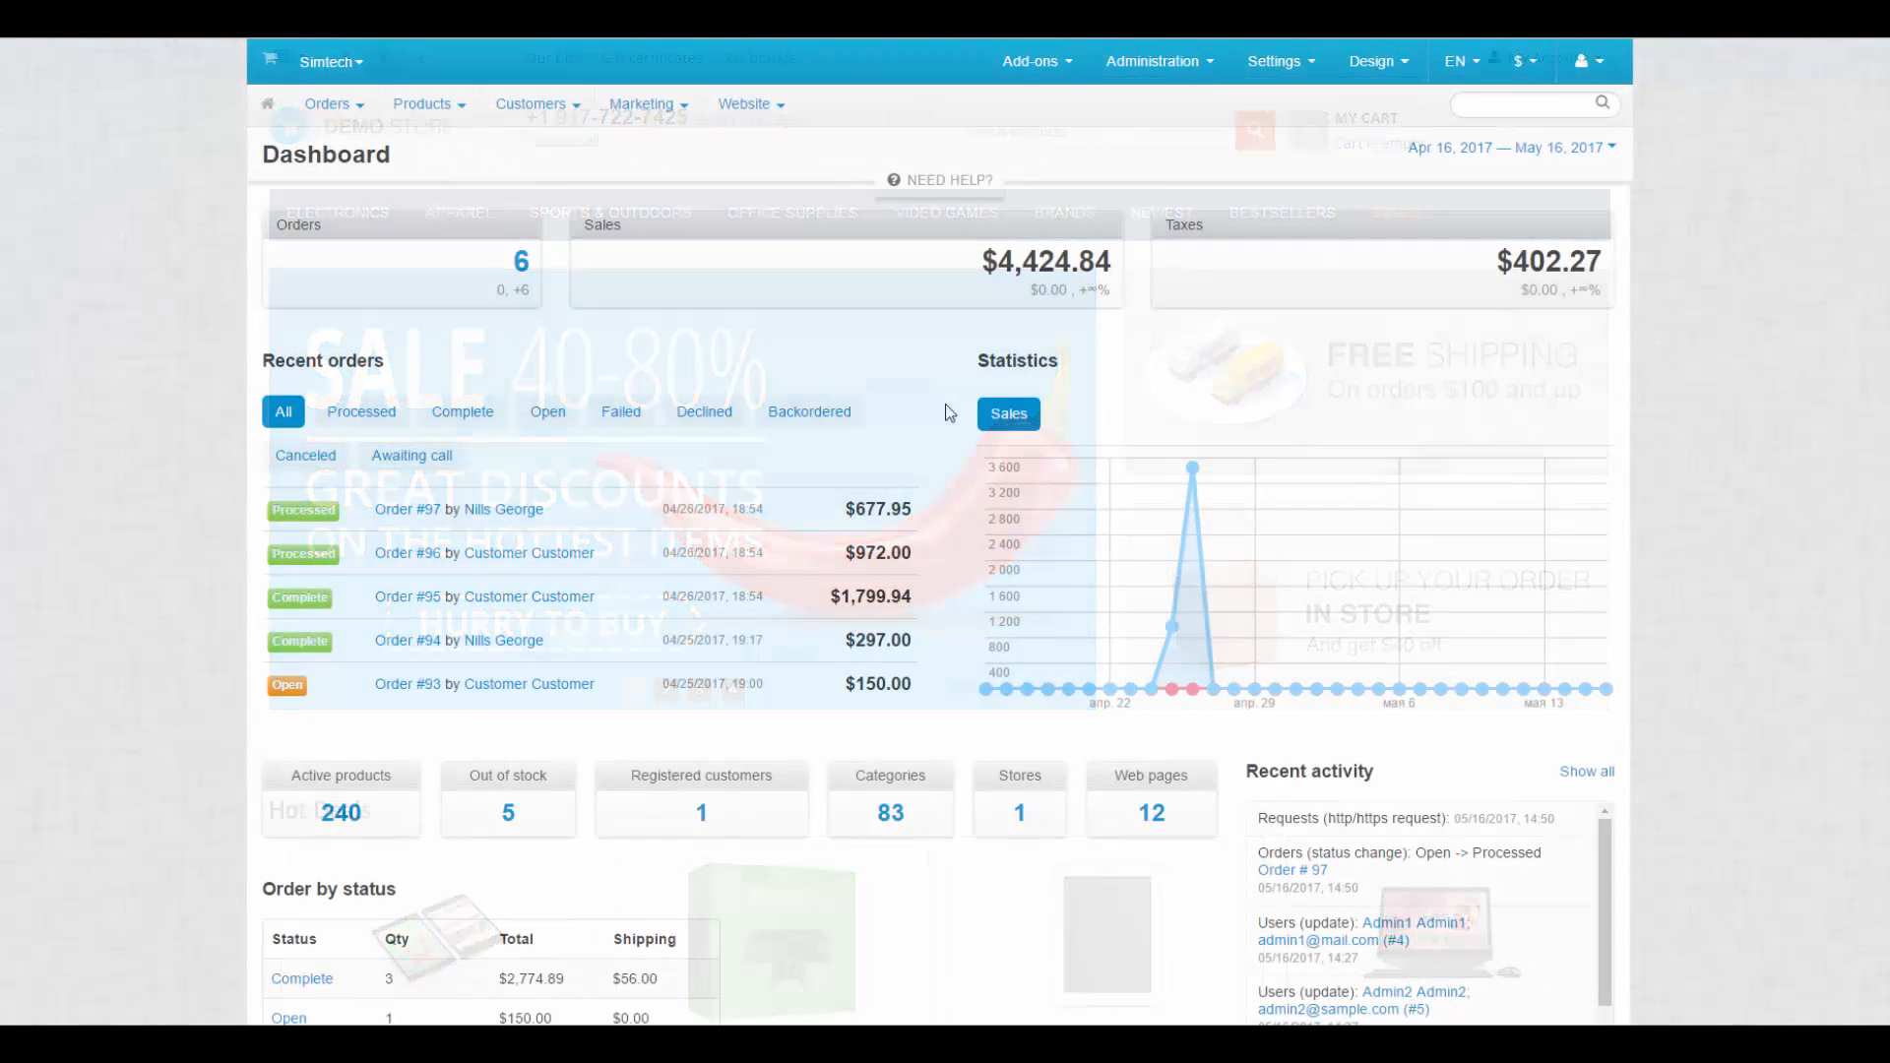
# - Expand the Design menu on the dashboard to list Themes, Layouts, Templates and more
pyautogui.click(1372, 61)
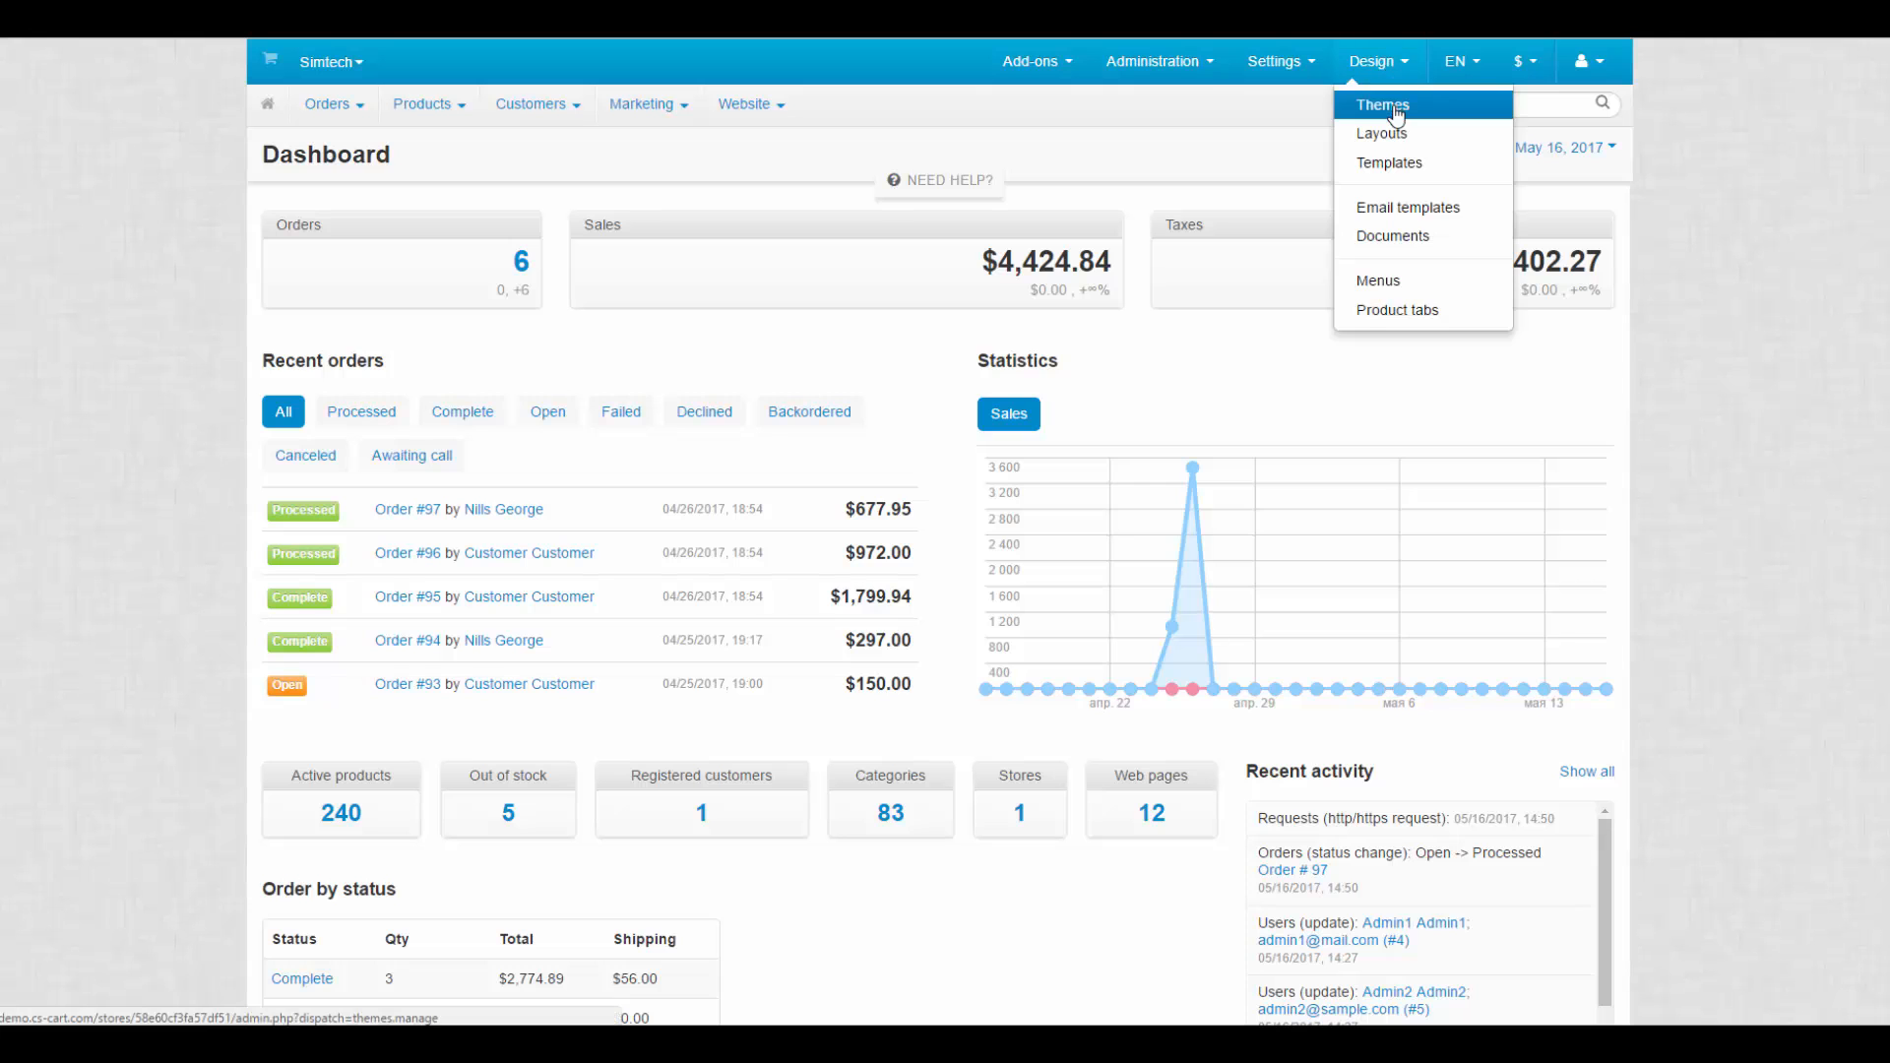
# - Go to the Themes page so the Responsive theme with Modern style can be made current
pyautogui.click(1382, 105)
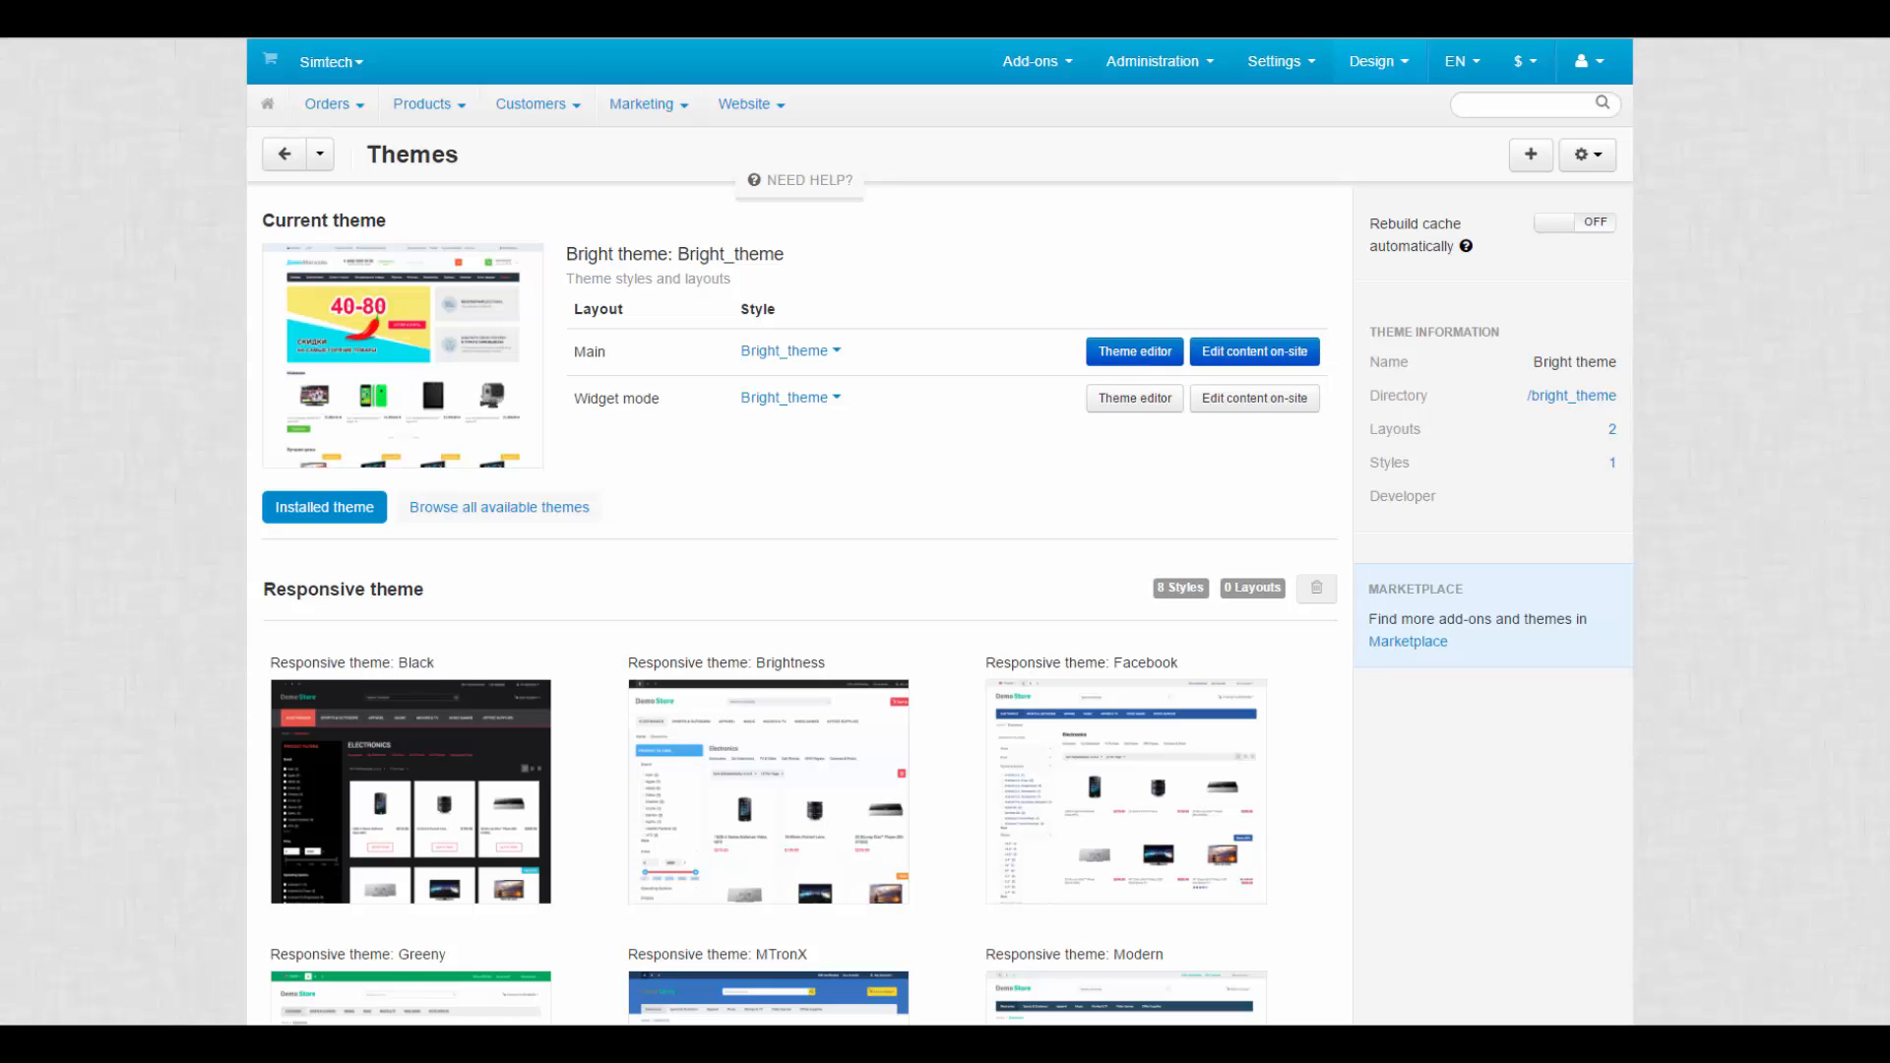
pyautogui.moveTo(481, 163)
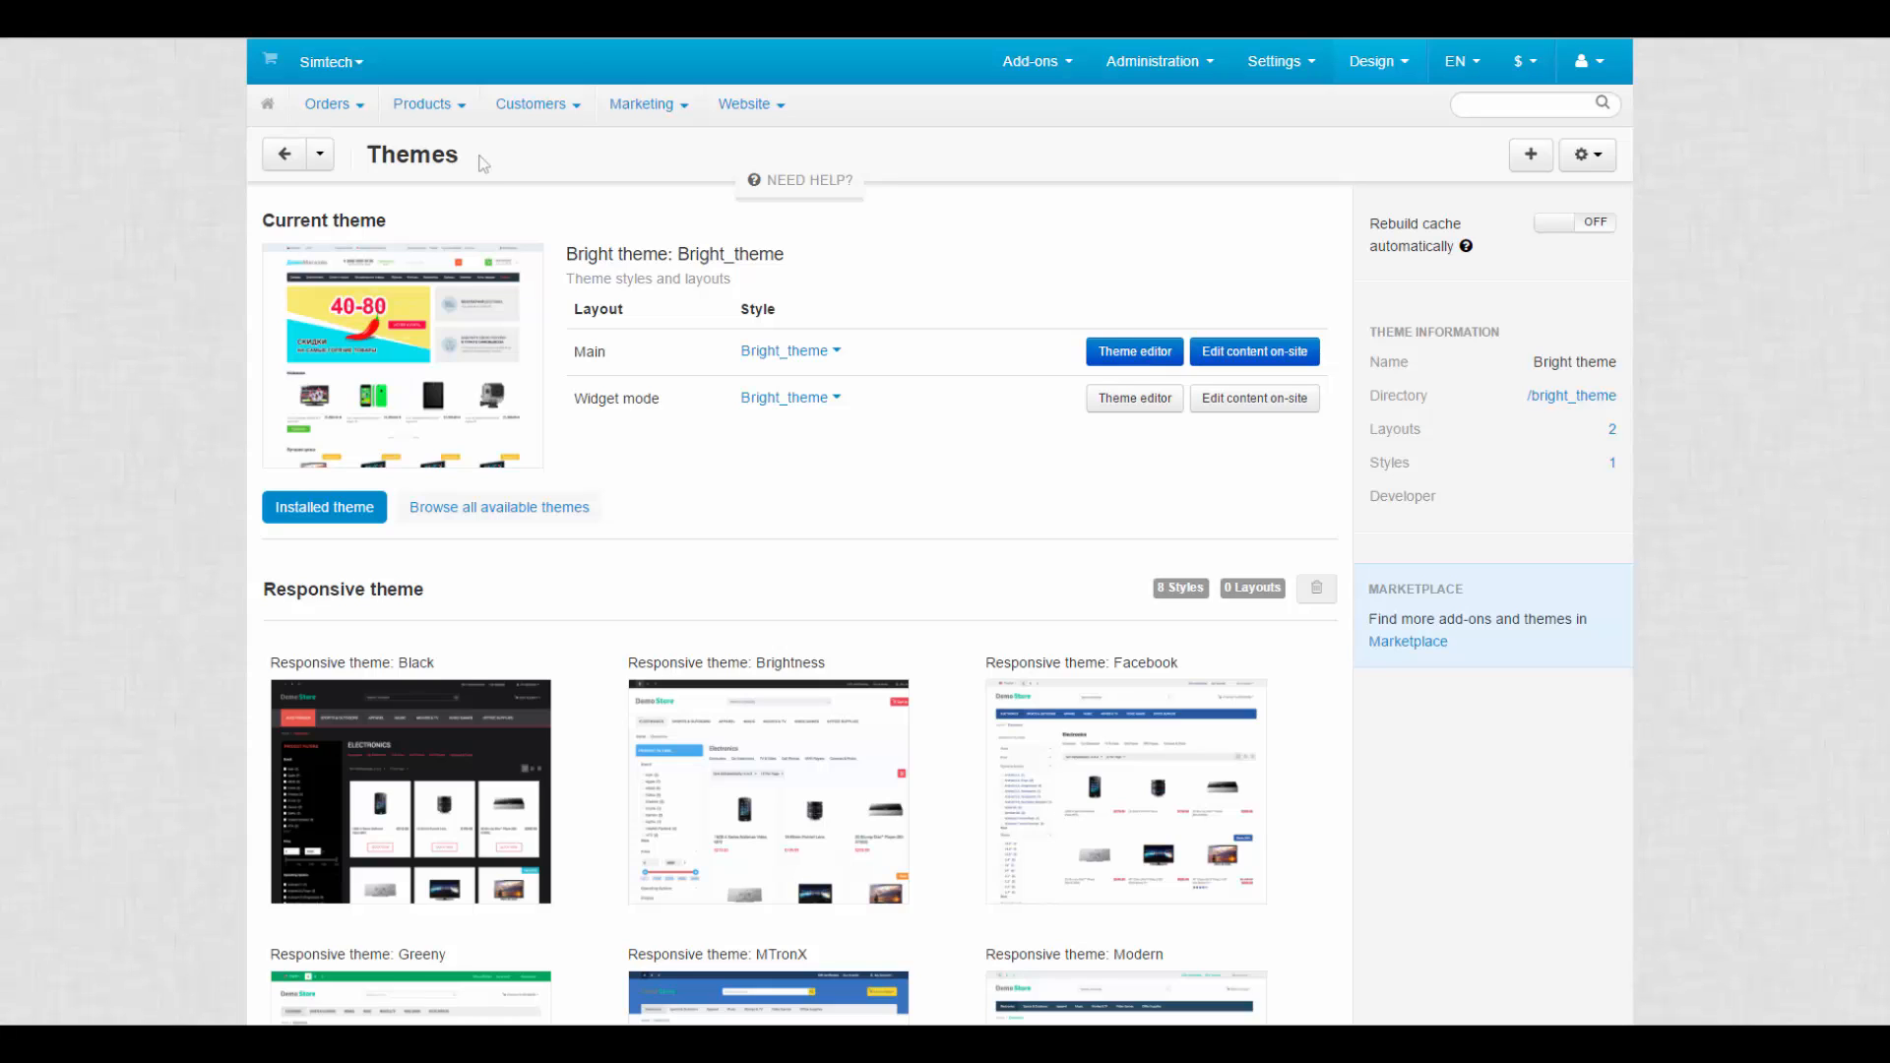
pyautogui.moveTo(404, 229)
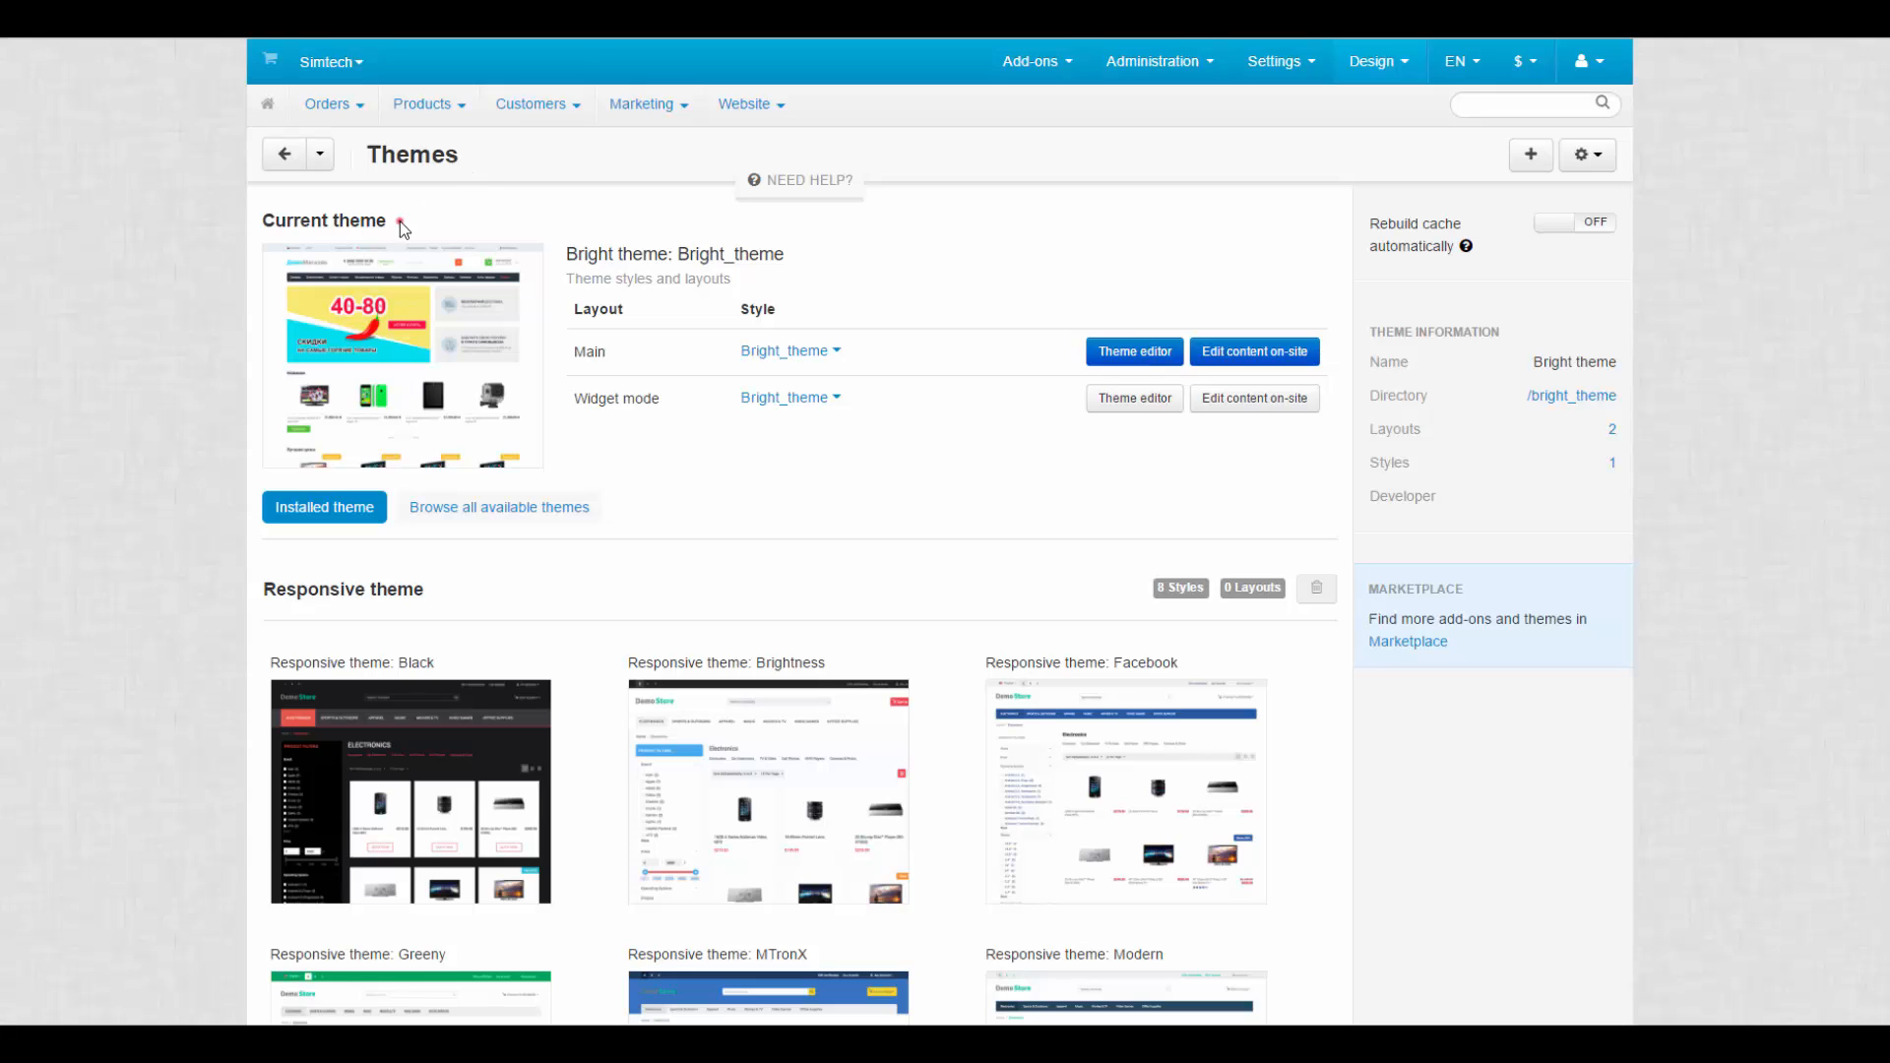
pyautogui.moveTo(612, 506)
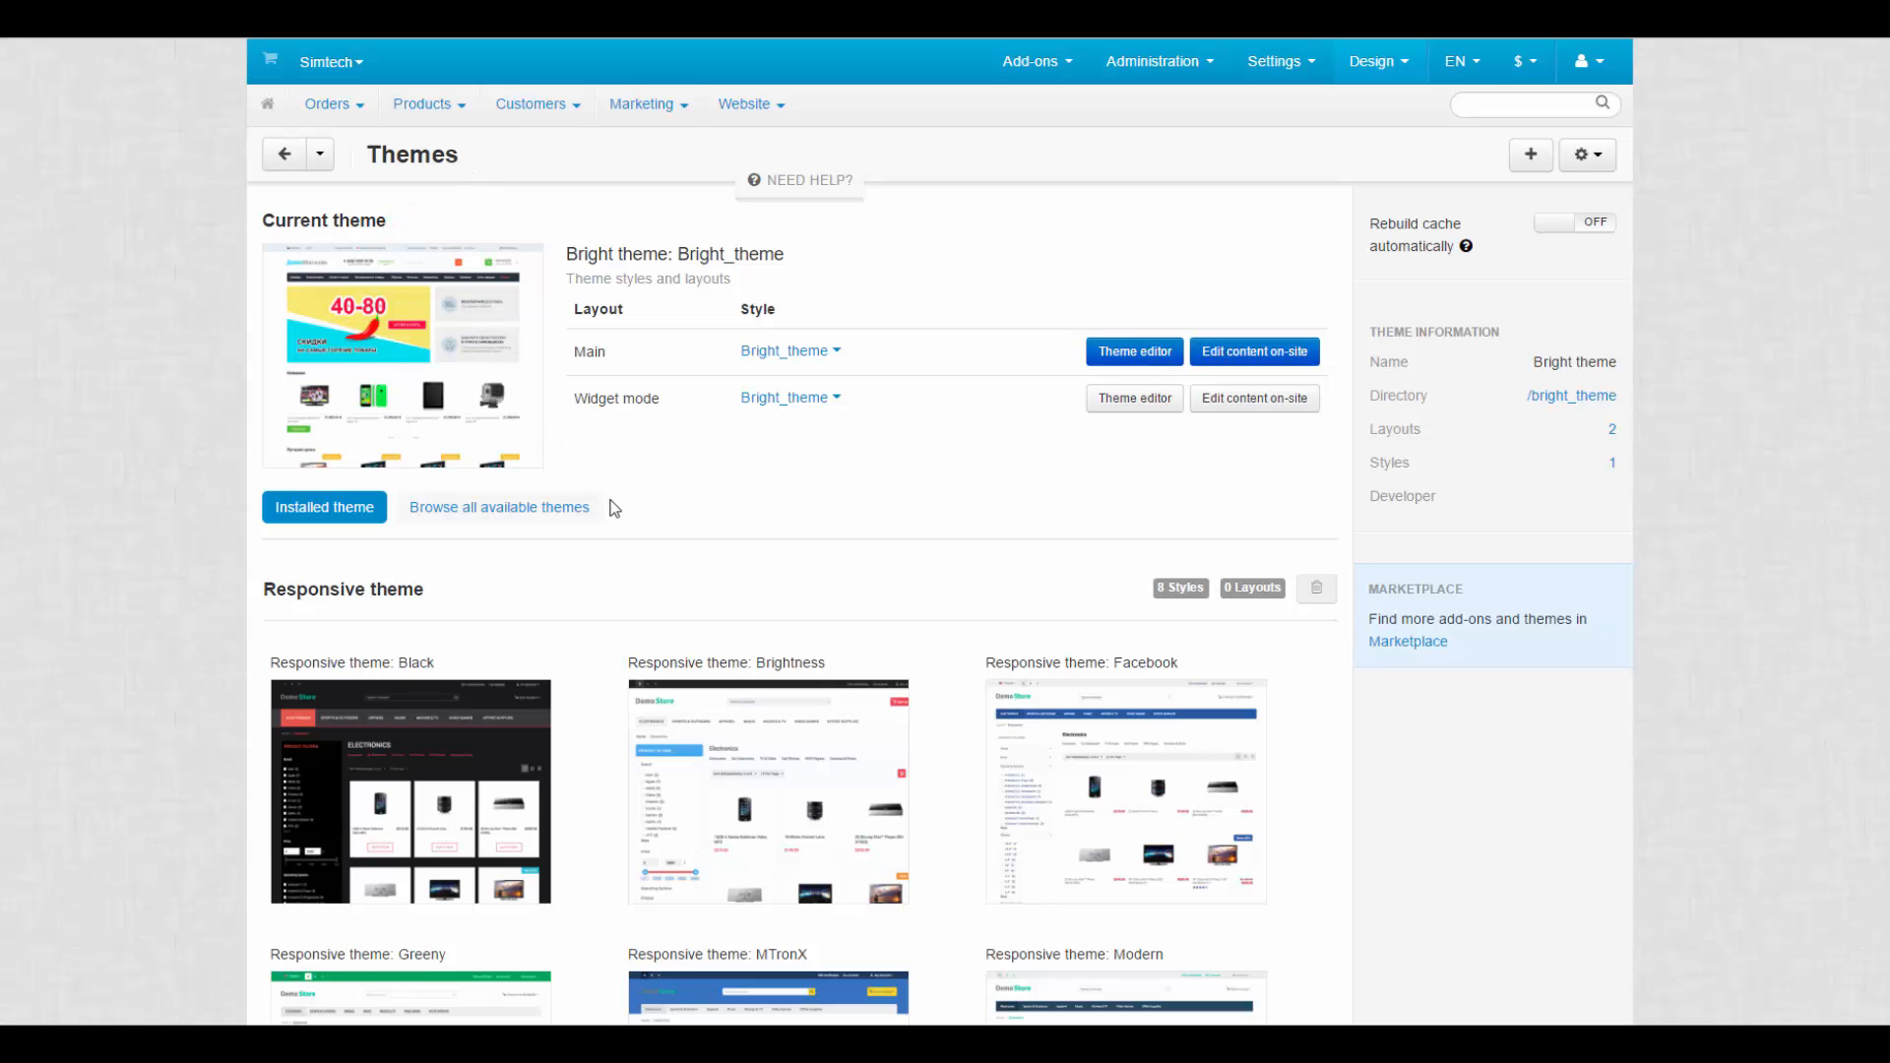
pyautogui.moveTo(1134, 397)
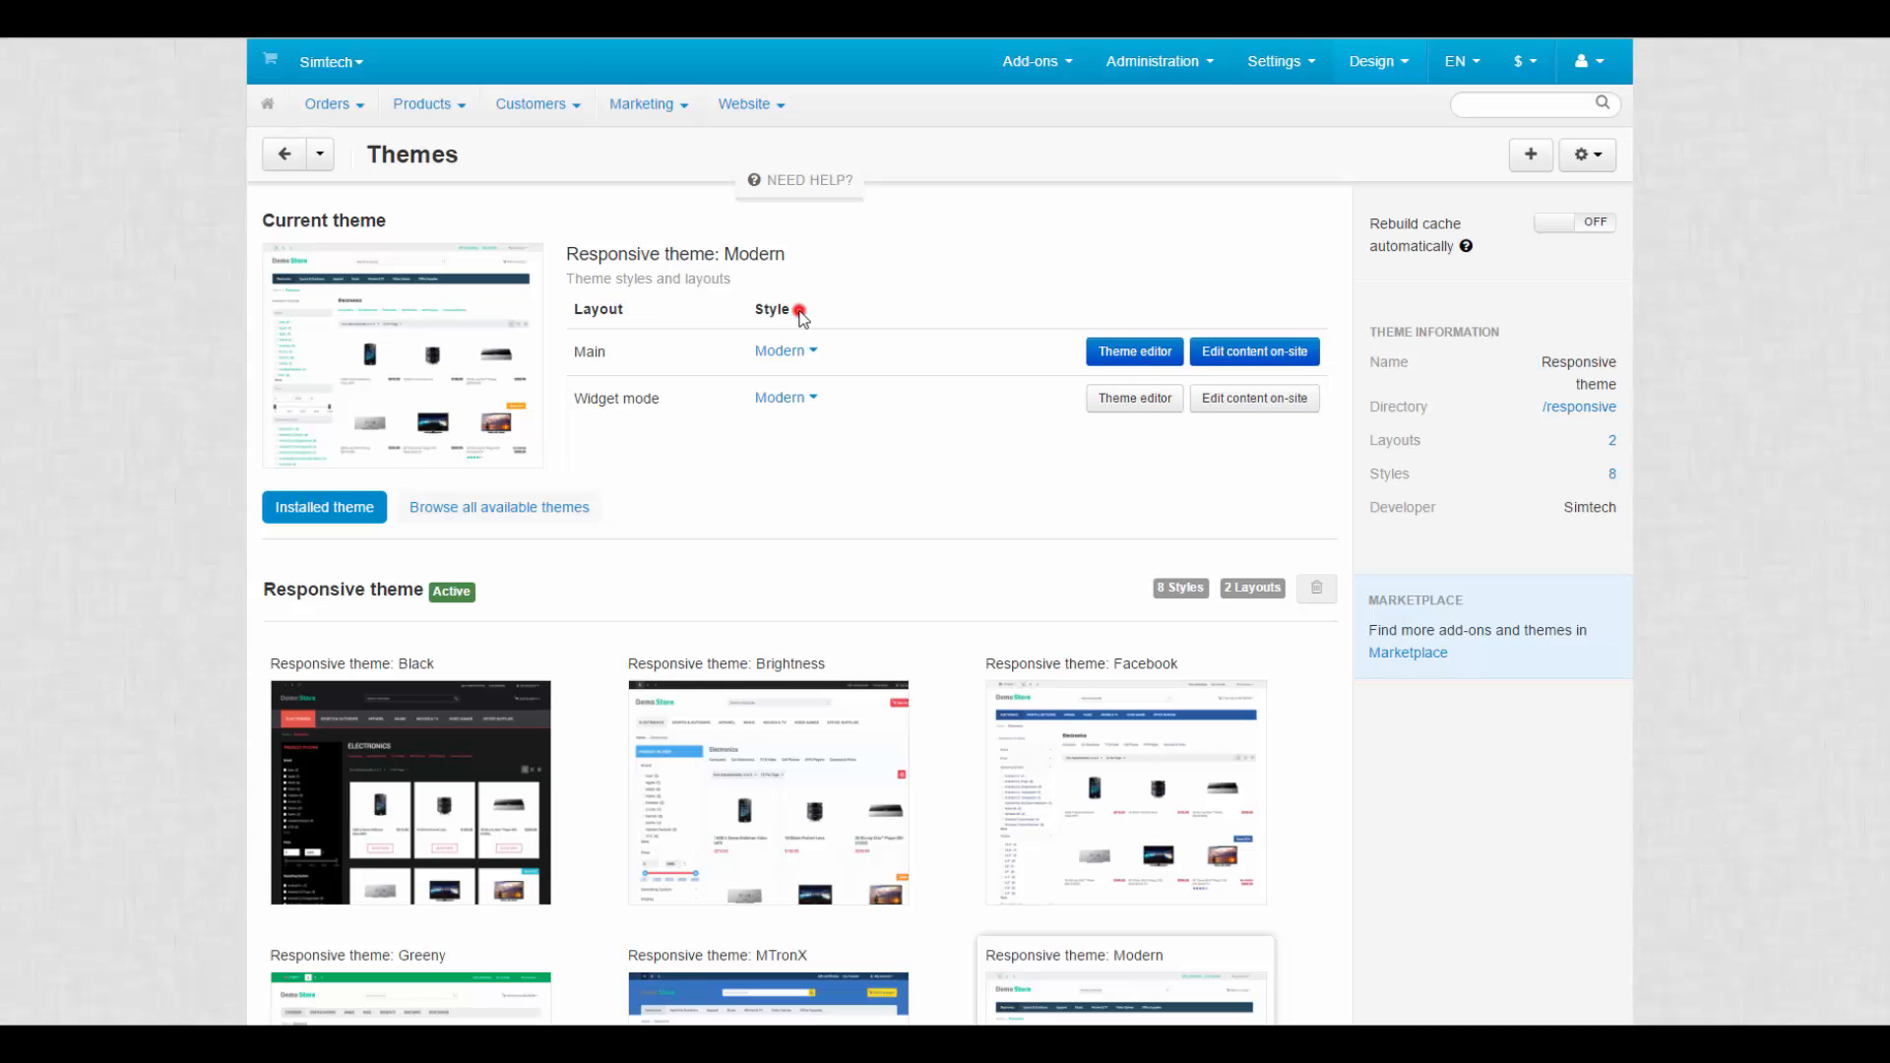
pyautogui.moveTo(801, 315)
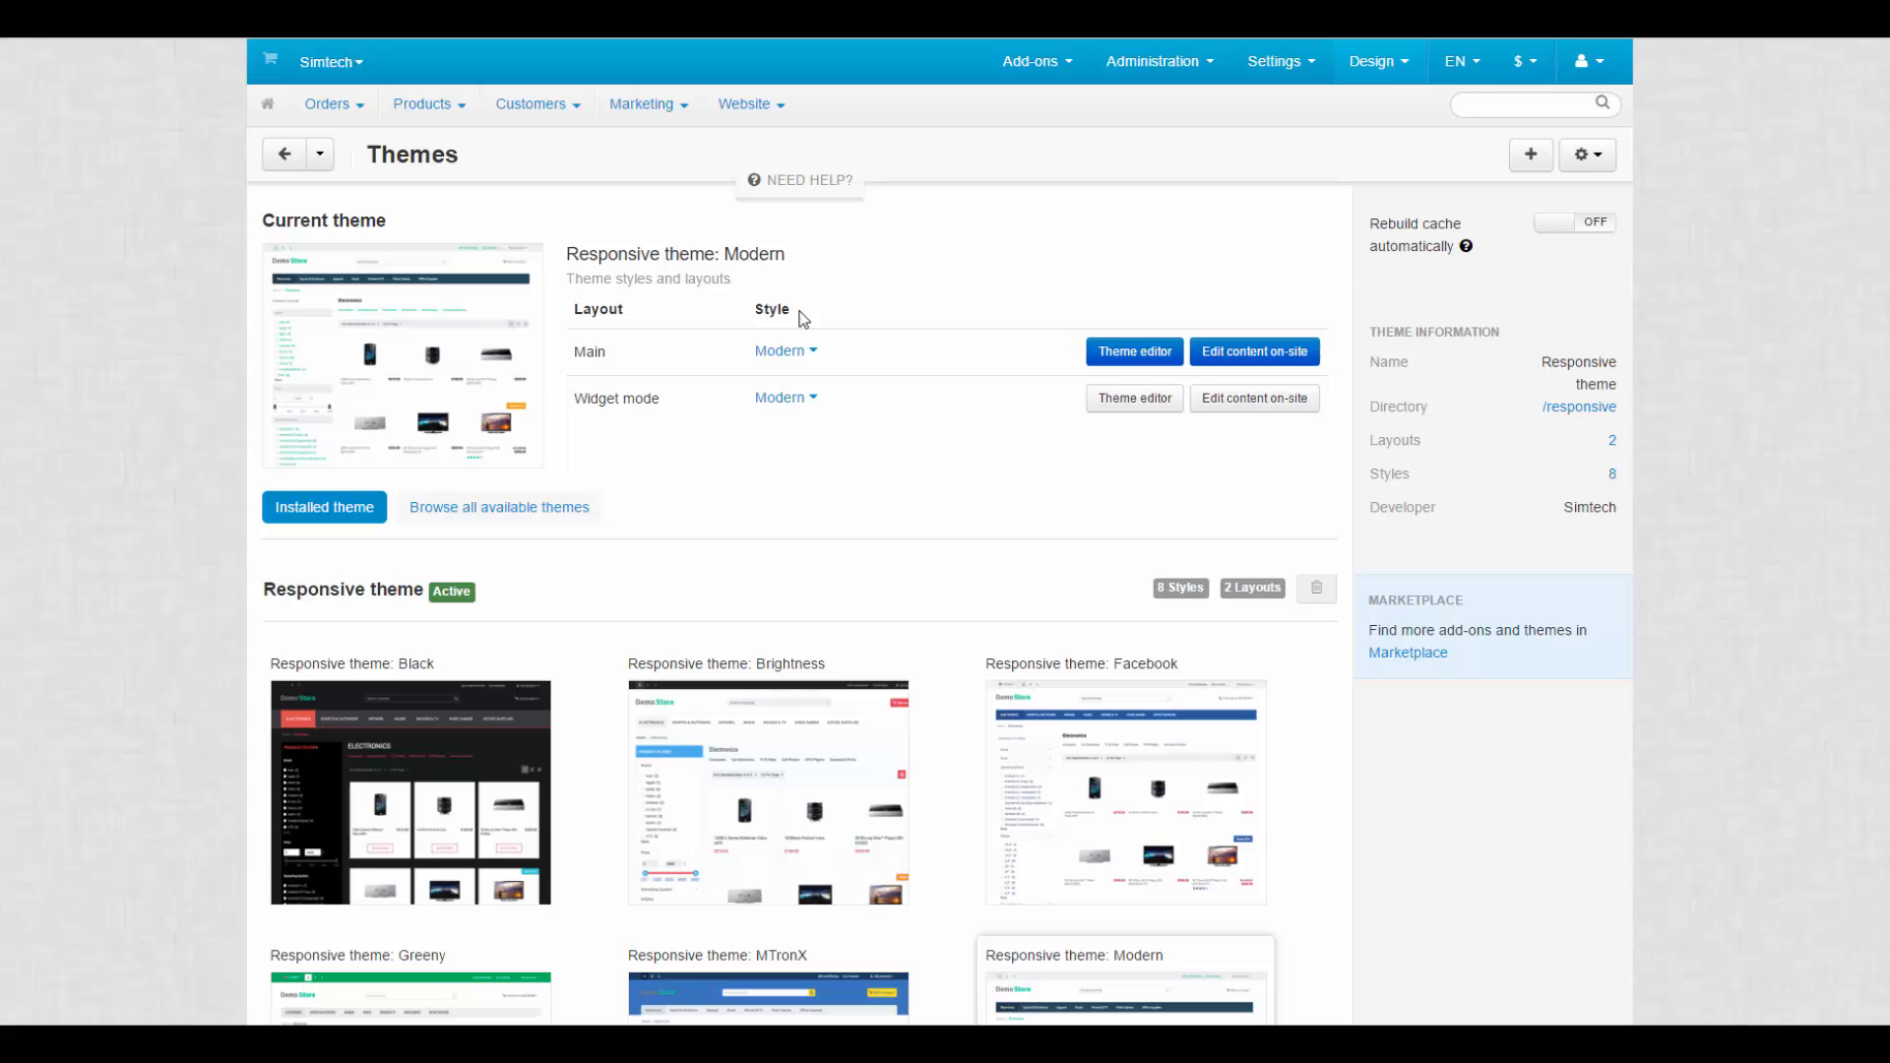
pyautogui.moveTo(800, 319)
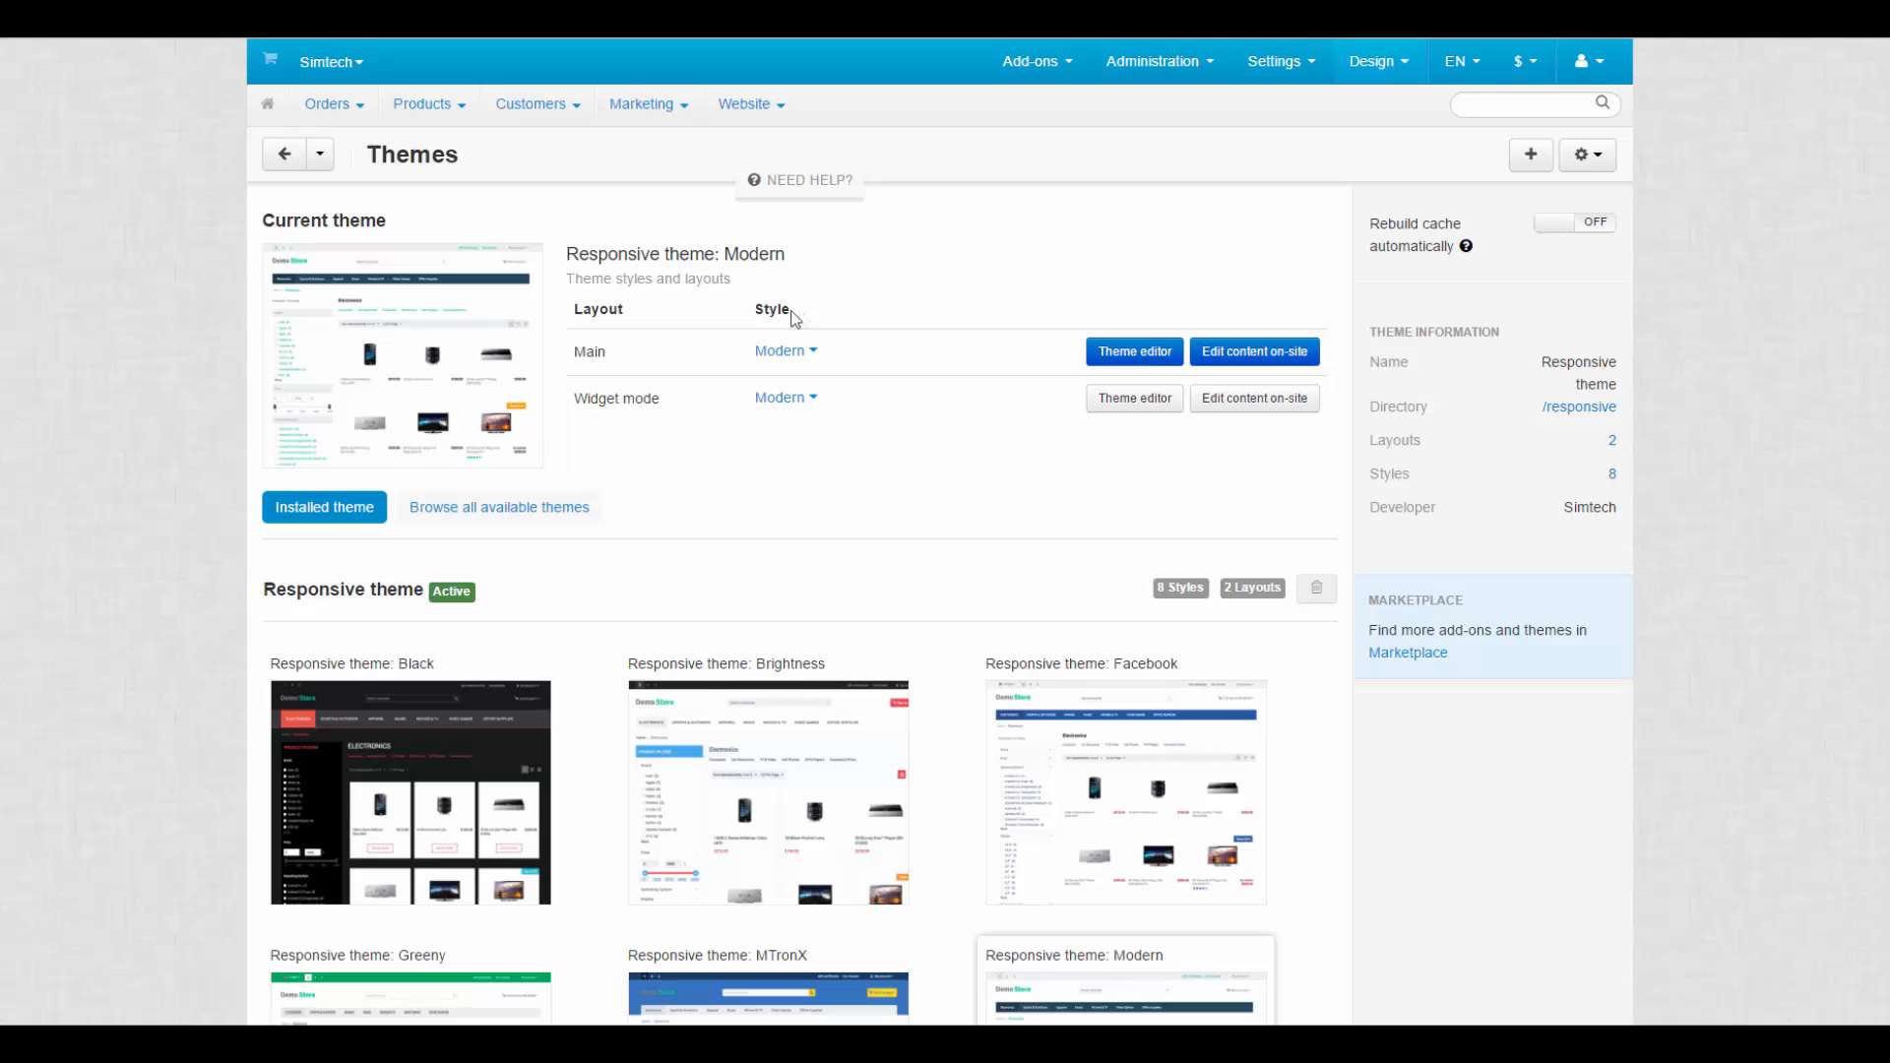
pyautogui.moveTo(628, 360)
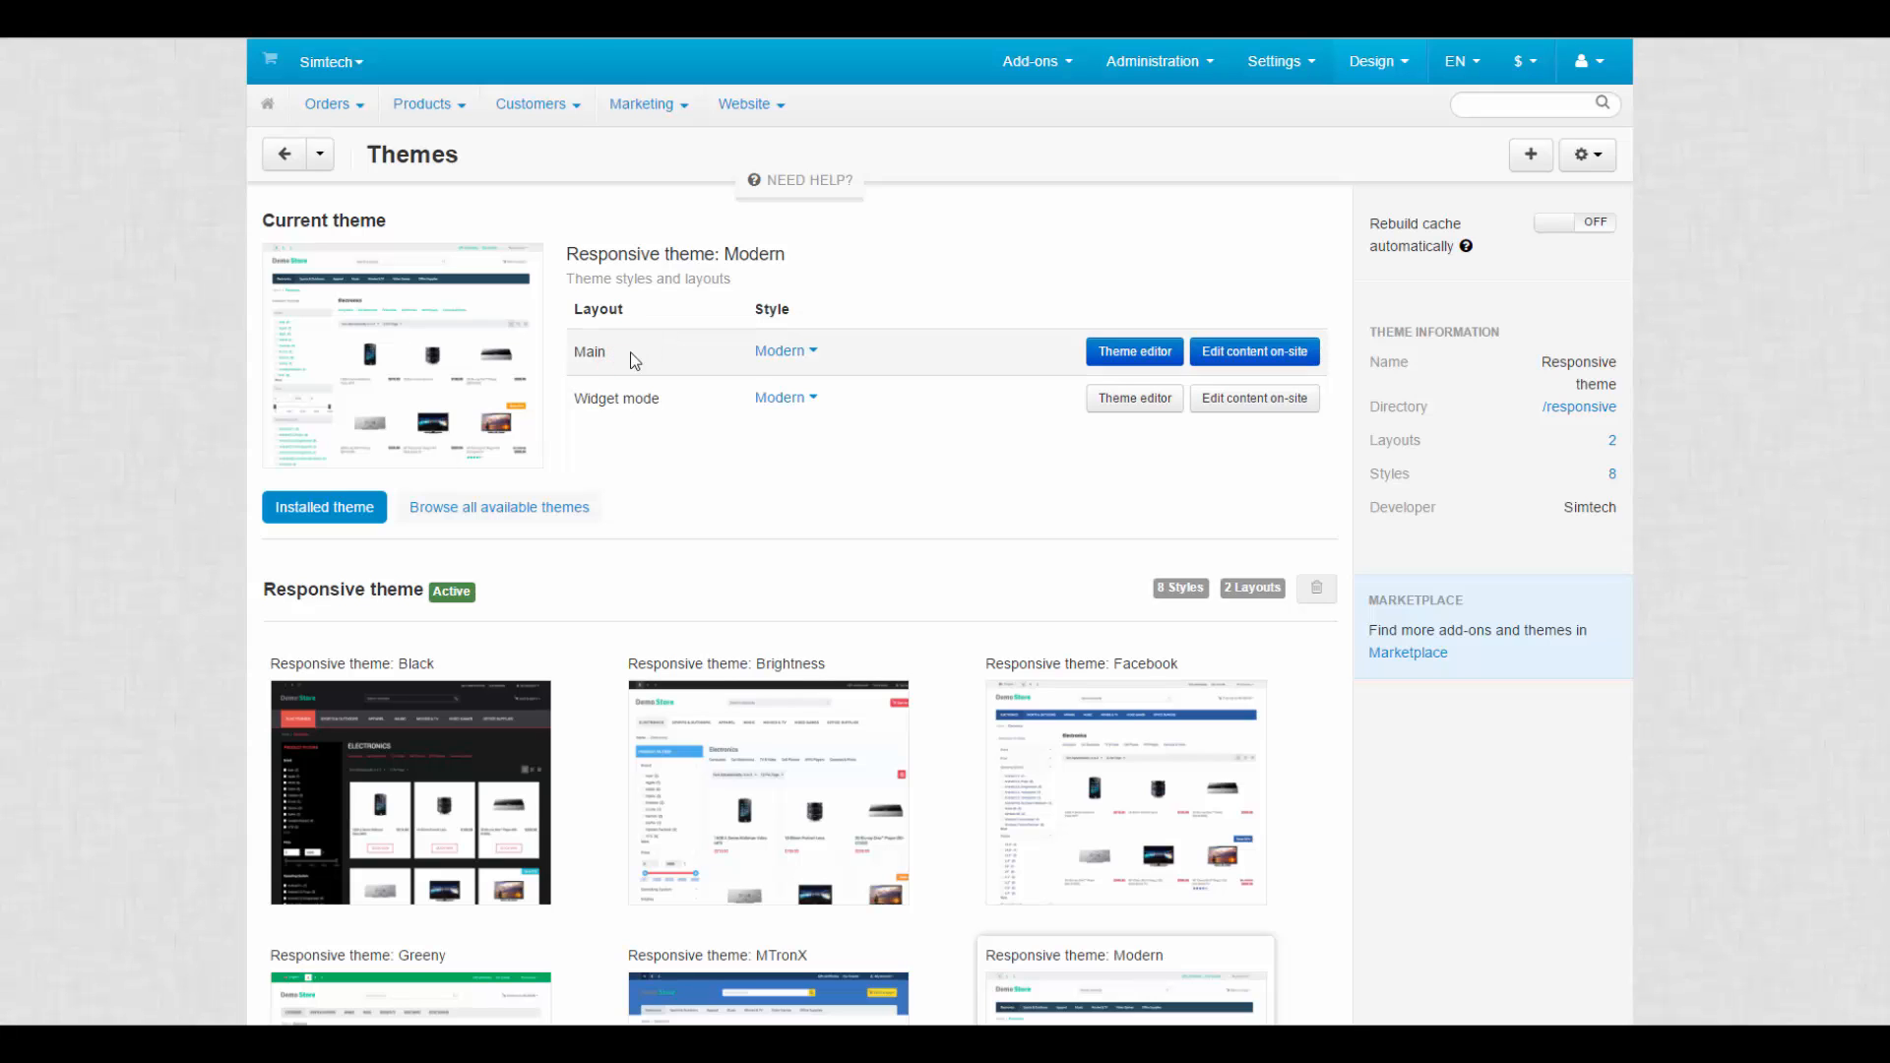
# - Launch the Theme editor for the Main layout row alongside the storefront
pyautogui.click(786, 351)
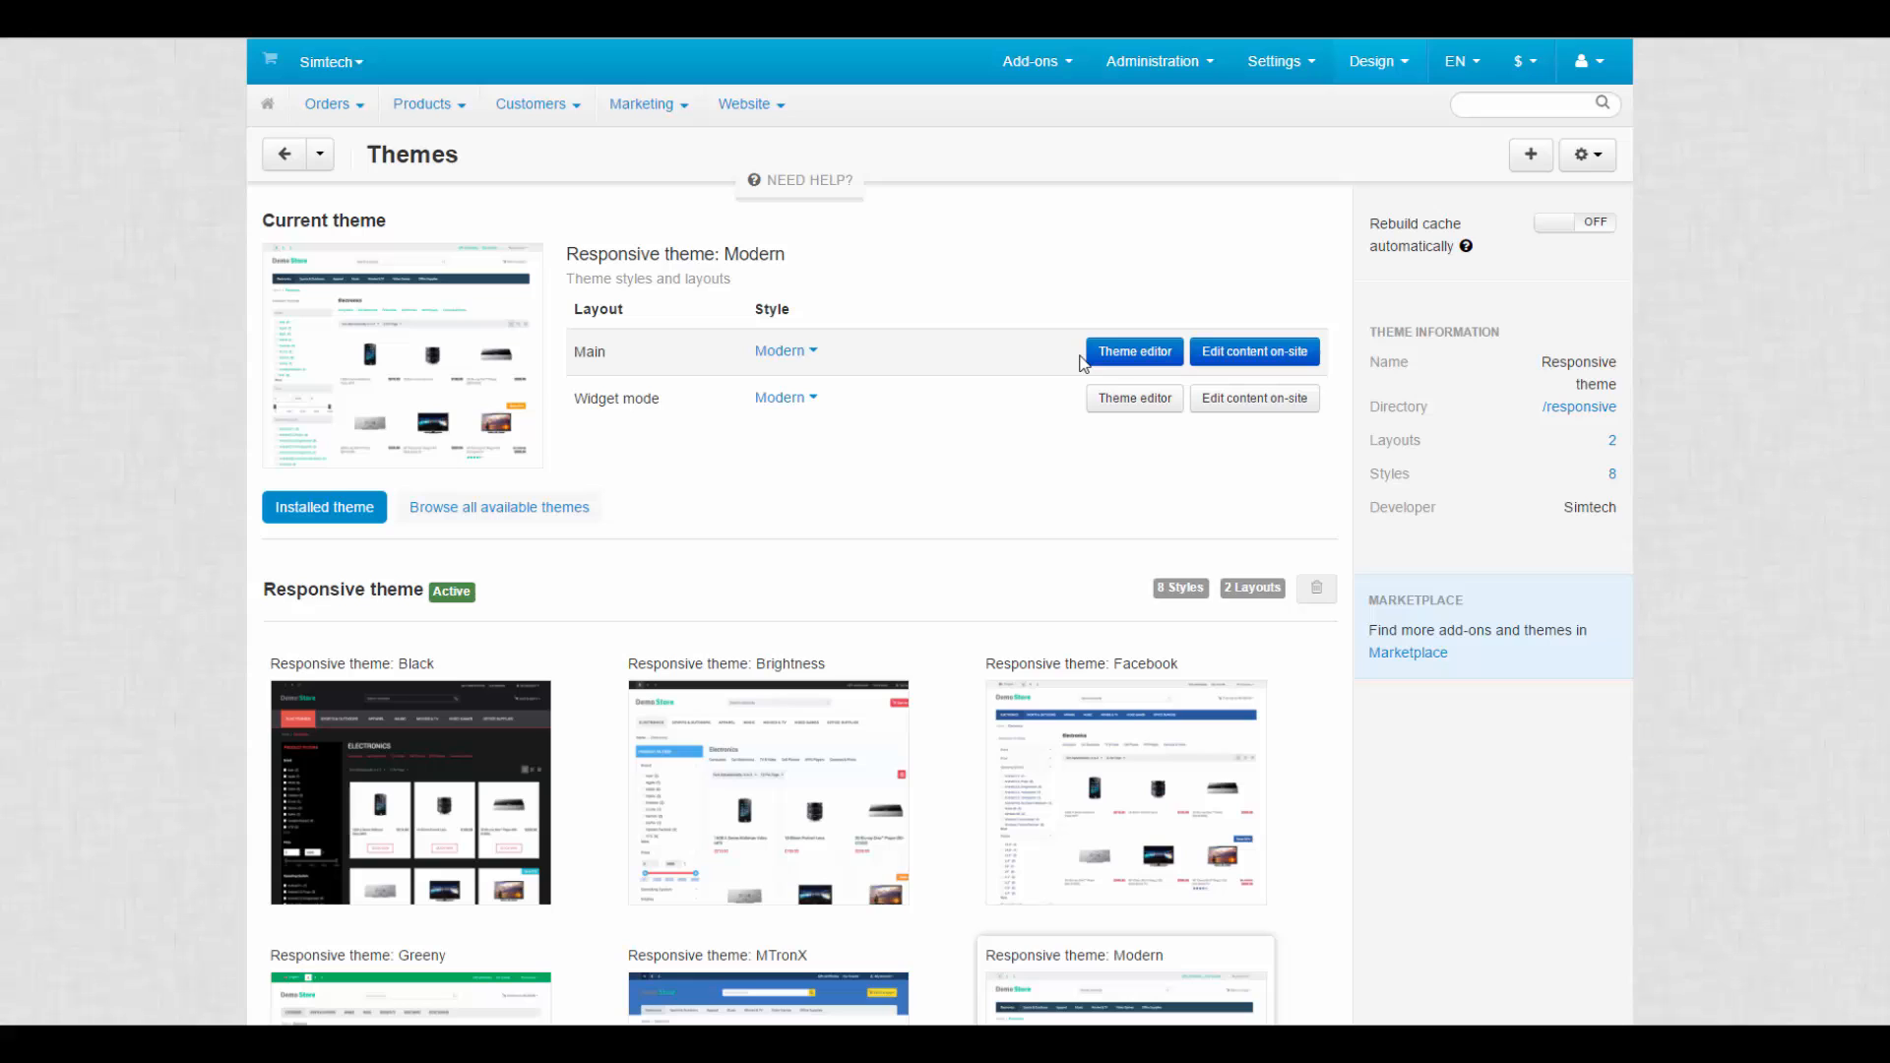
pyautogui.moveTo(1079, 366)
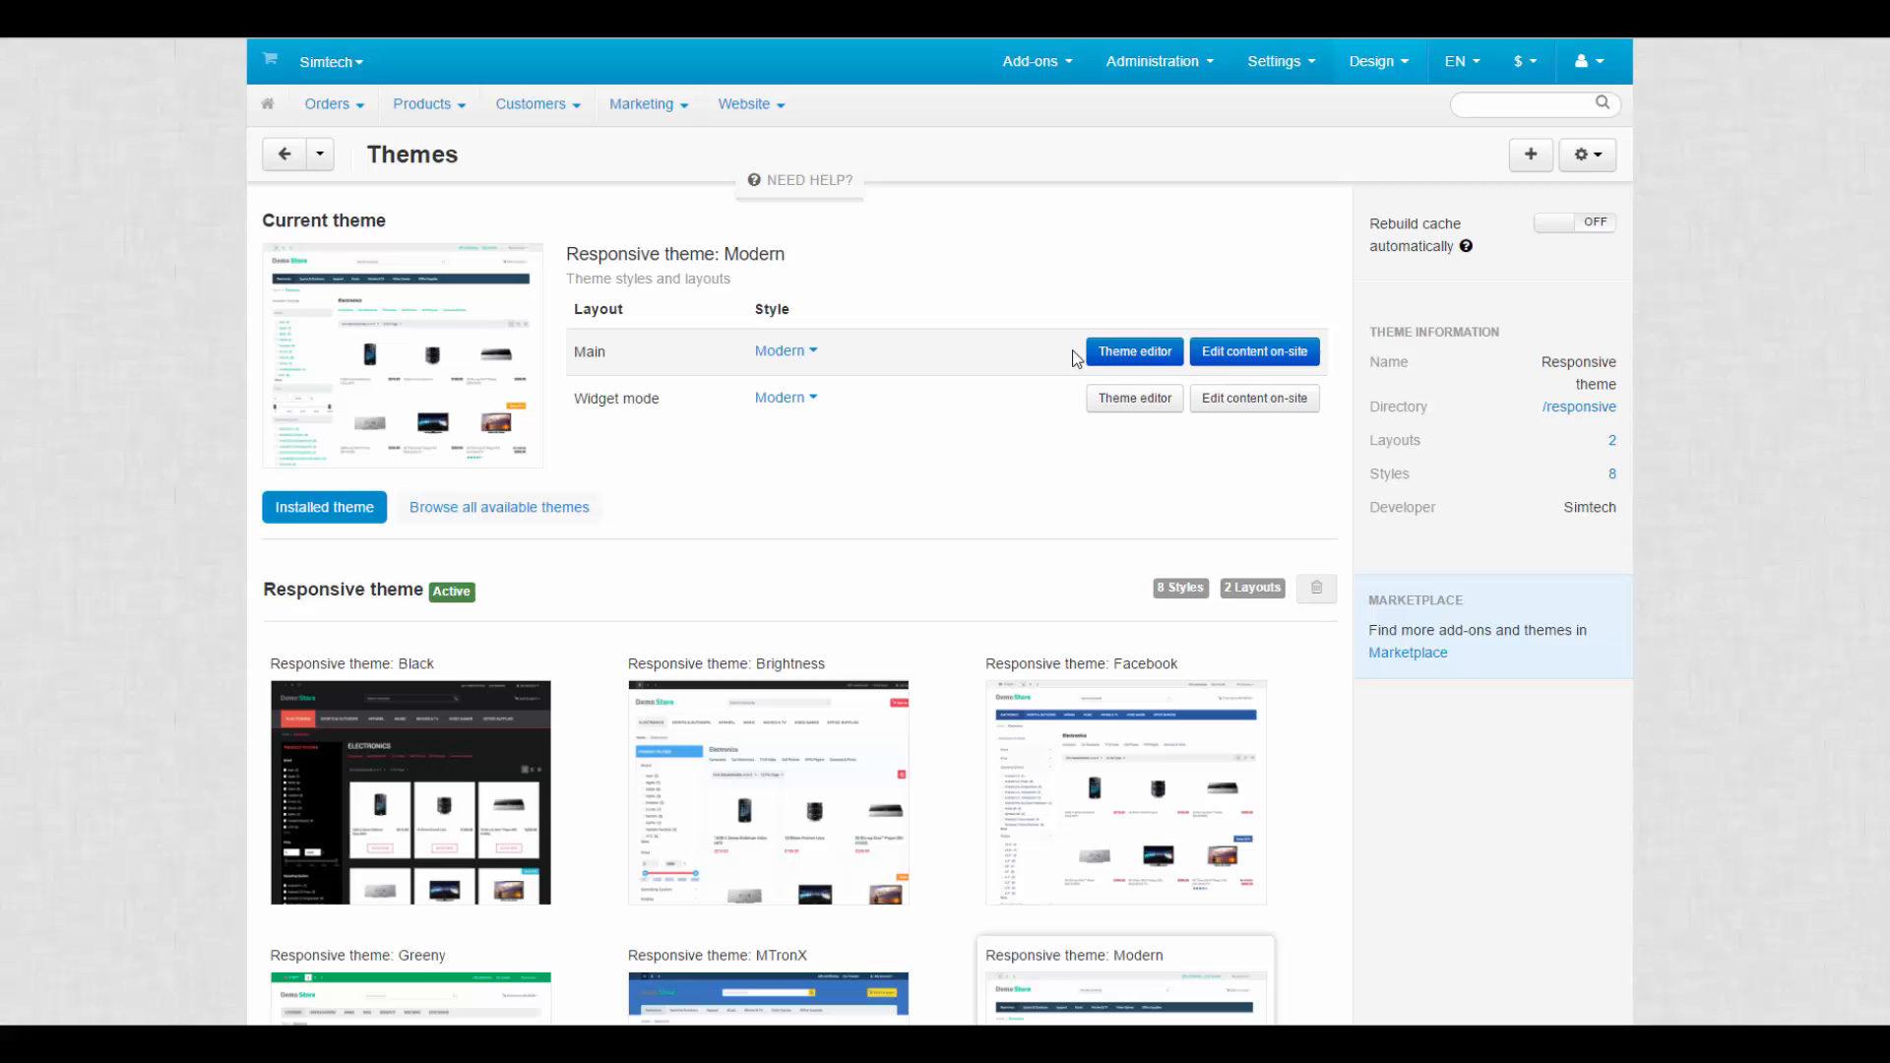
pyautogui.click(1130, 351)
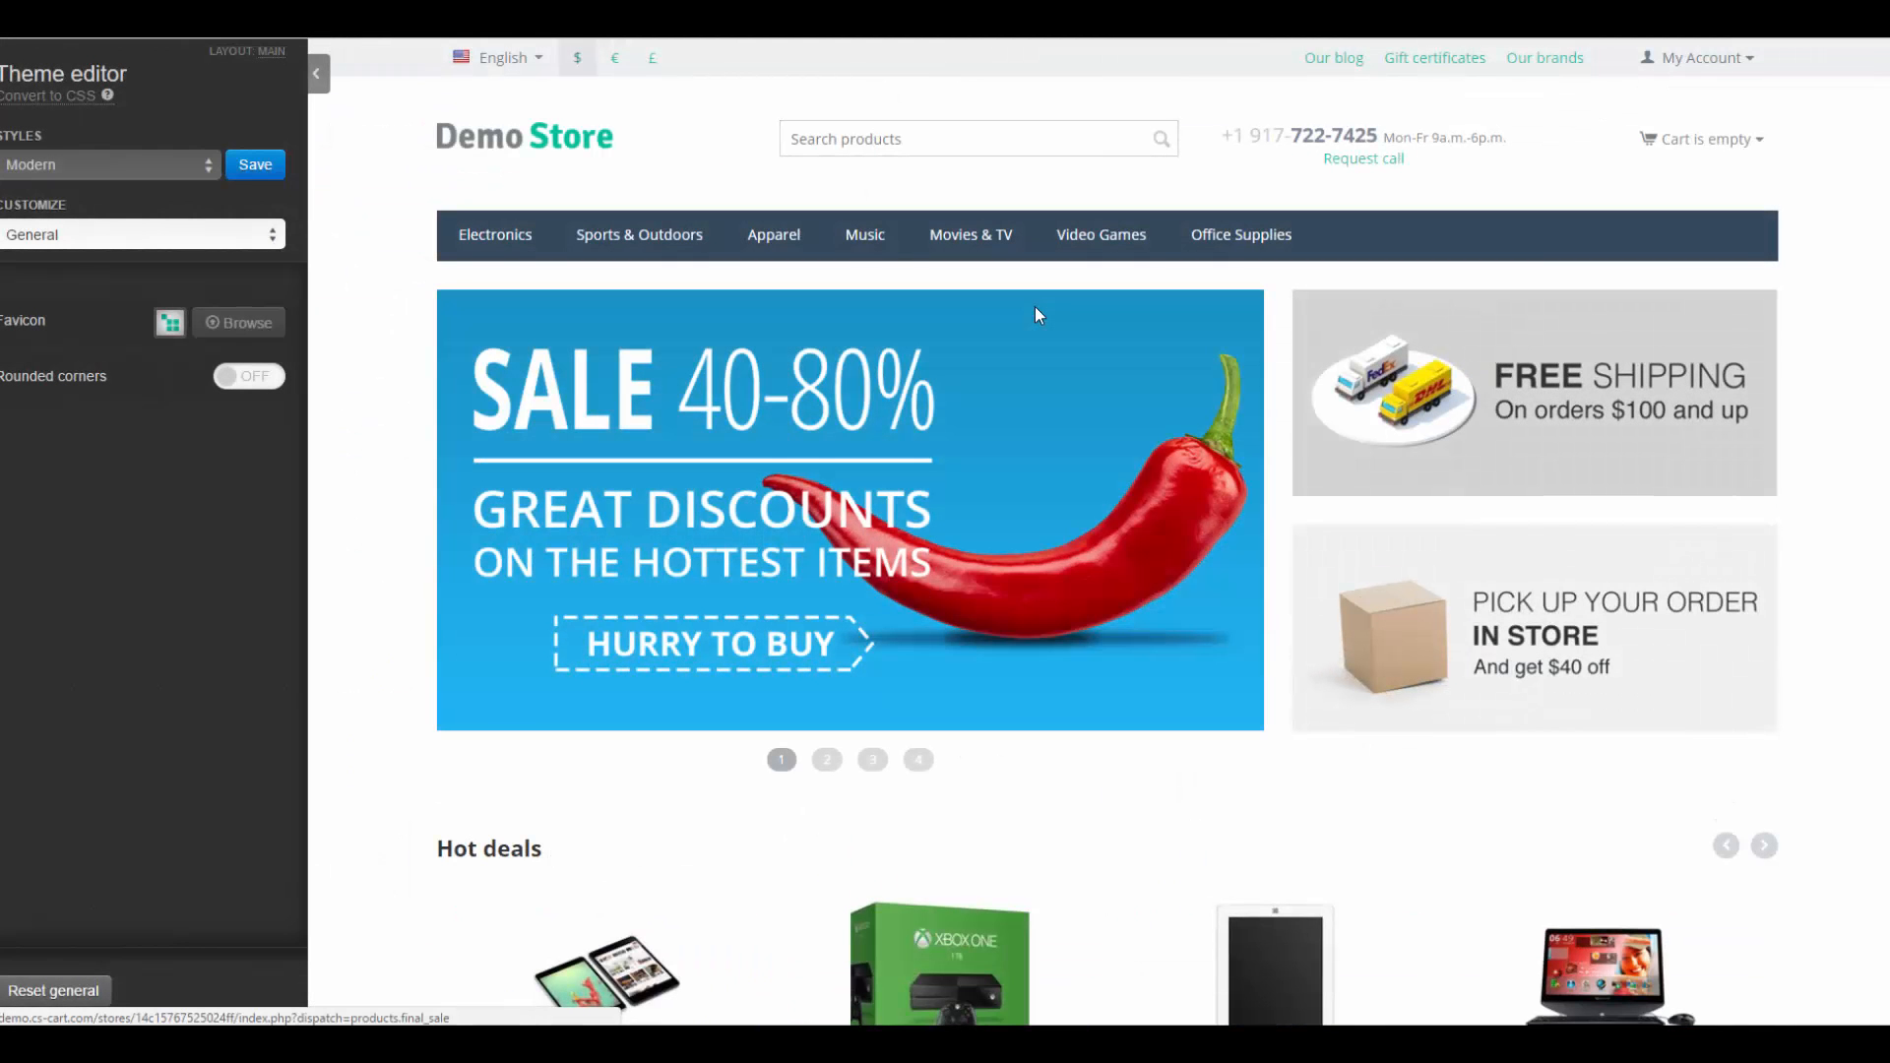
# - Save the current style under the new name 'Modern Modified'
pyautogui.click(108, 164)
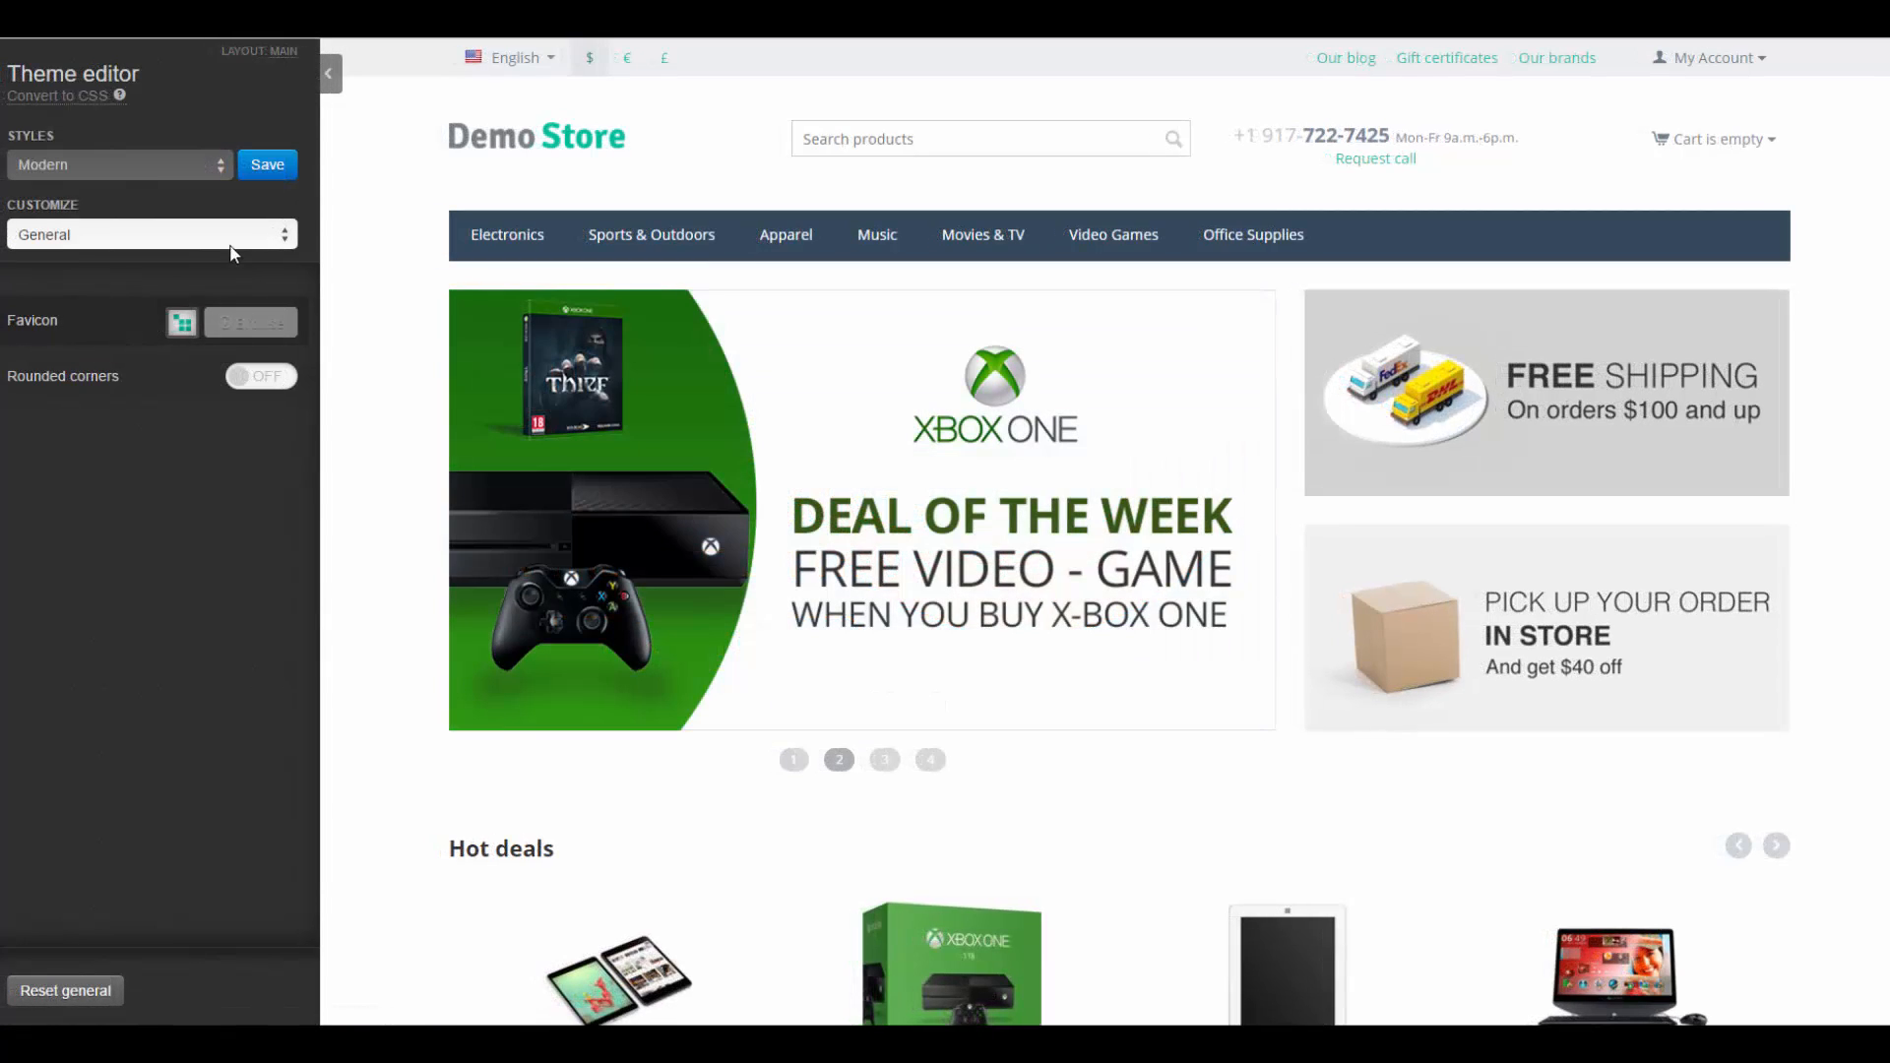
pyautogui.click(266, 166)
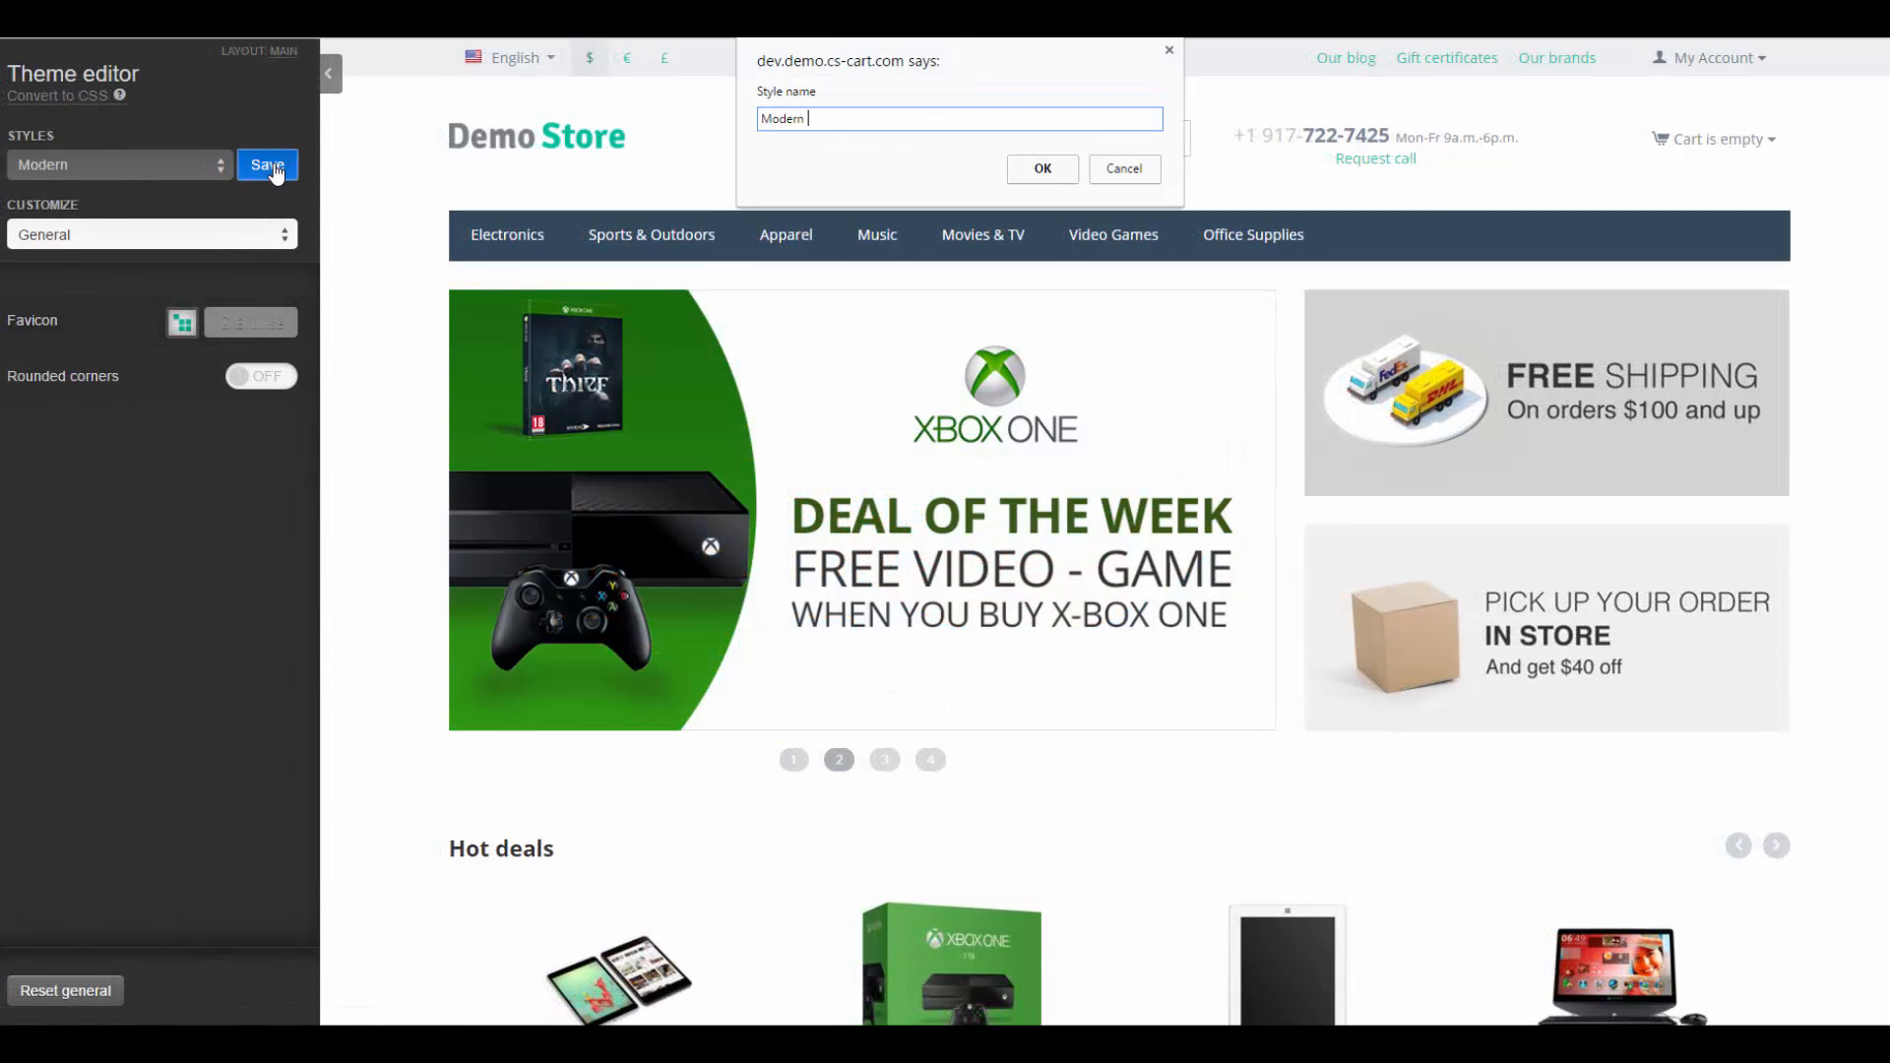
pyautogui.click(1039, 169)
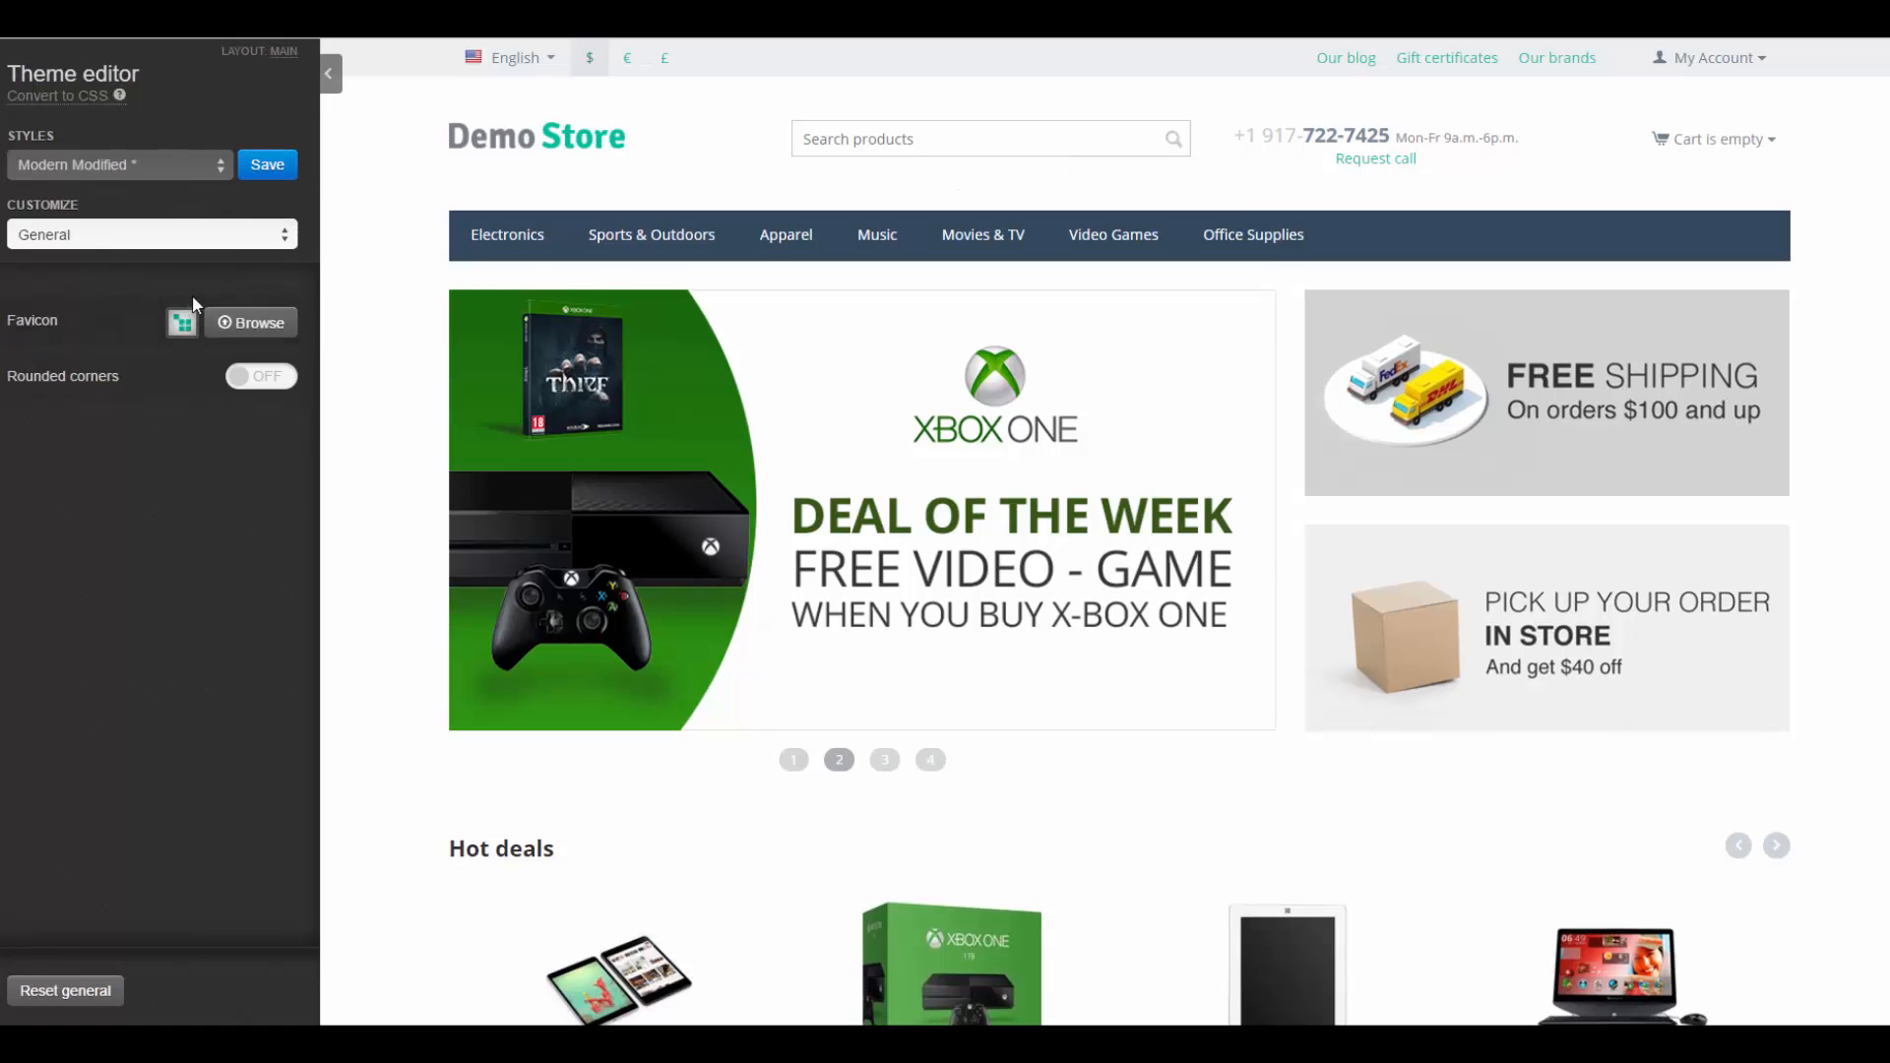
# - Set the TNT .ico file as favicon and turn Rounded corners on
pyautogui.click(250, 321)
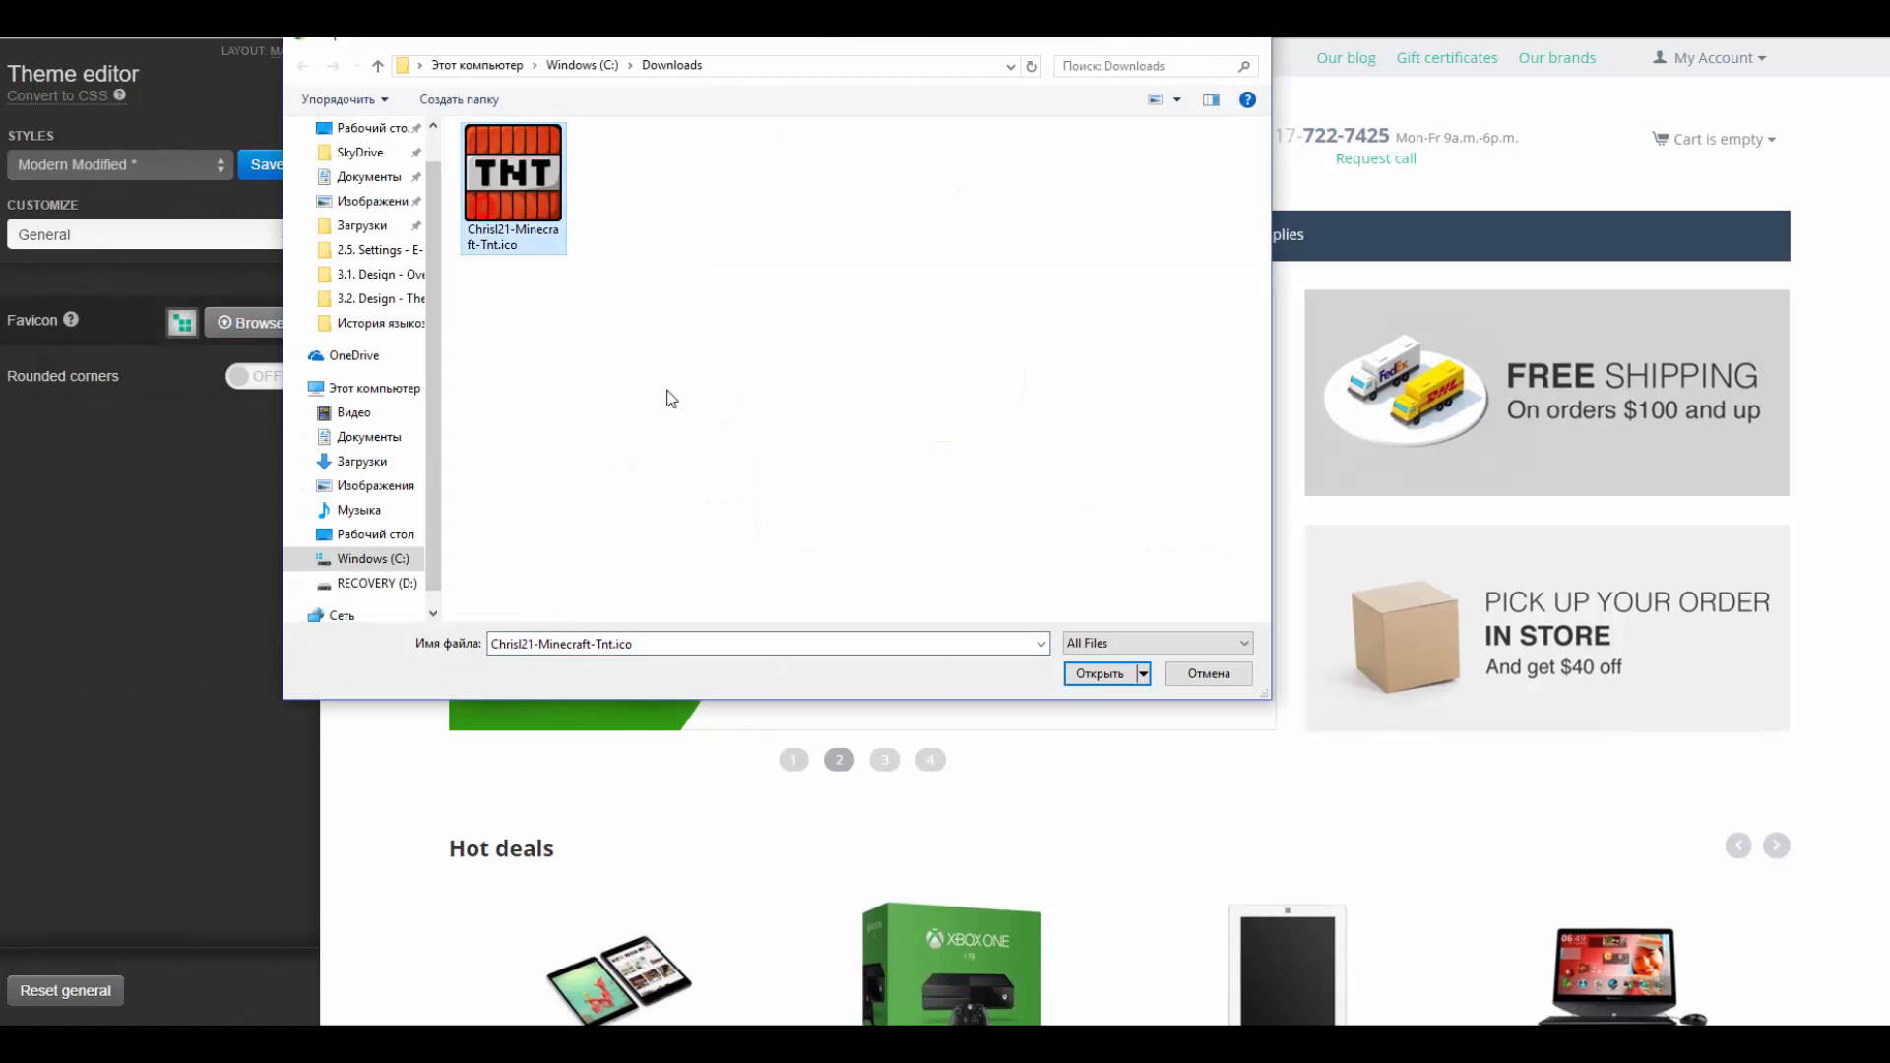
pyautogui.click(1099, 673)
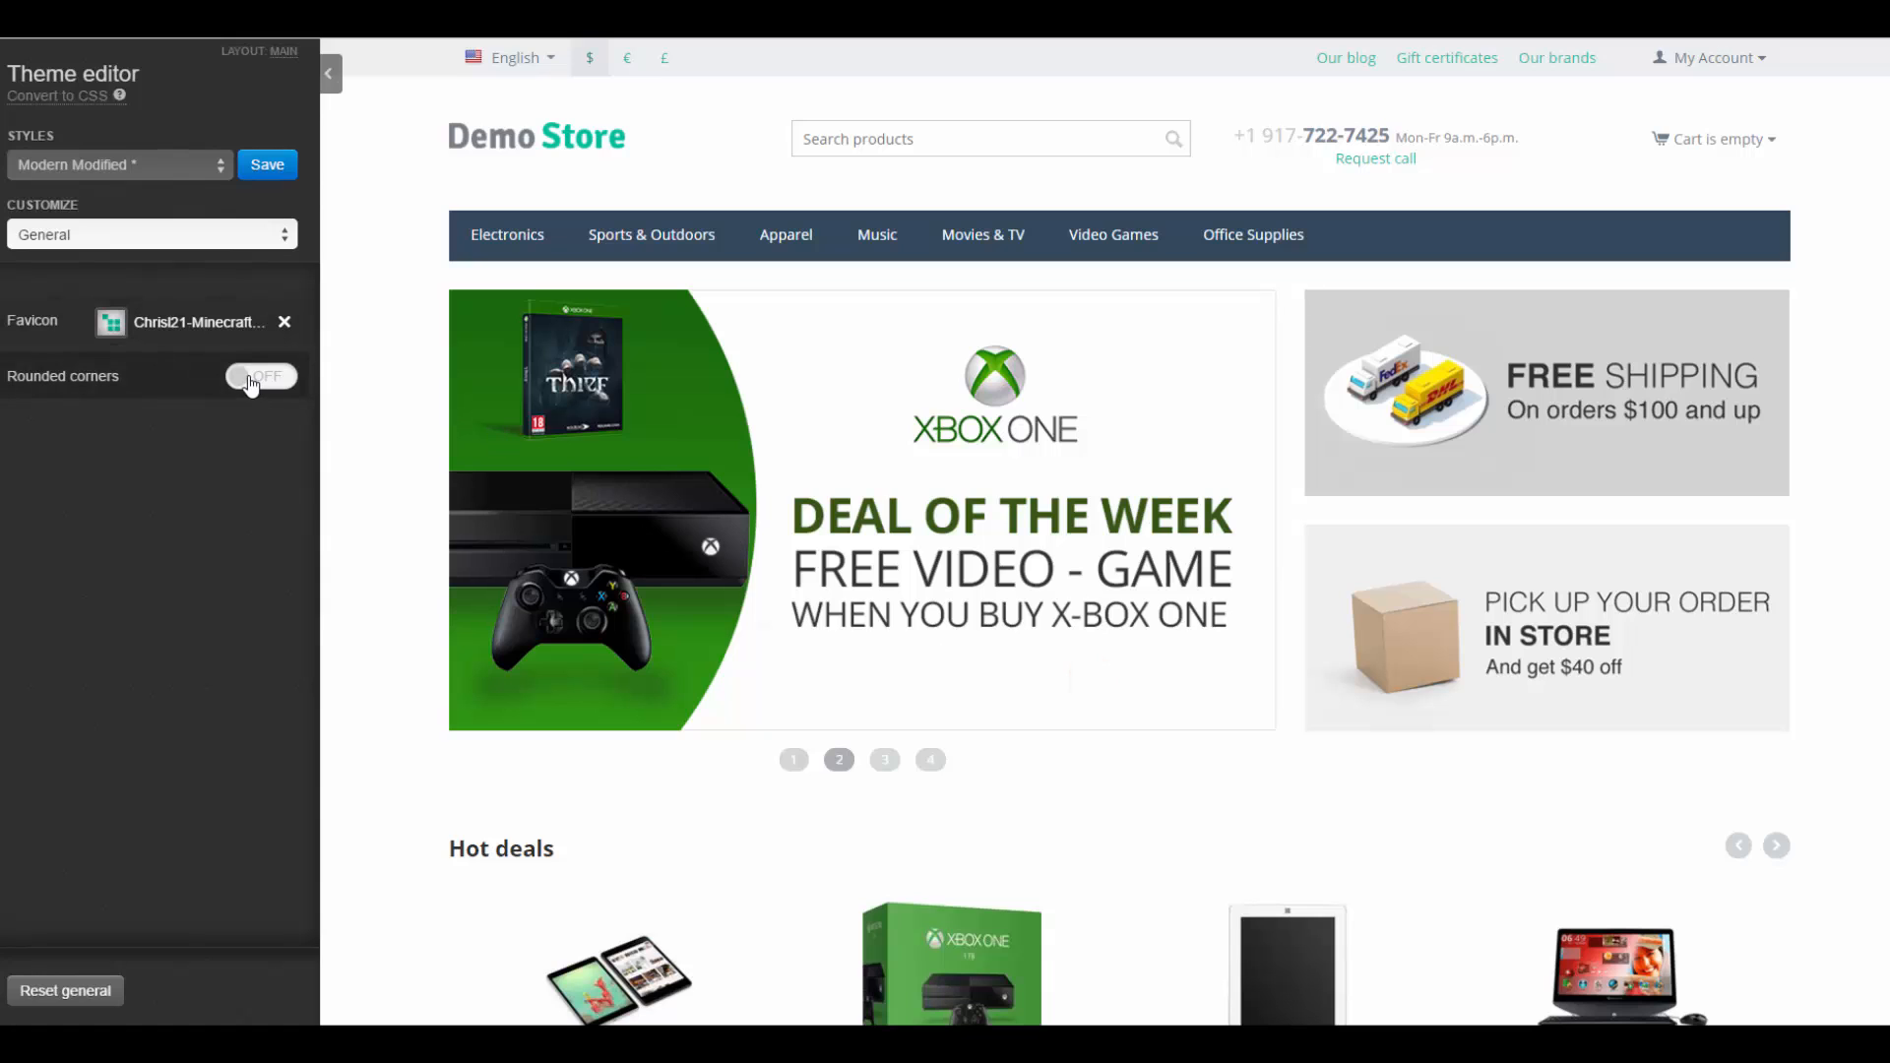
pyautogui.click(260, 374)
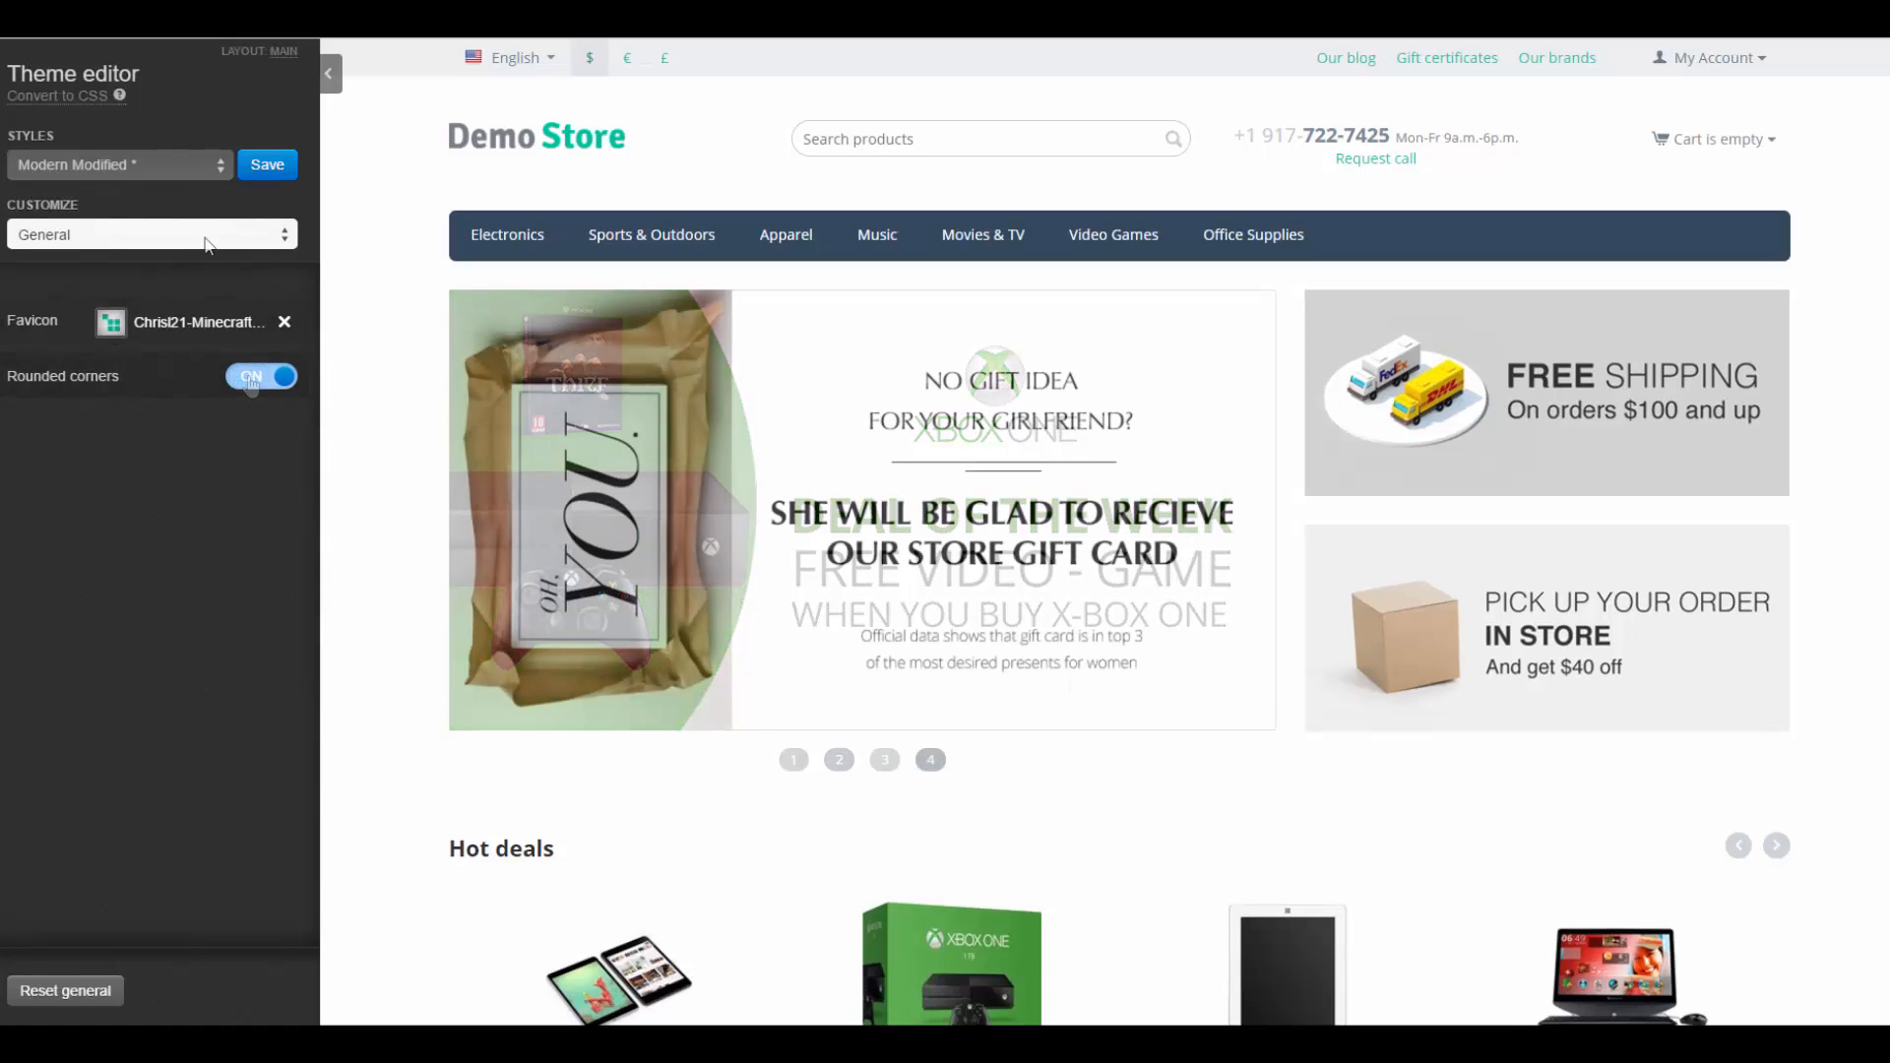
pyautogui.click(151, 235)
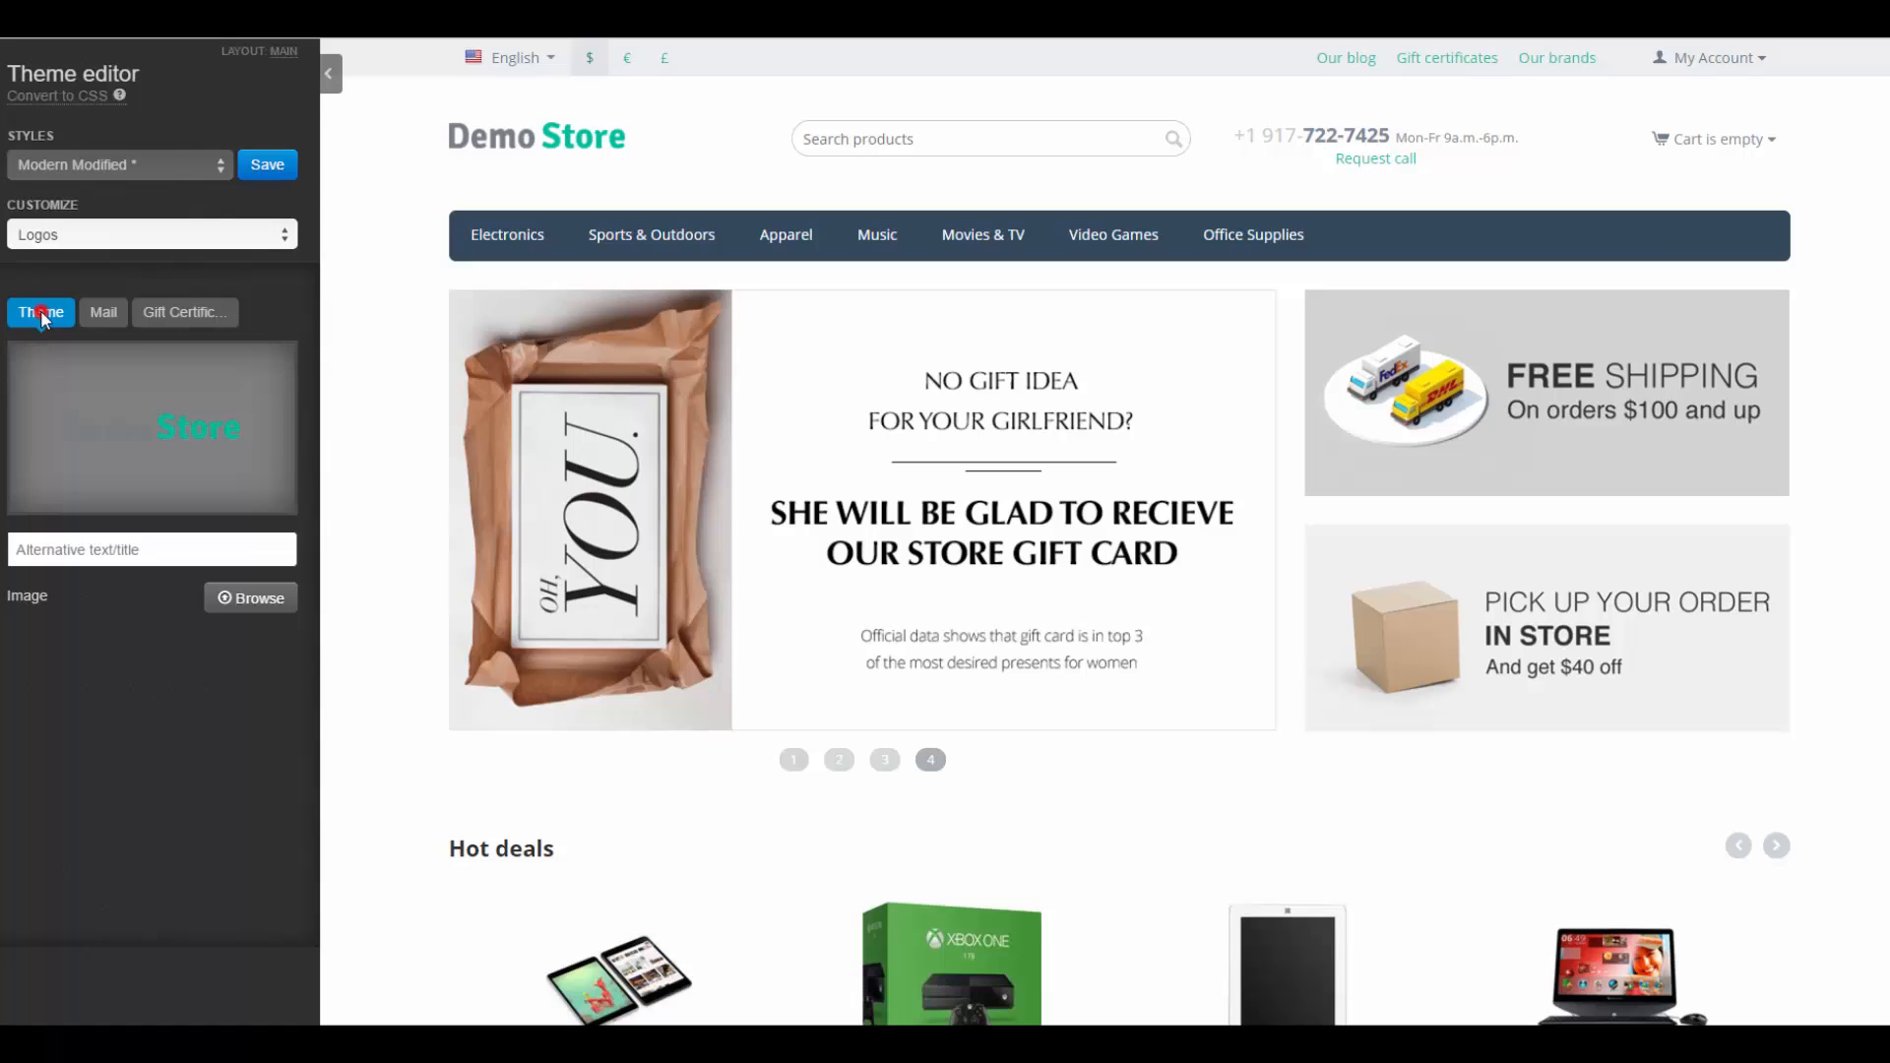
# - Set Menu colour to yellow with a menu links colour, Body font Arial Black and Headings bold Courier New
pyautogui.click(185, 313)
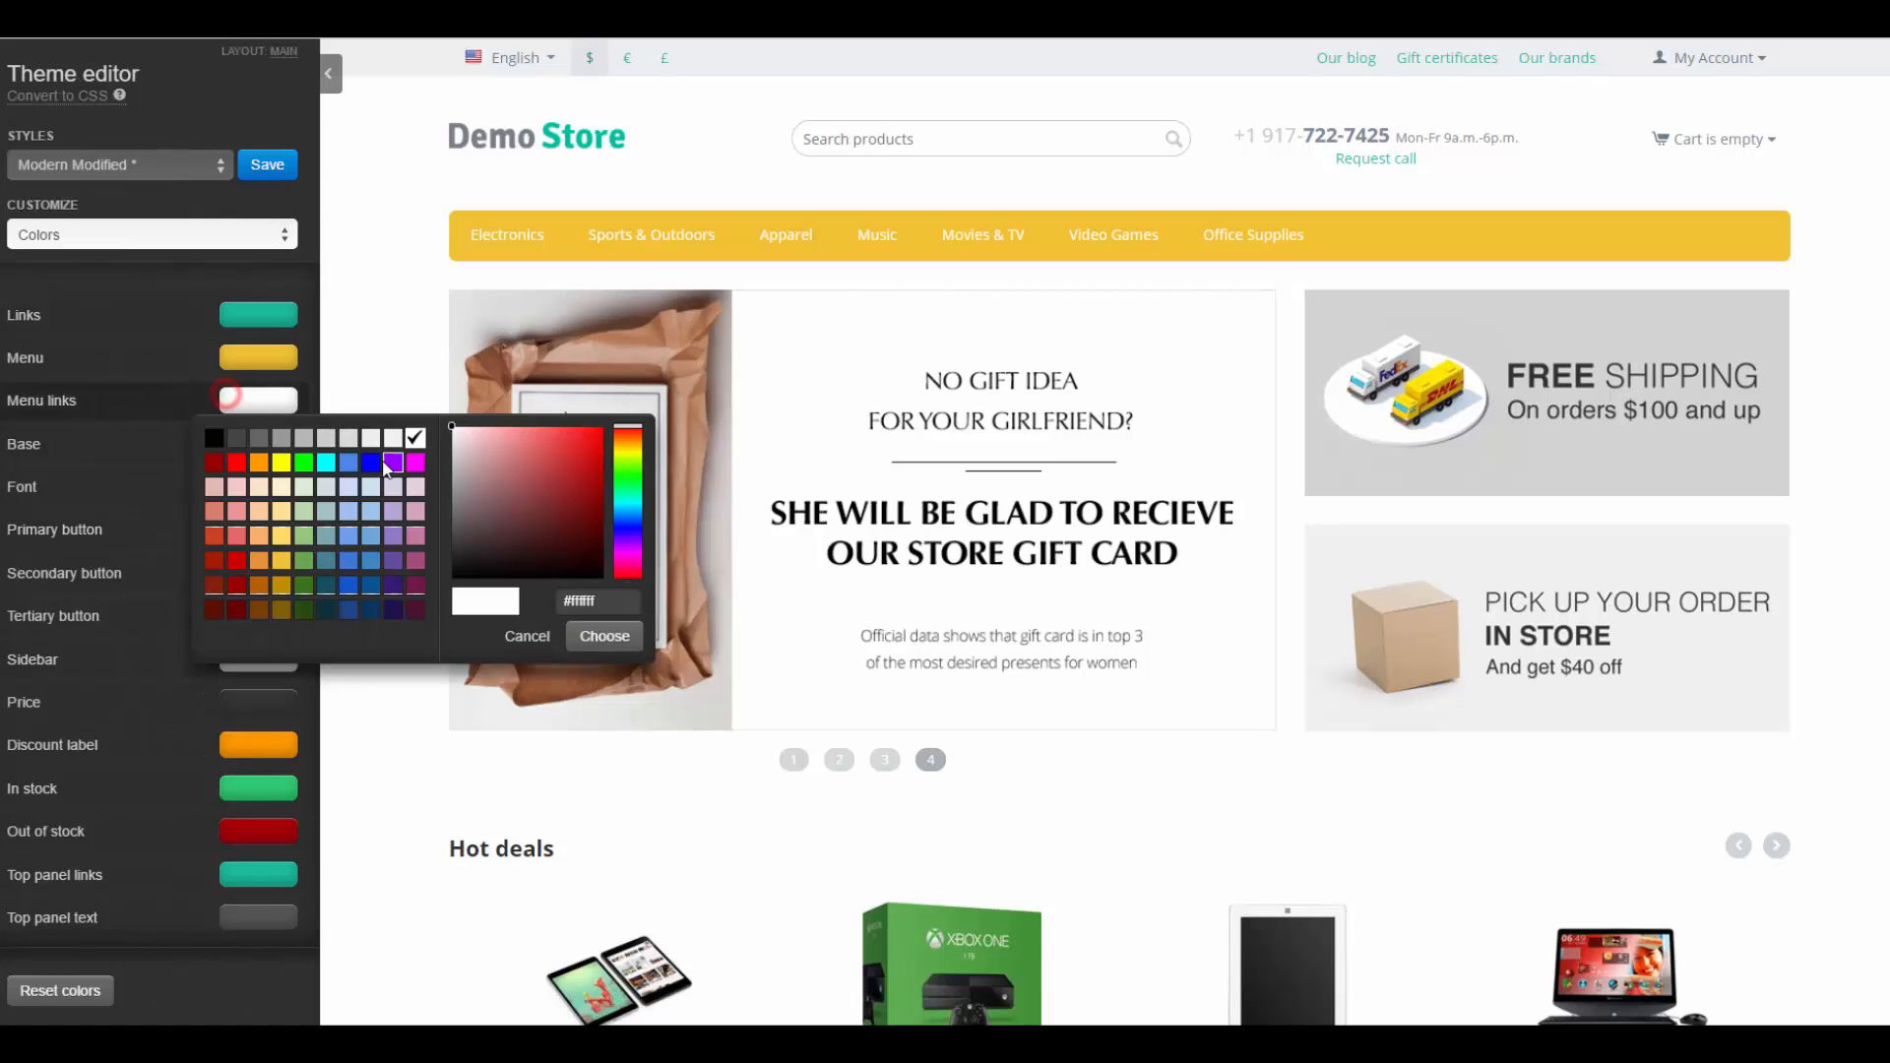
pyautogui.click(152, 235)
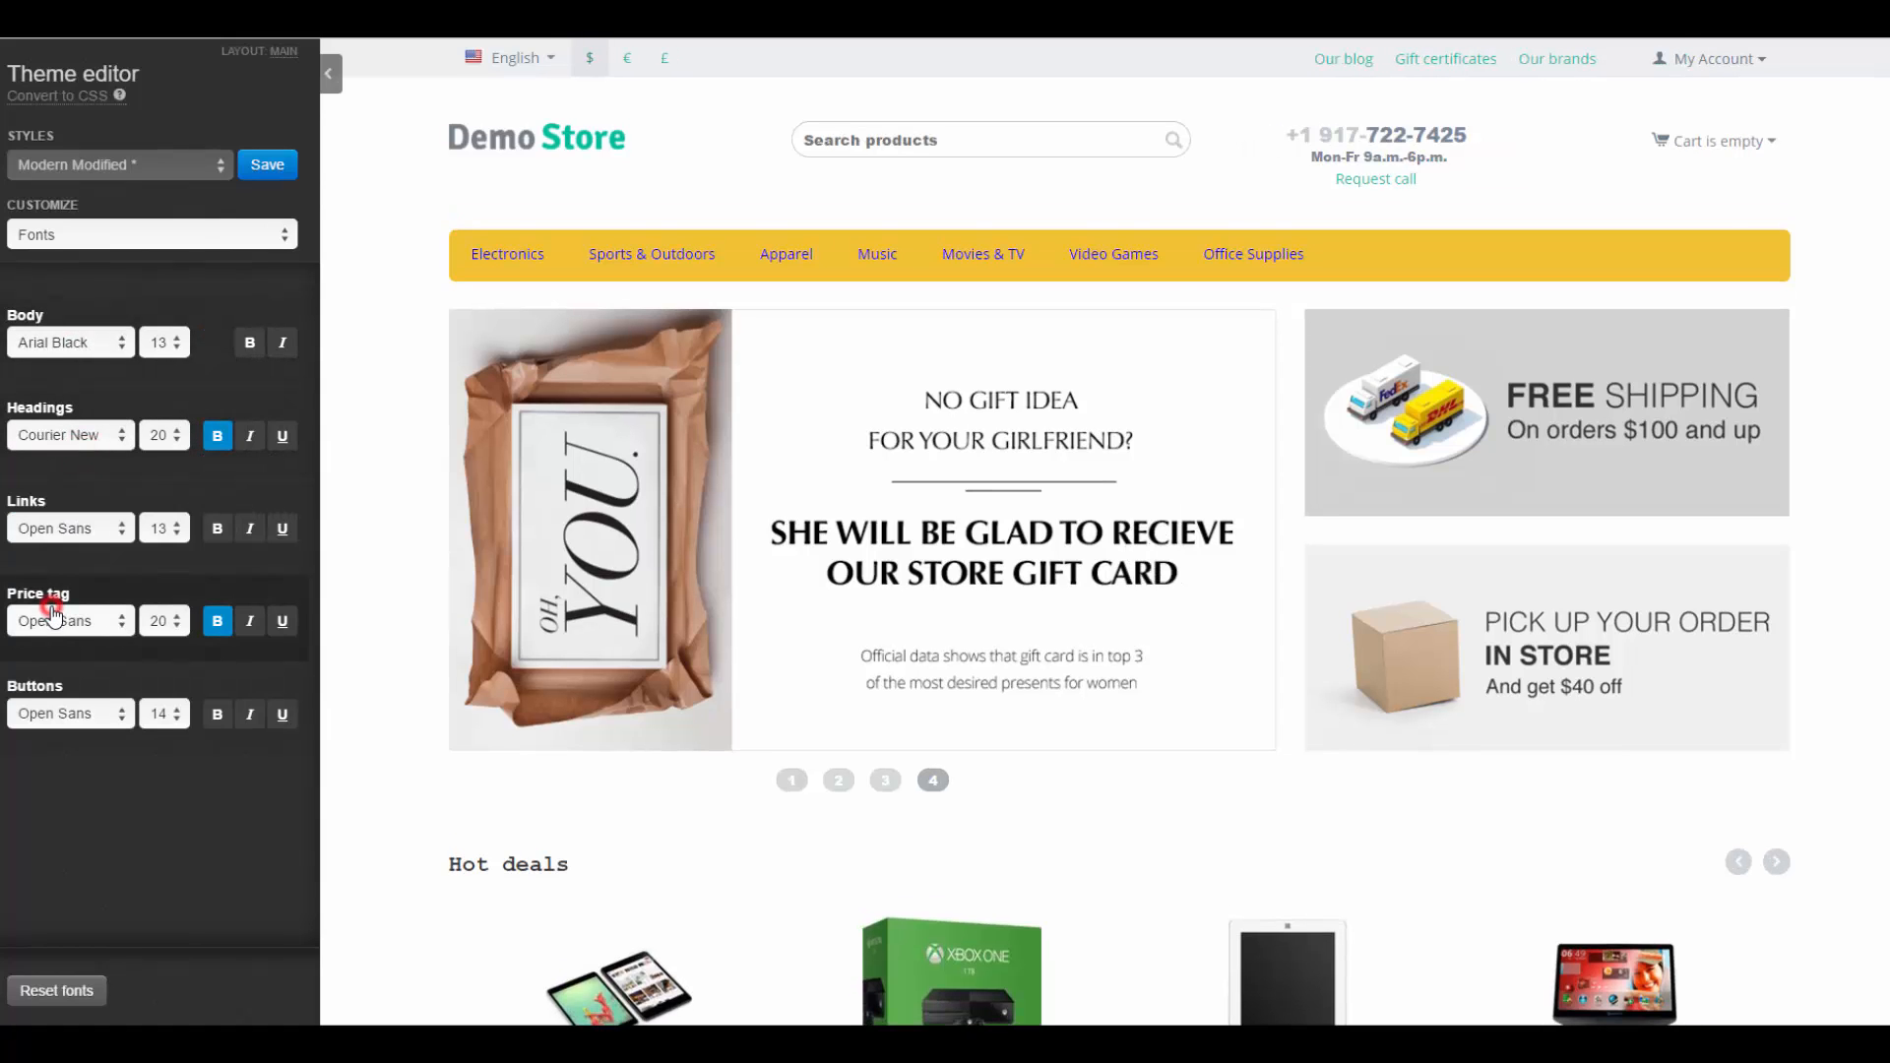
pyautogui.click(151, 234)
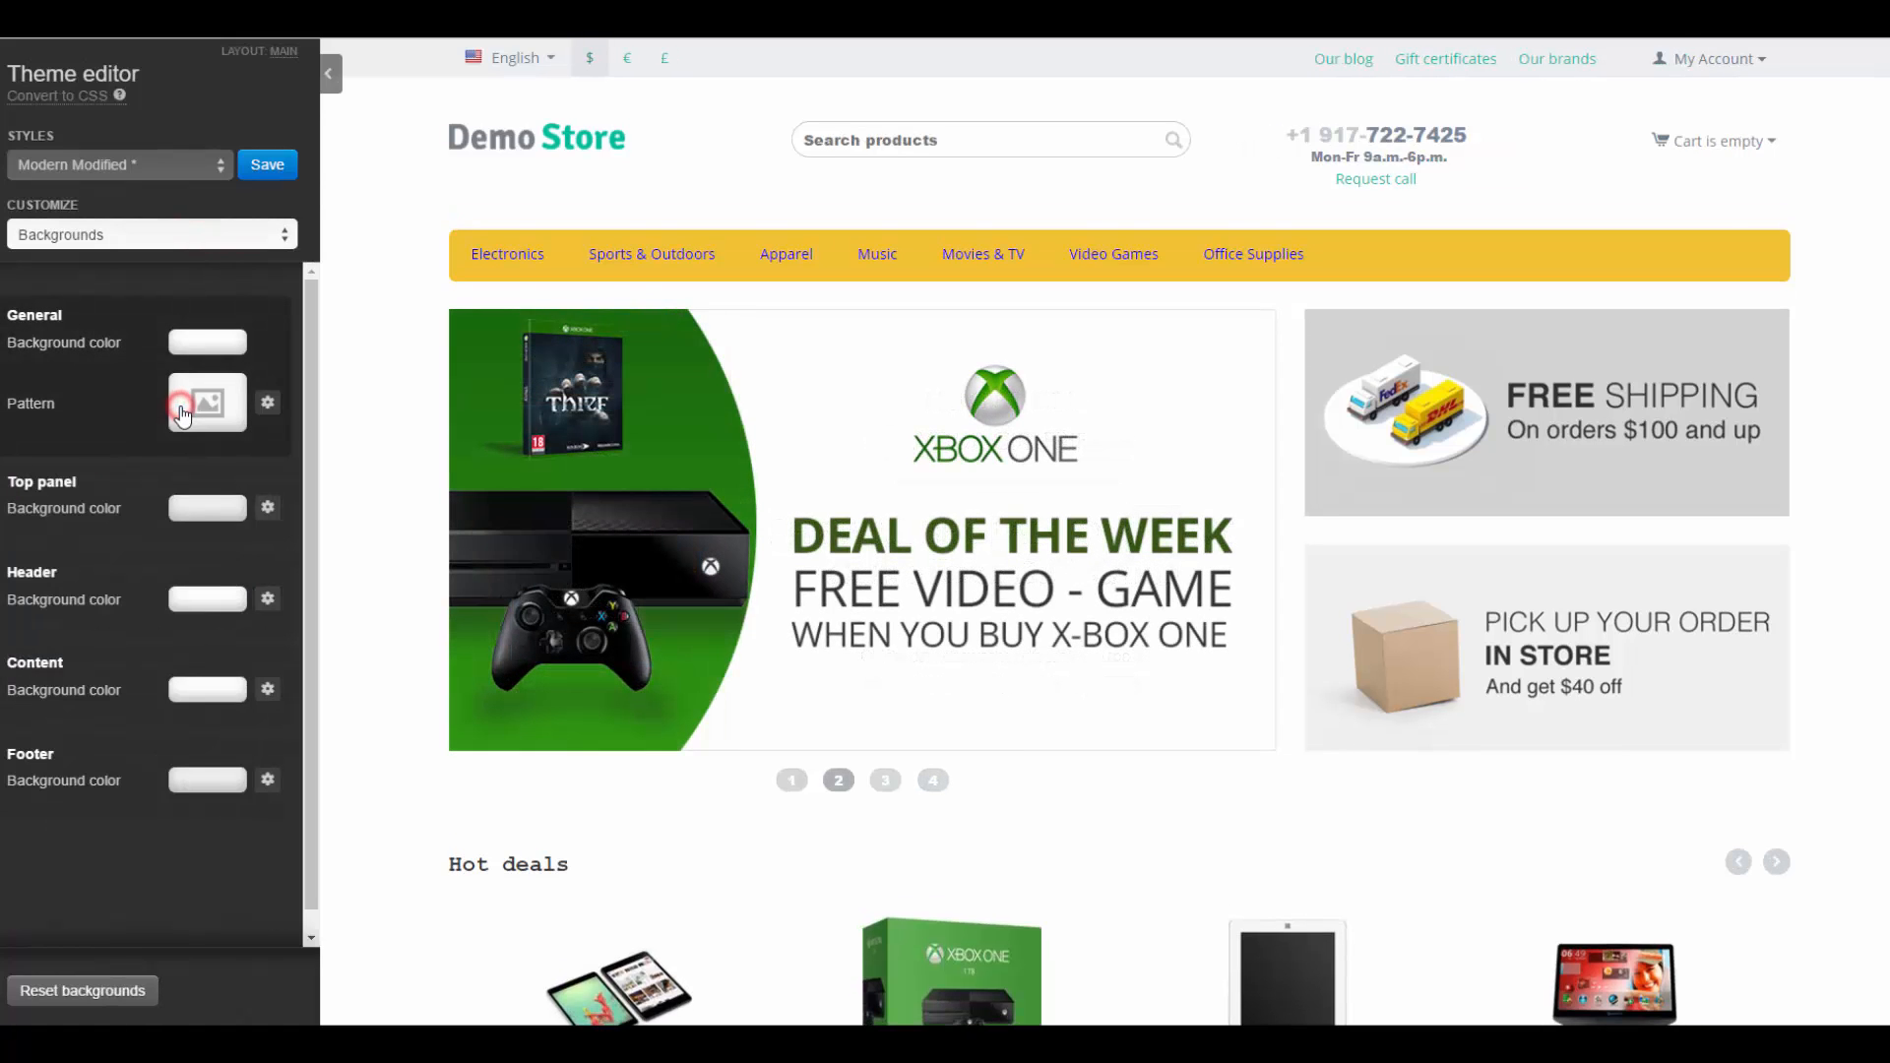
# - Set light blue-grey General, yellow Top panel and dark blue Content backgrounds, then choose Custom CSS
pyautogui.click(225, 508)
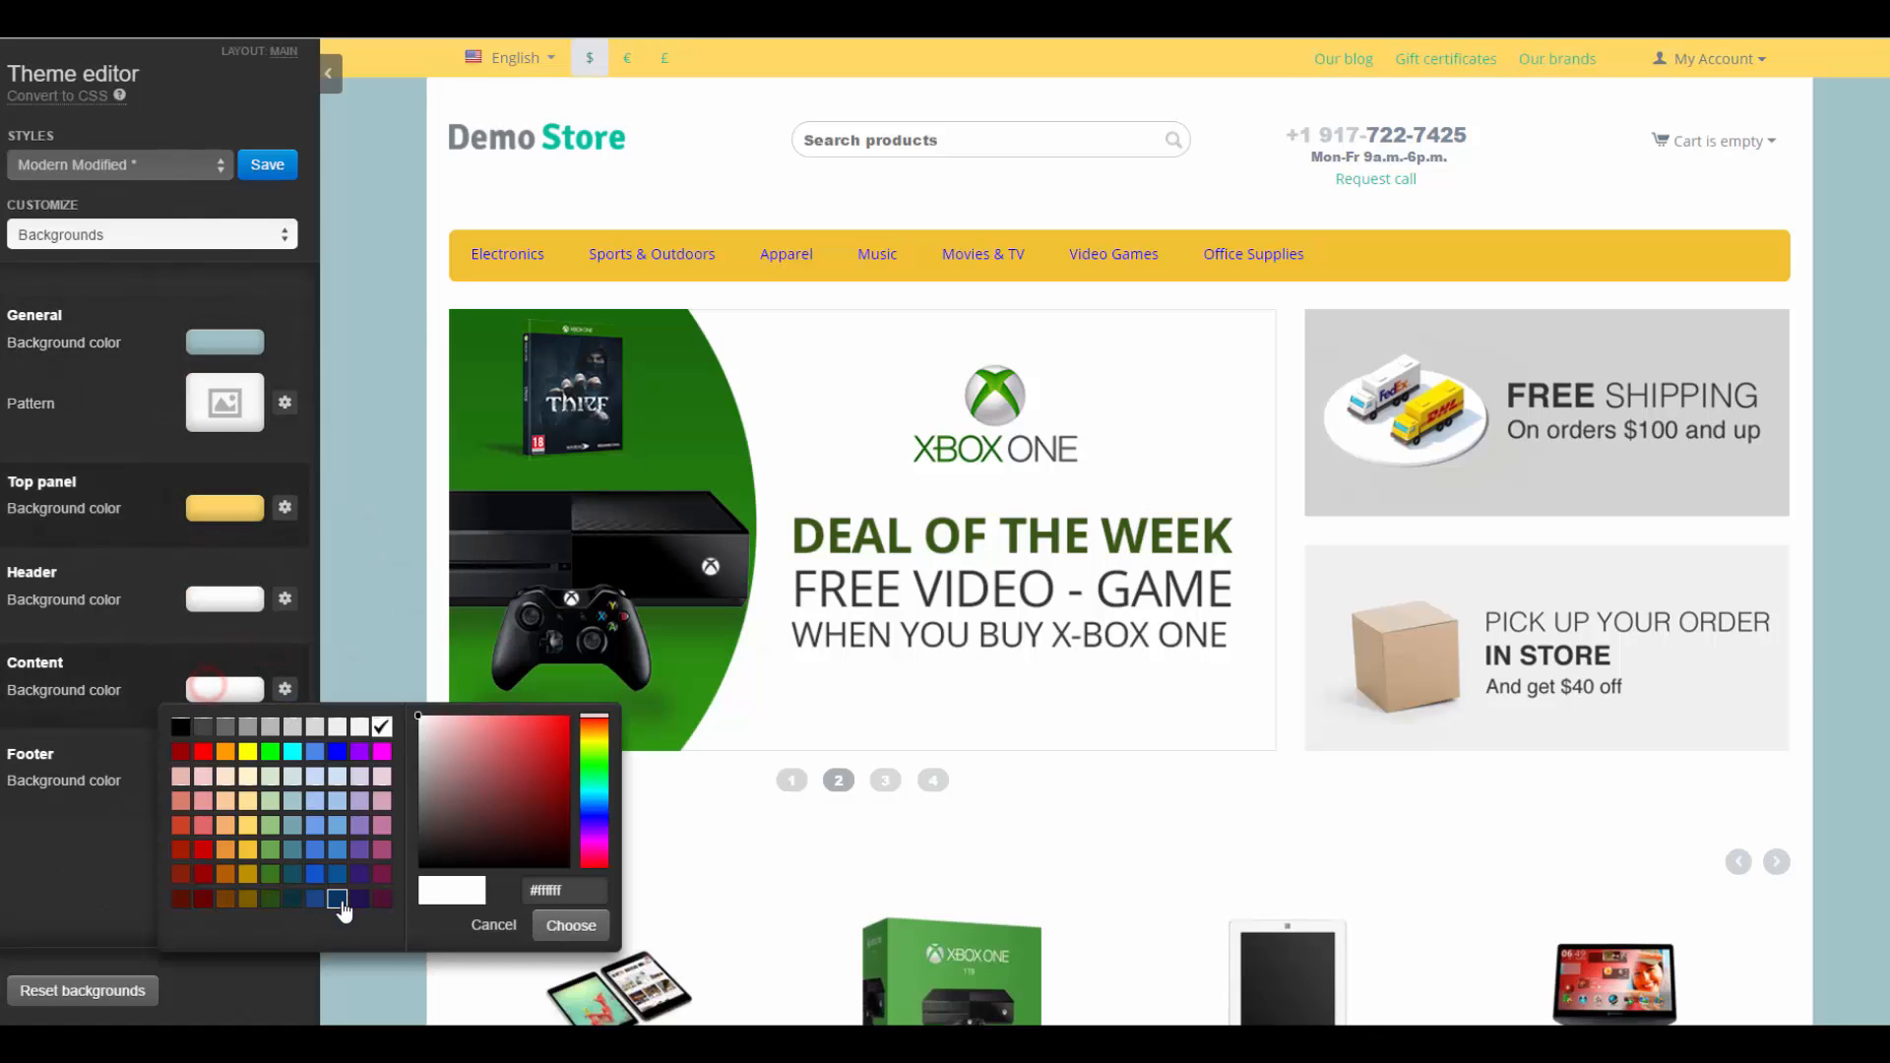
pyautogui.click(207, 234)
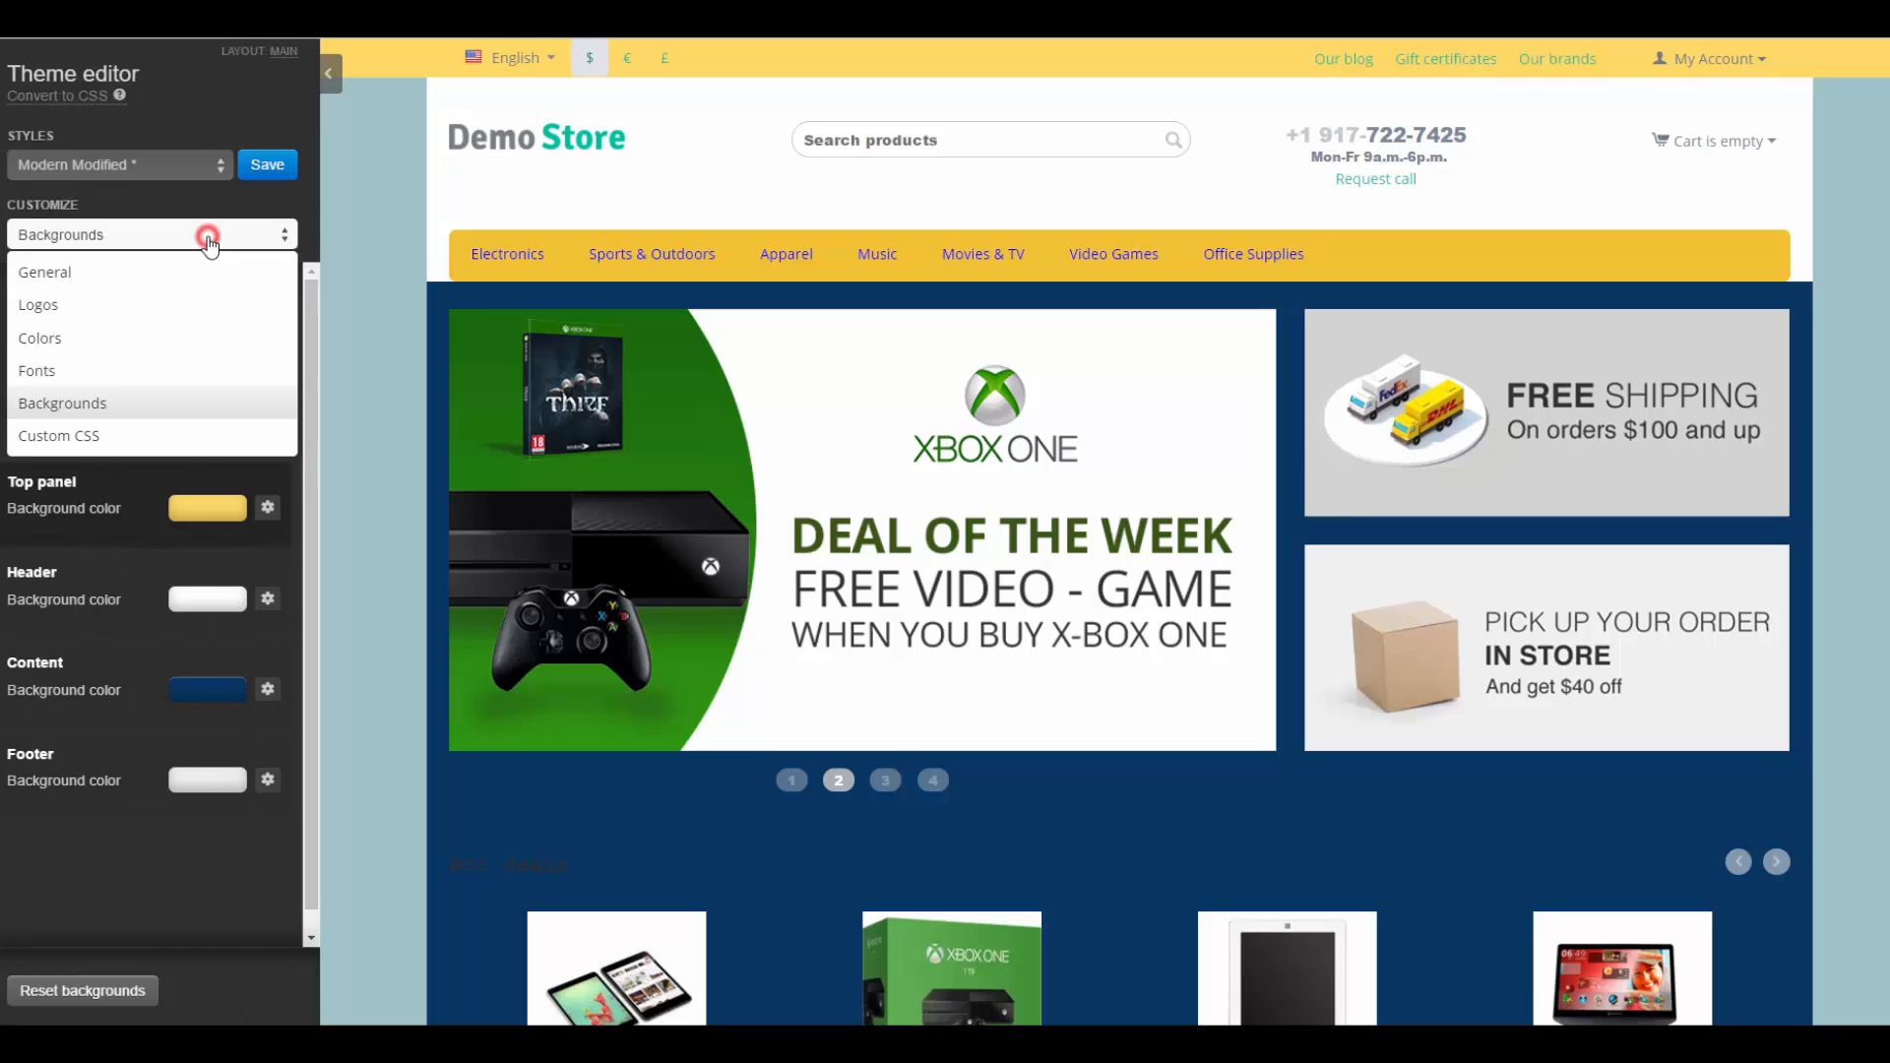
pyautogui.click(59, 435)
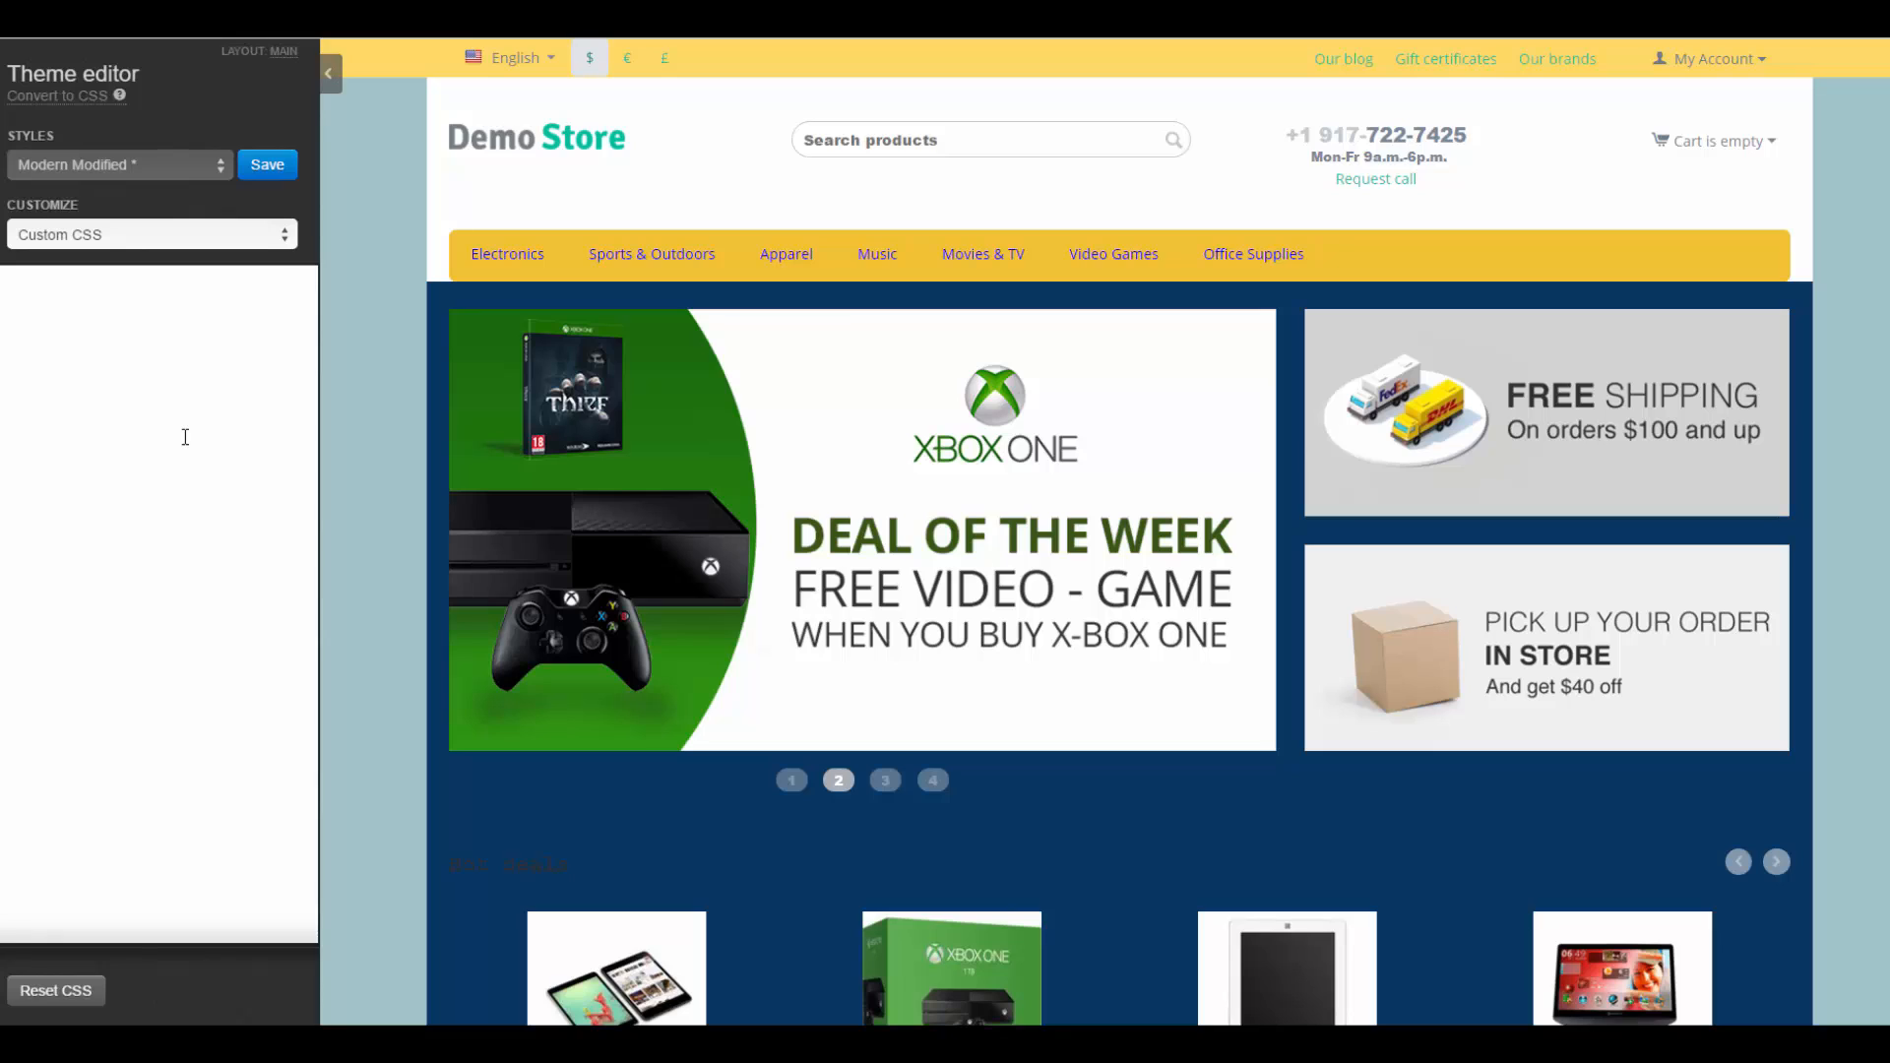
pyautogui.moveTo(246, 193)
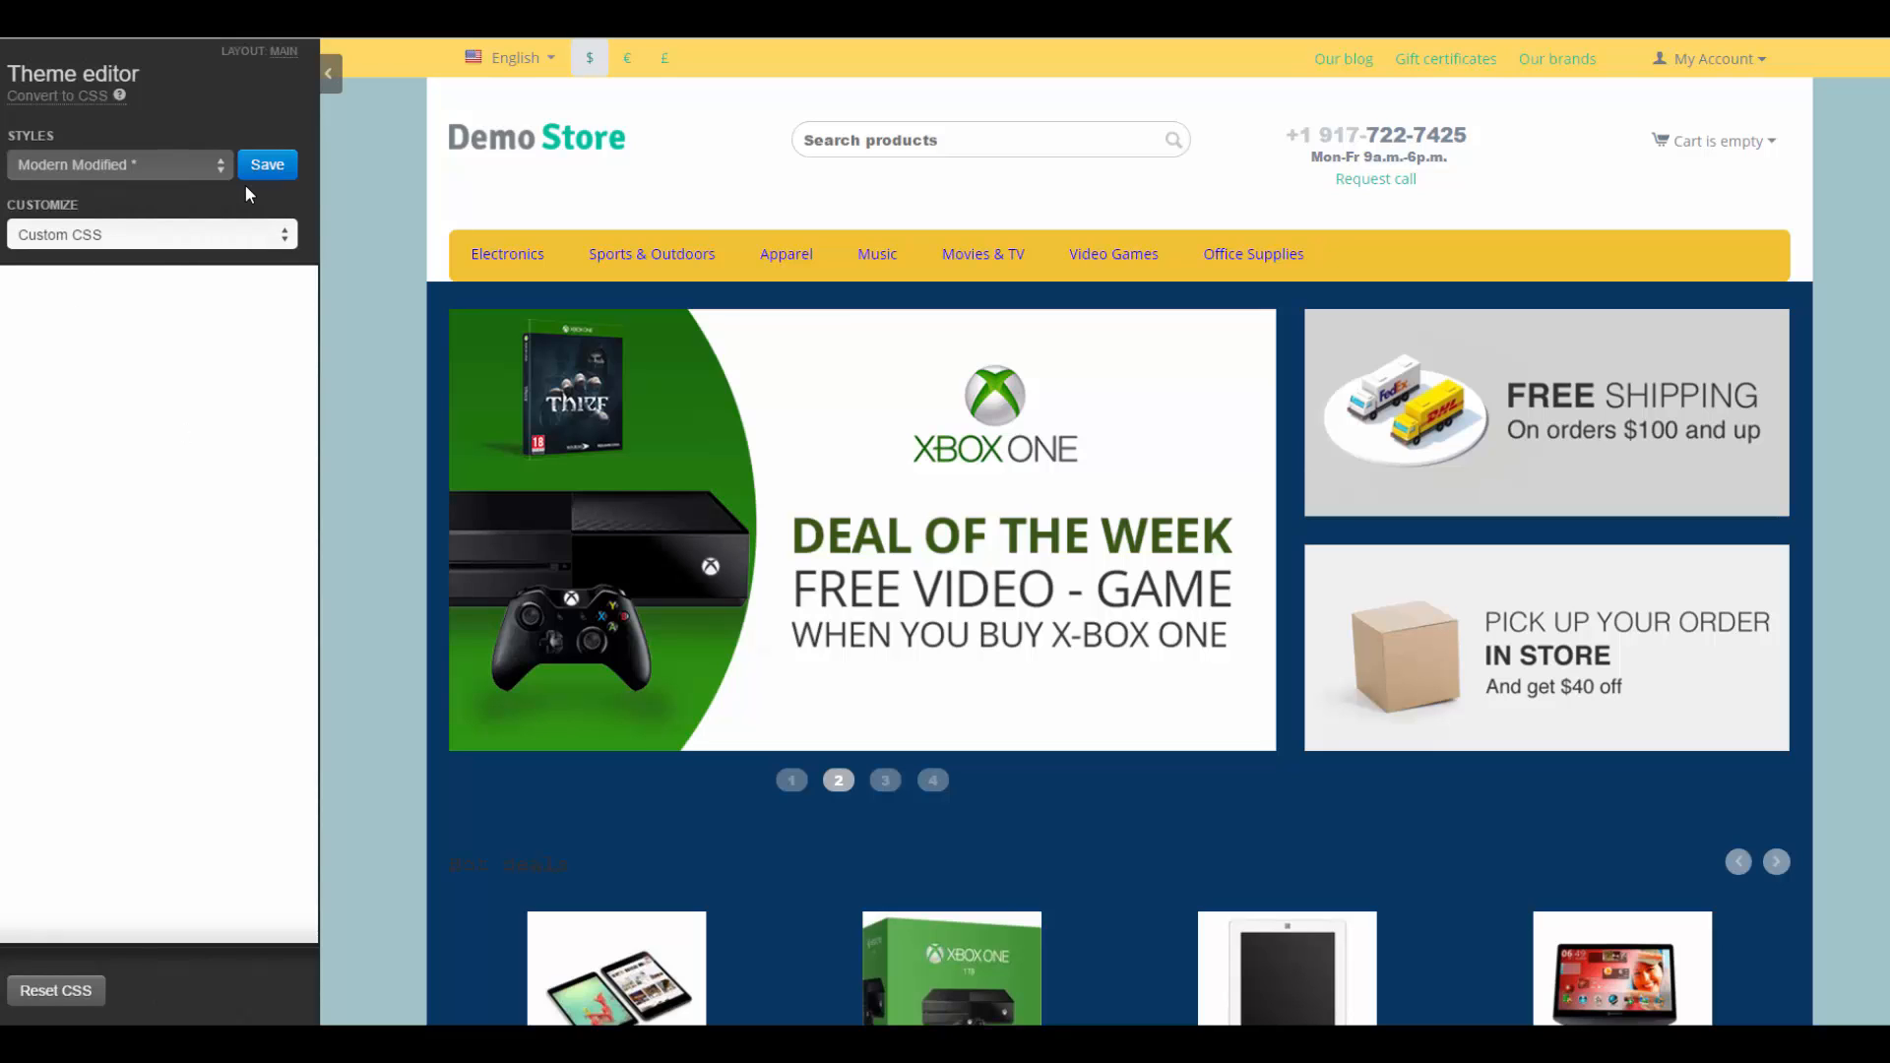
# - Save the unsaved changes to the Modern Modified * style
pyautogui.click(266, 164)
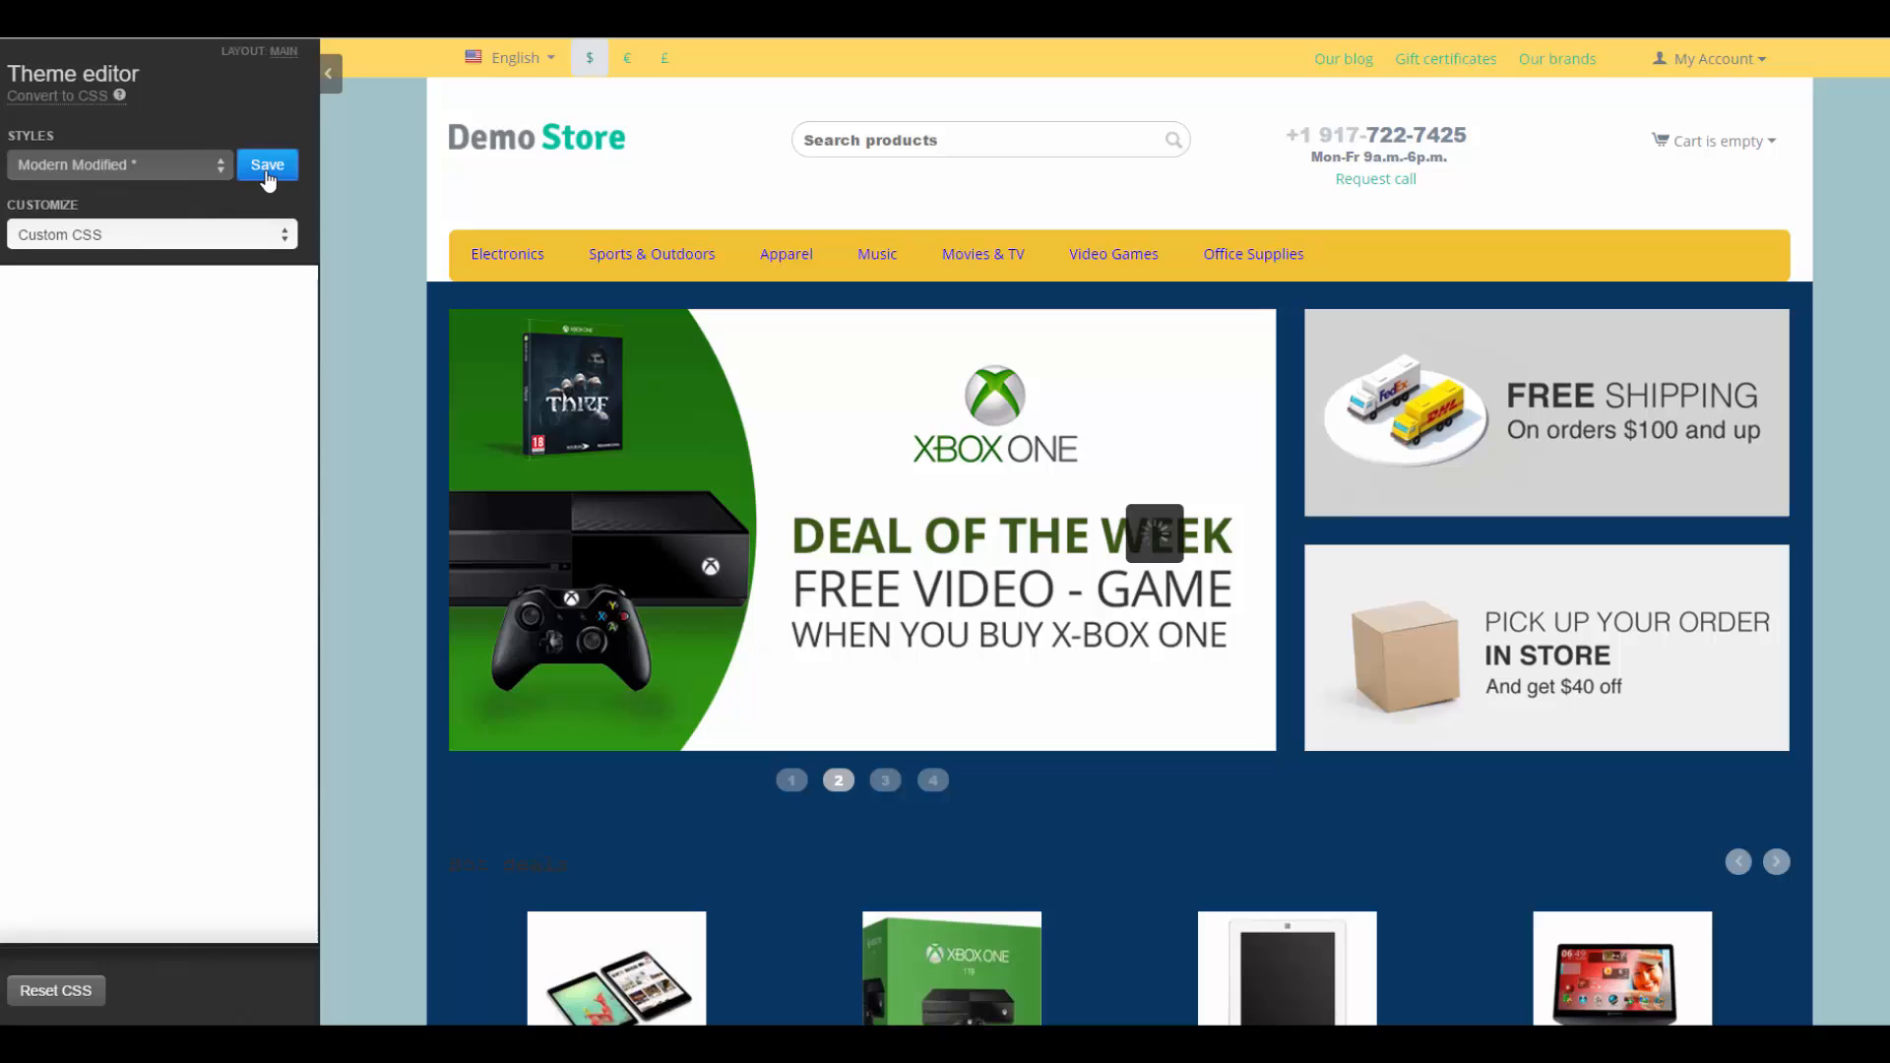
pyautogui.click(266, 165)
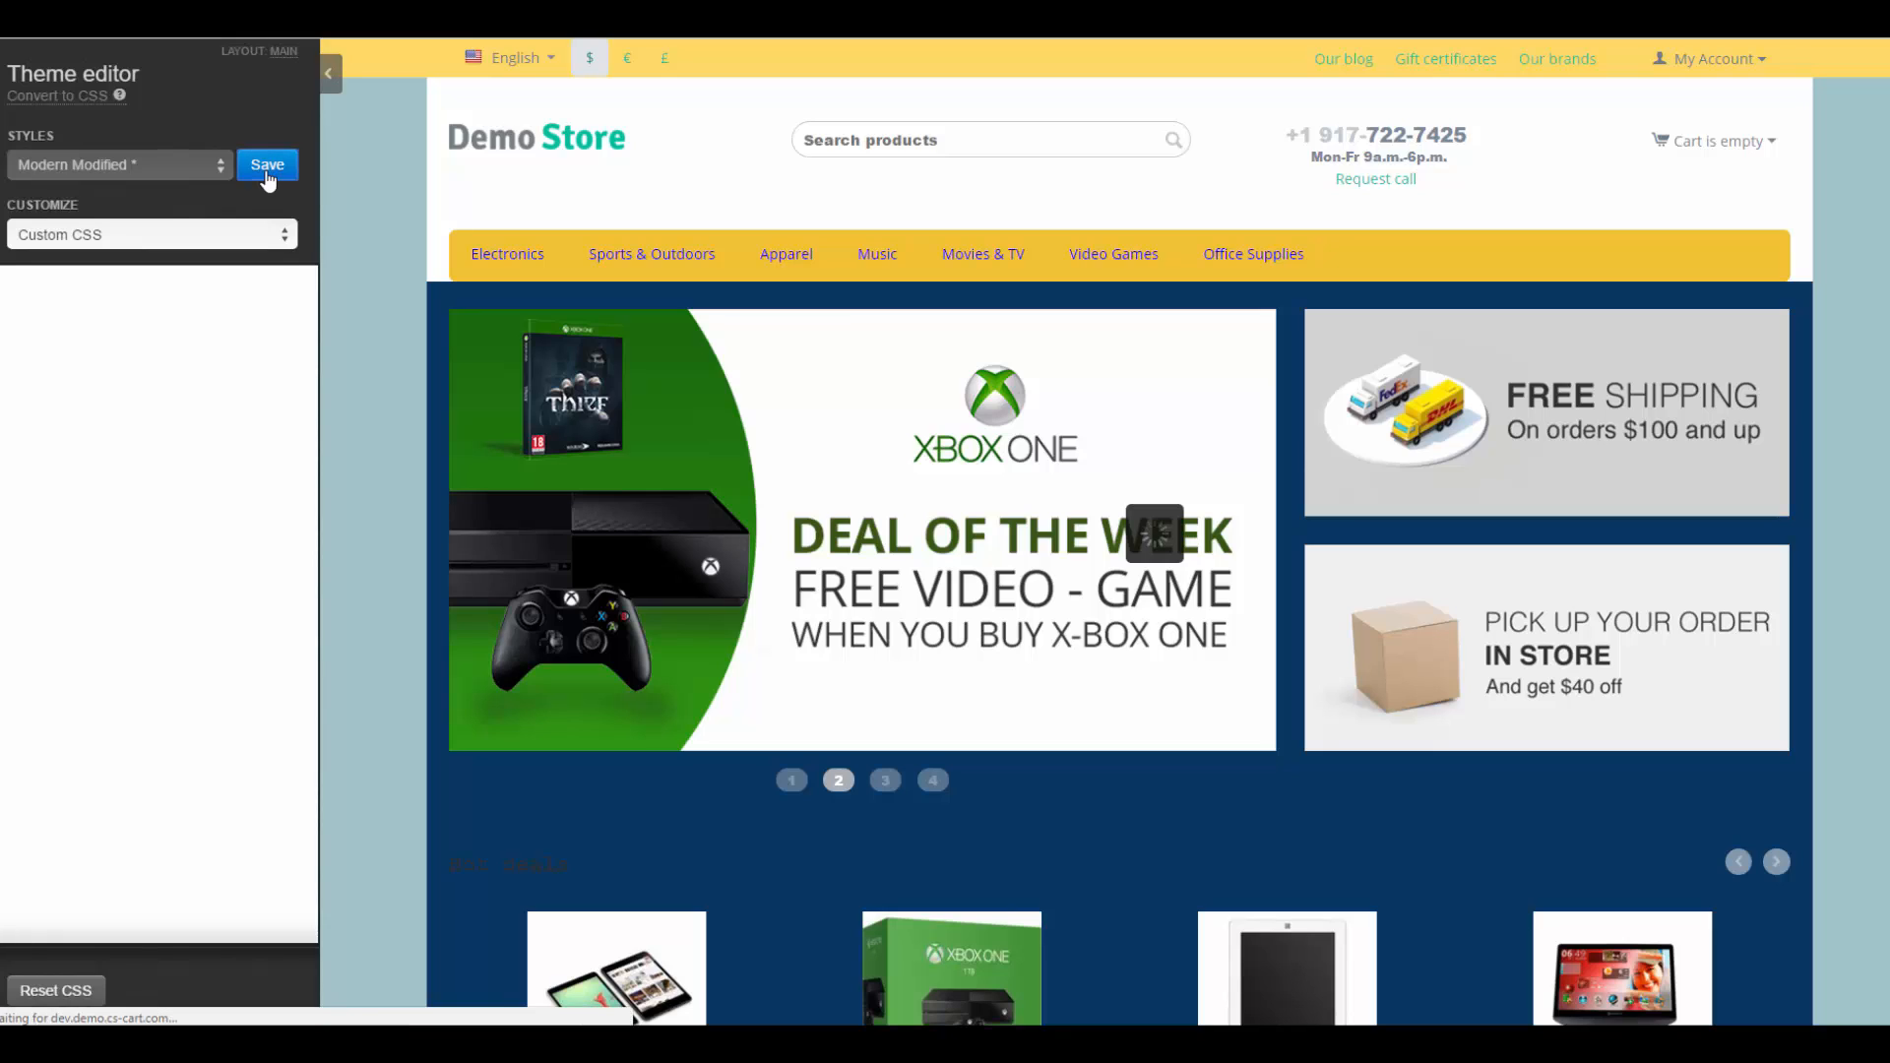
pyautogui.click(265, 164)
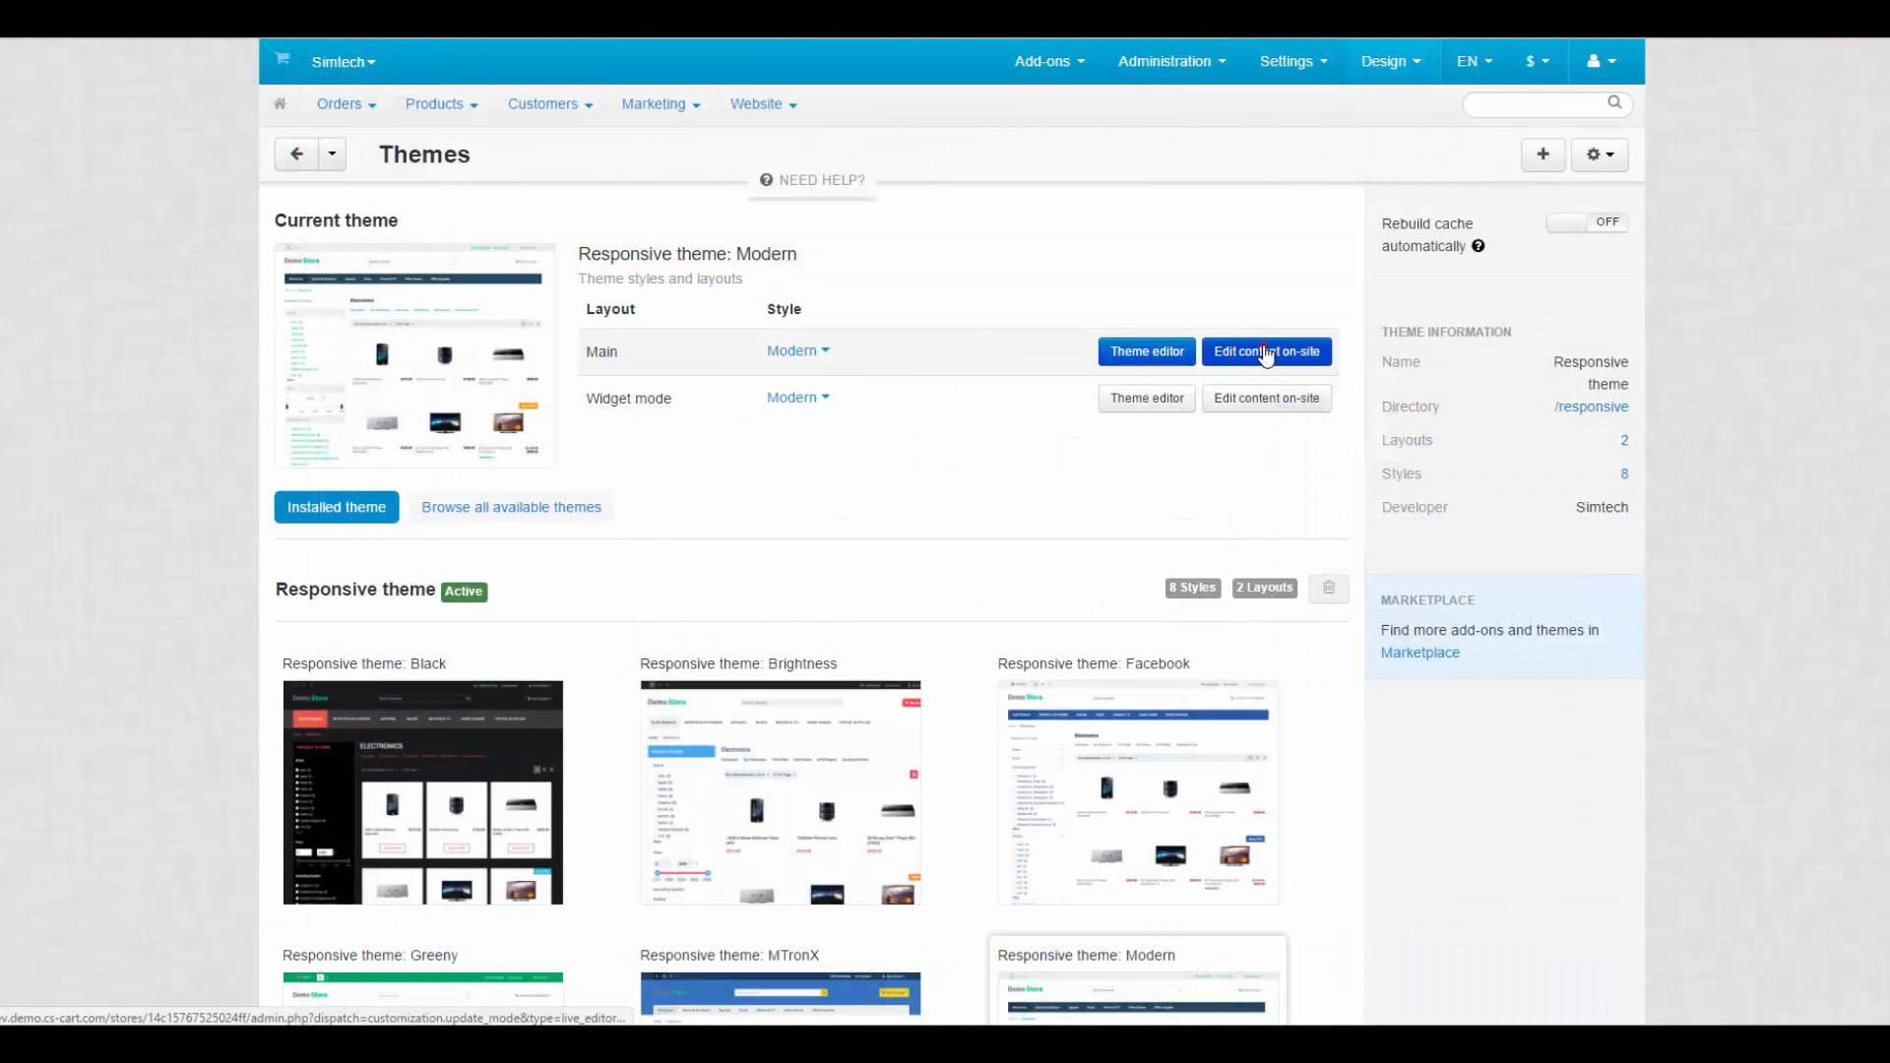
# - Start 'Edit content on-site' for the Main layout row
pyautogui.click(1264, 350)
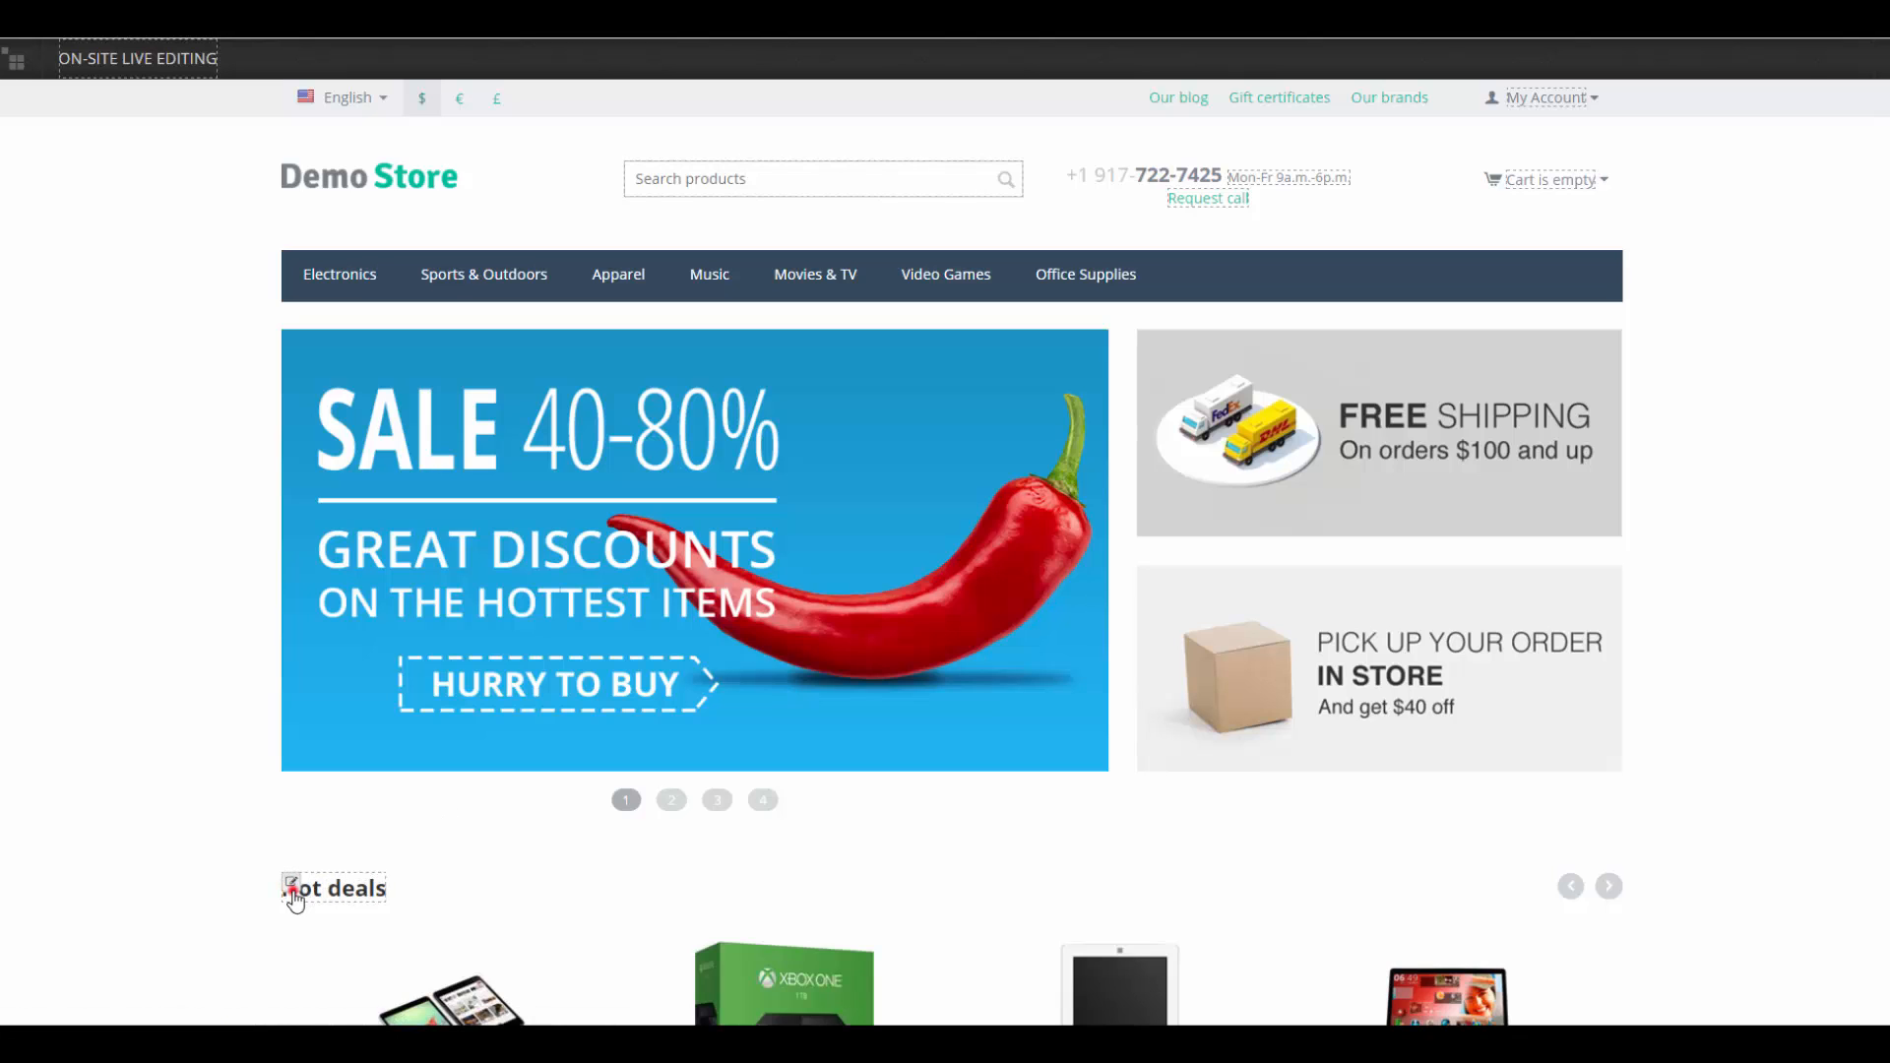
# - Replace the Hot deals heading with text starting 'Pop' and confirm the edit
pyautogui.click(293, 888)
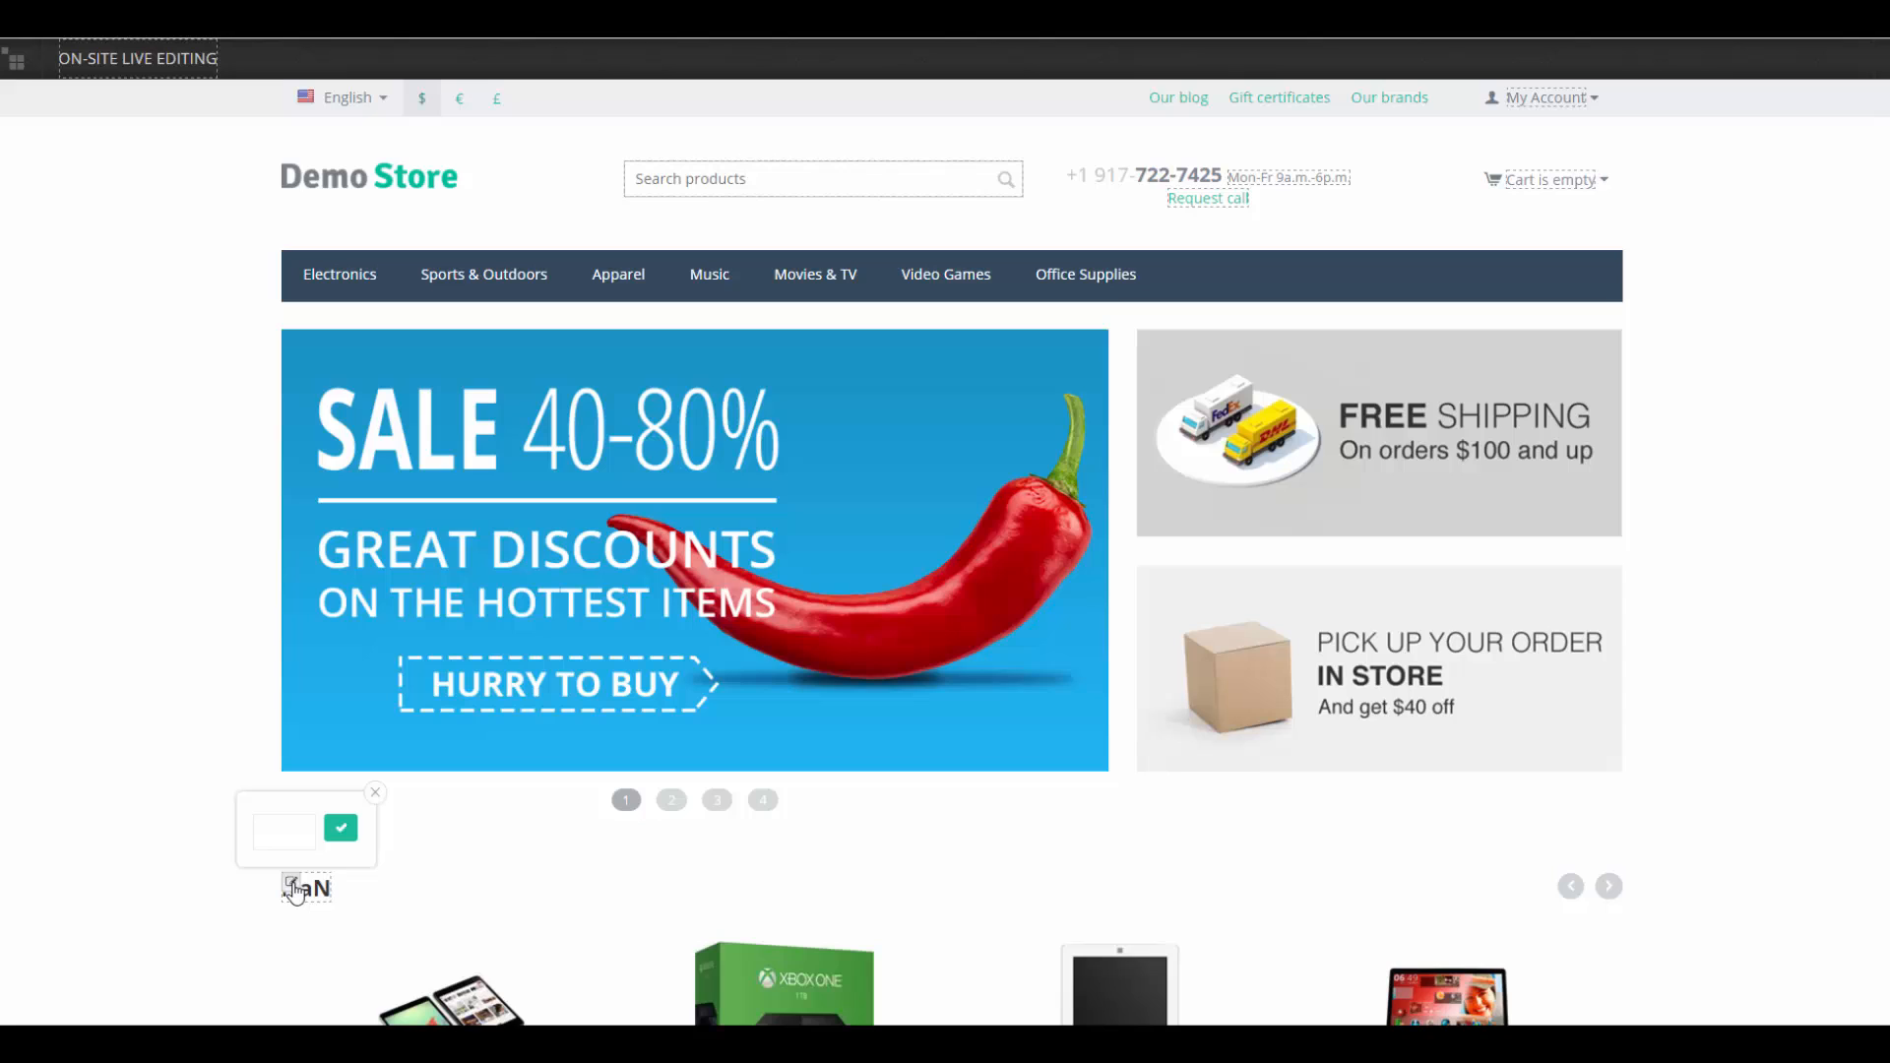
pyautogui.write('Popular')
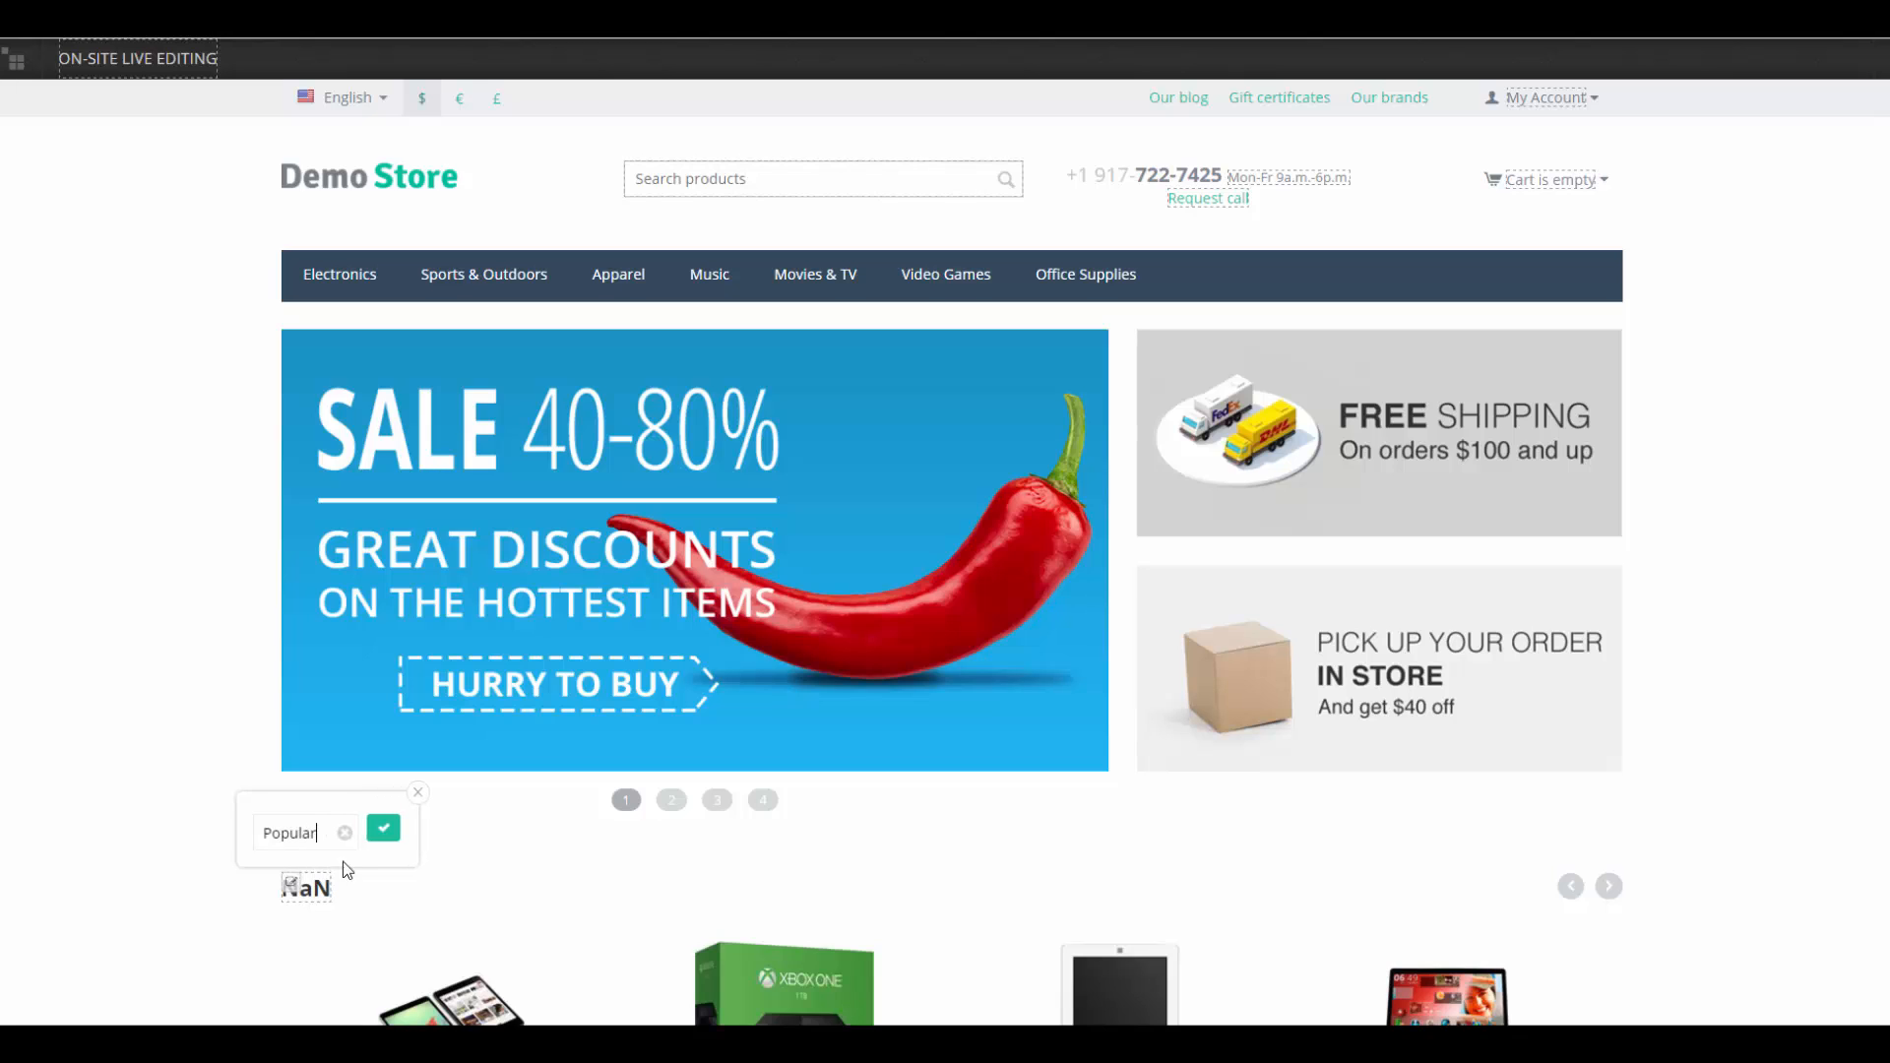
pyautogui.click(384, 831)
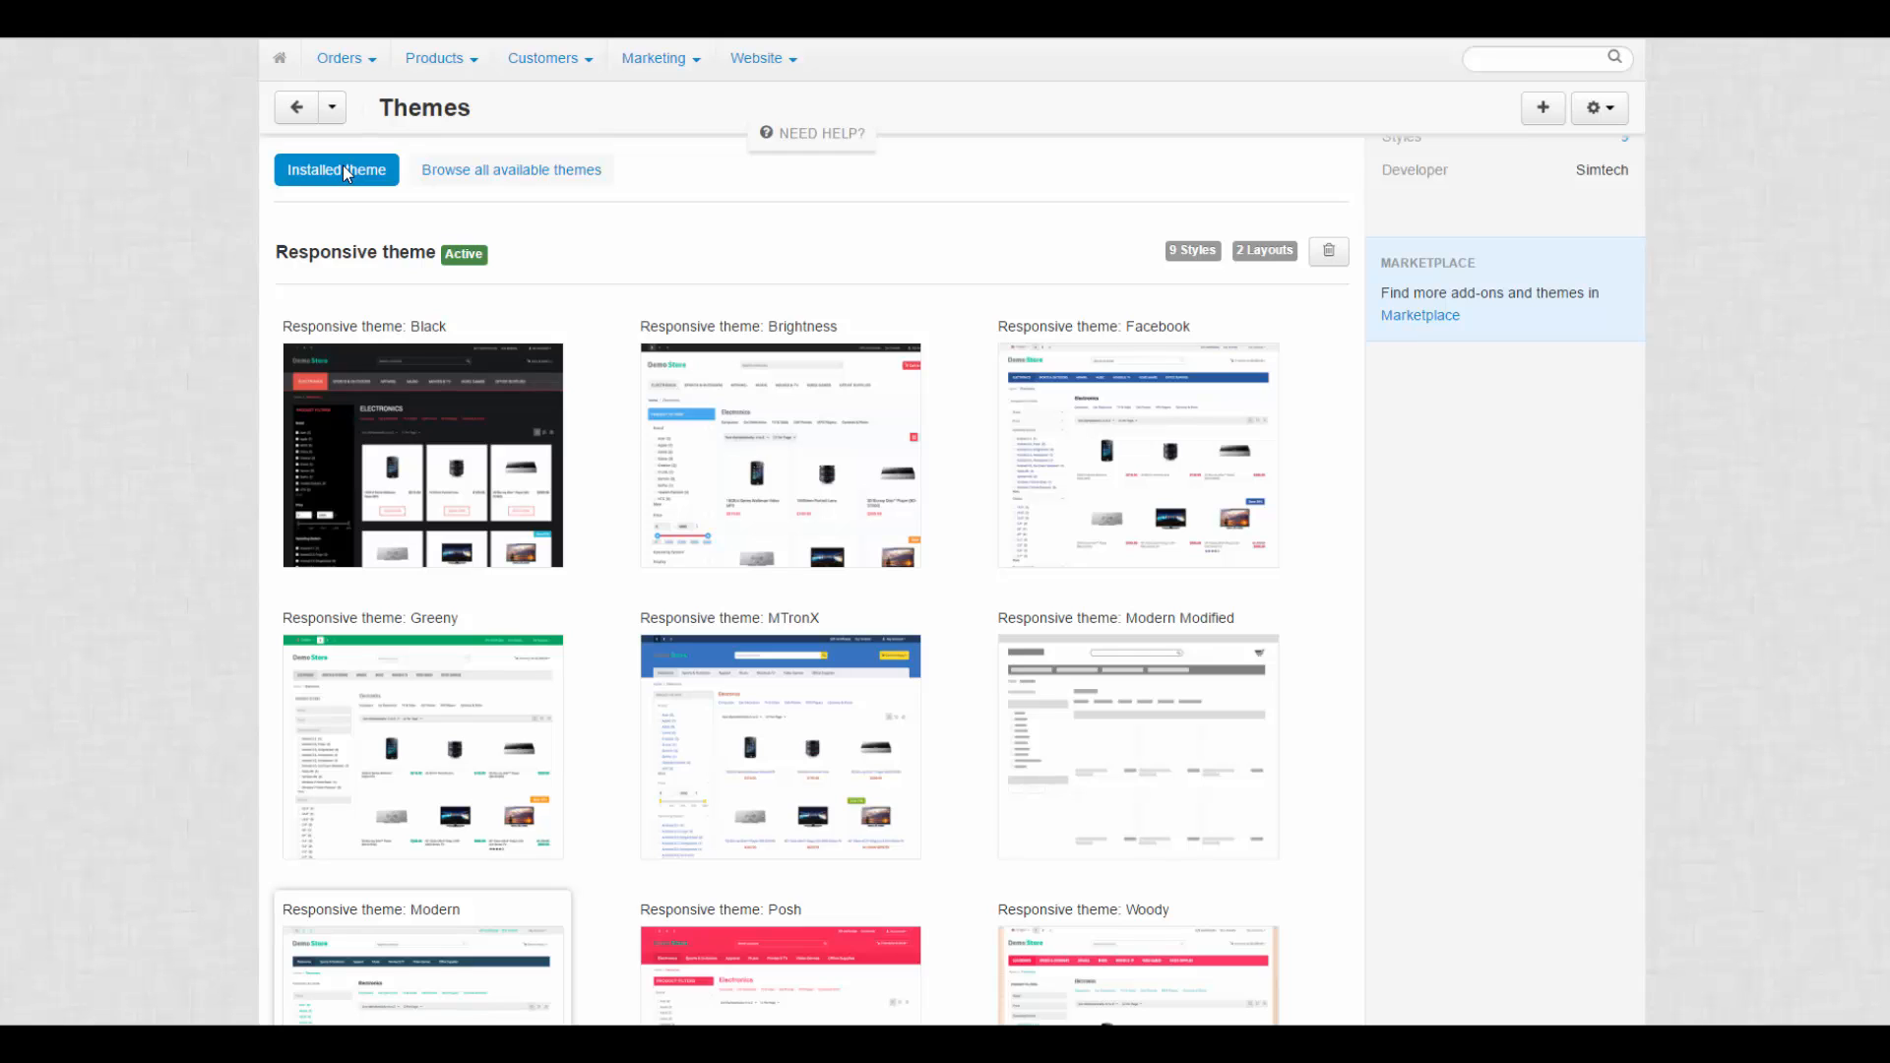
pyautogui.moveTo(1142, 454)
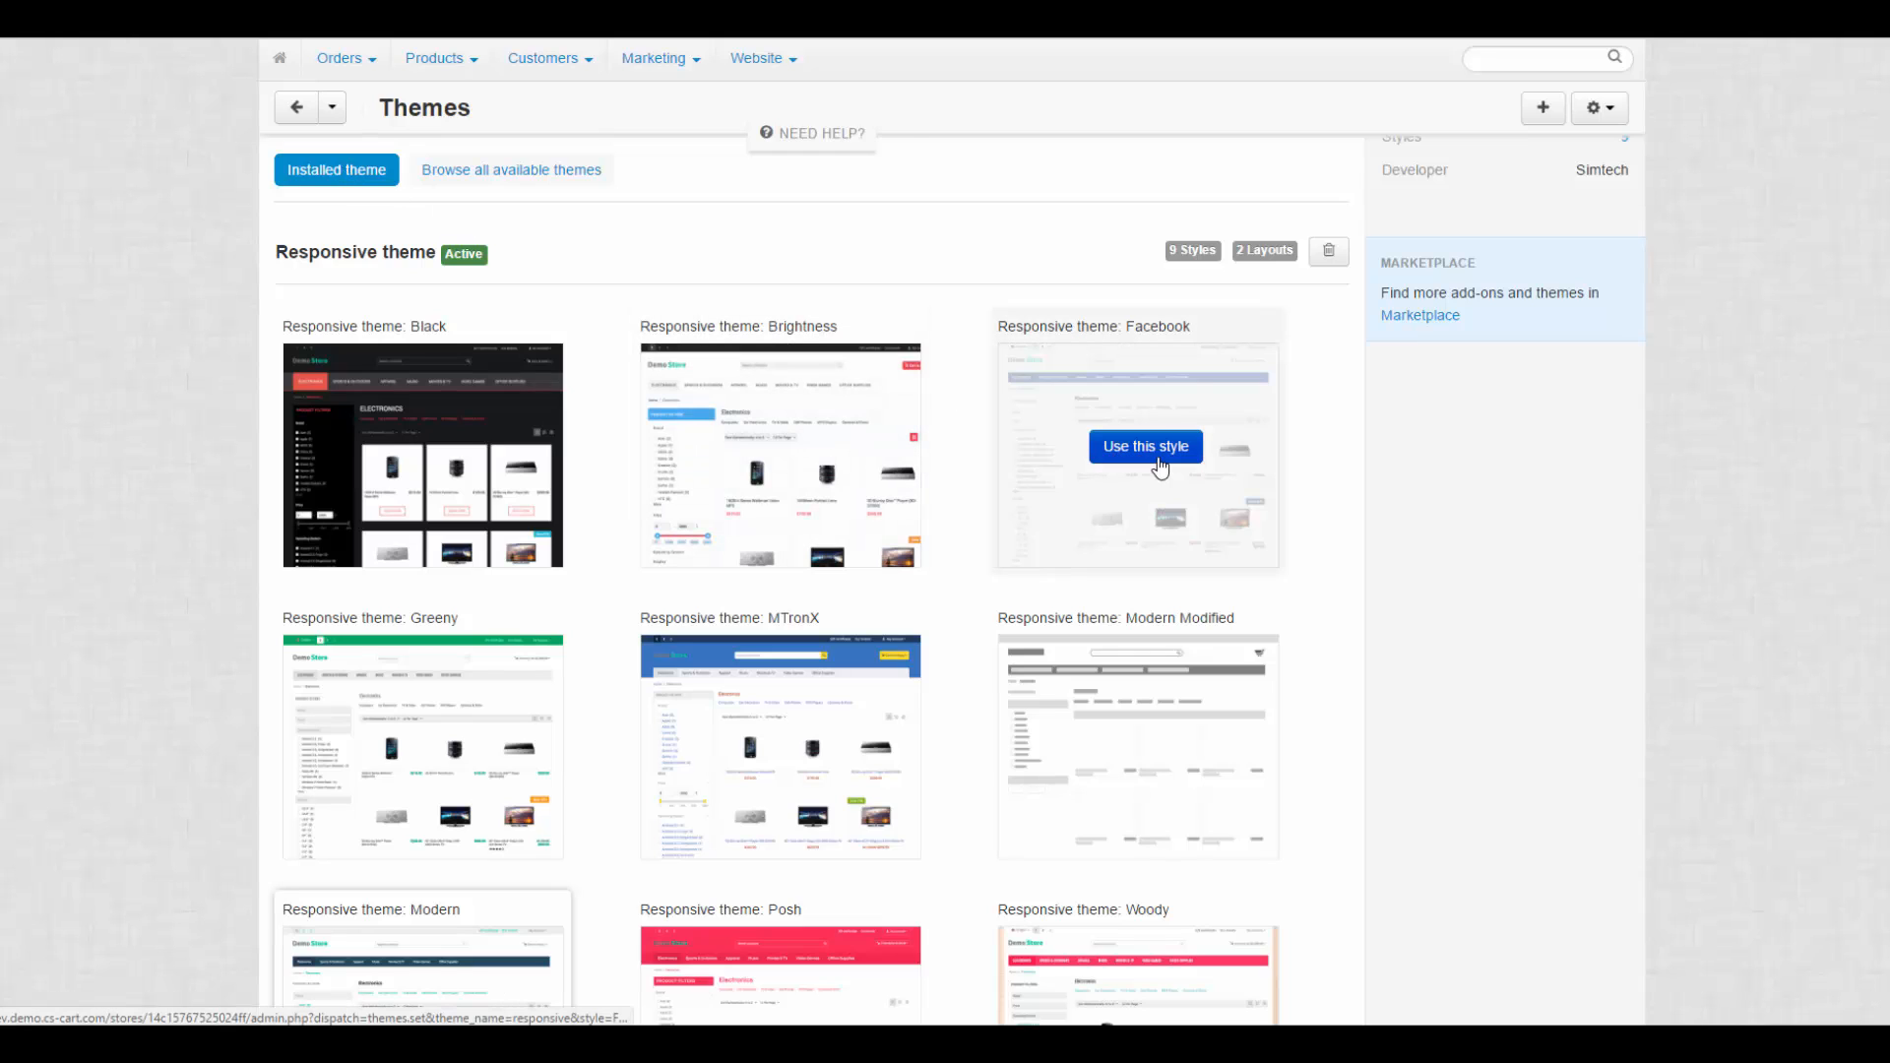
# - Apply 'Use this style' on the Facebook thumbnail for the Main layout
pyautogui.click(1141, 446)
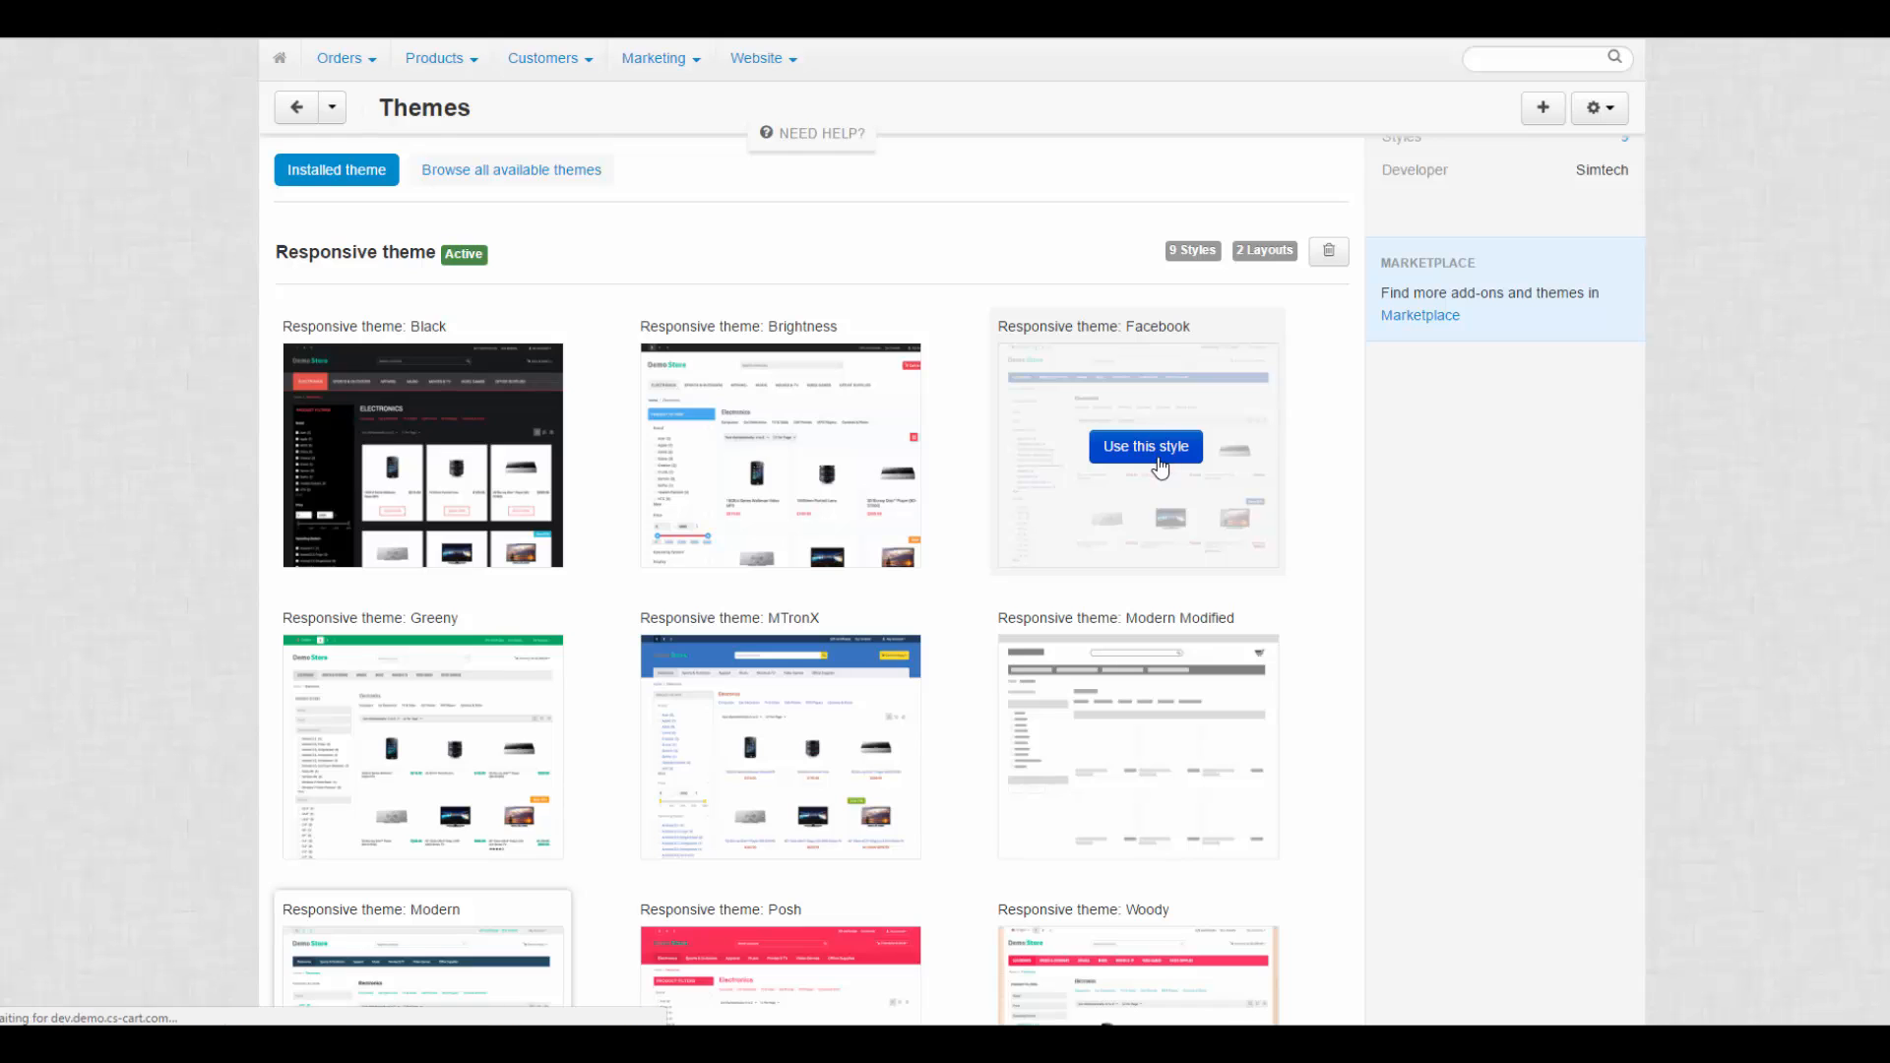
pyautogui.click(1142, 447)
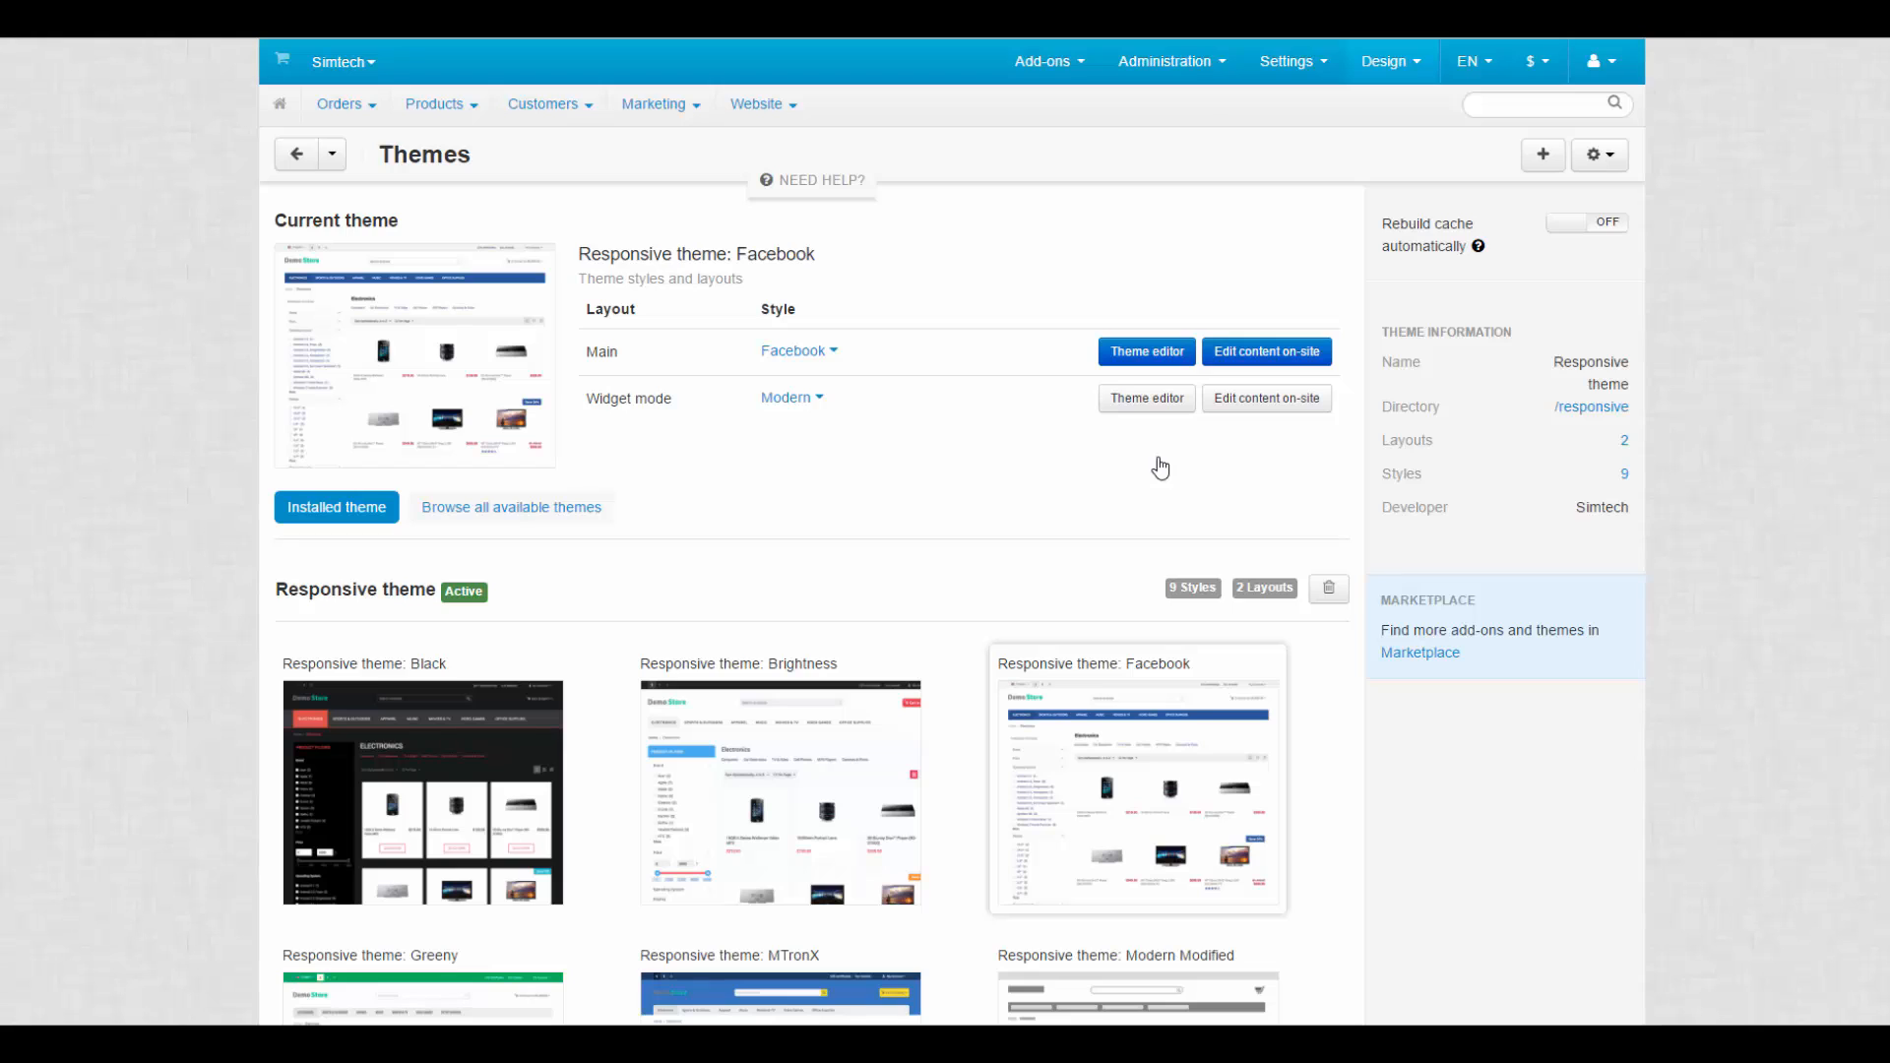
pyautogui.moveTo(509, 508)
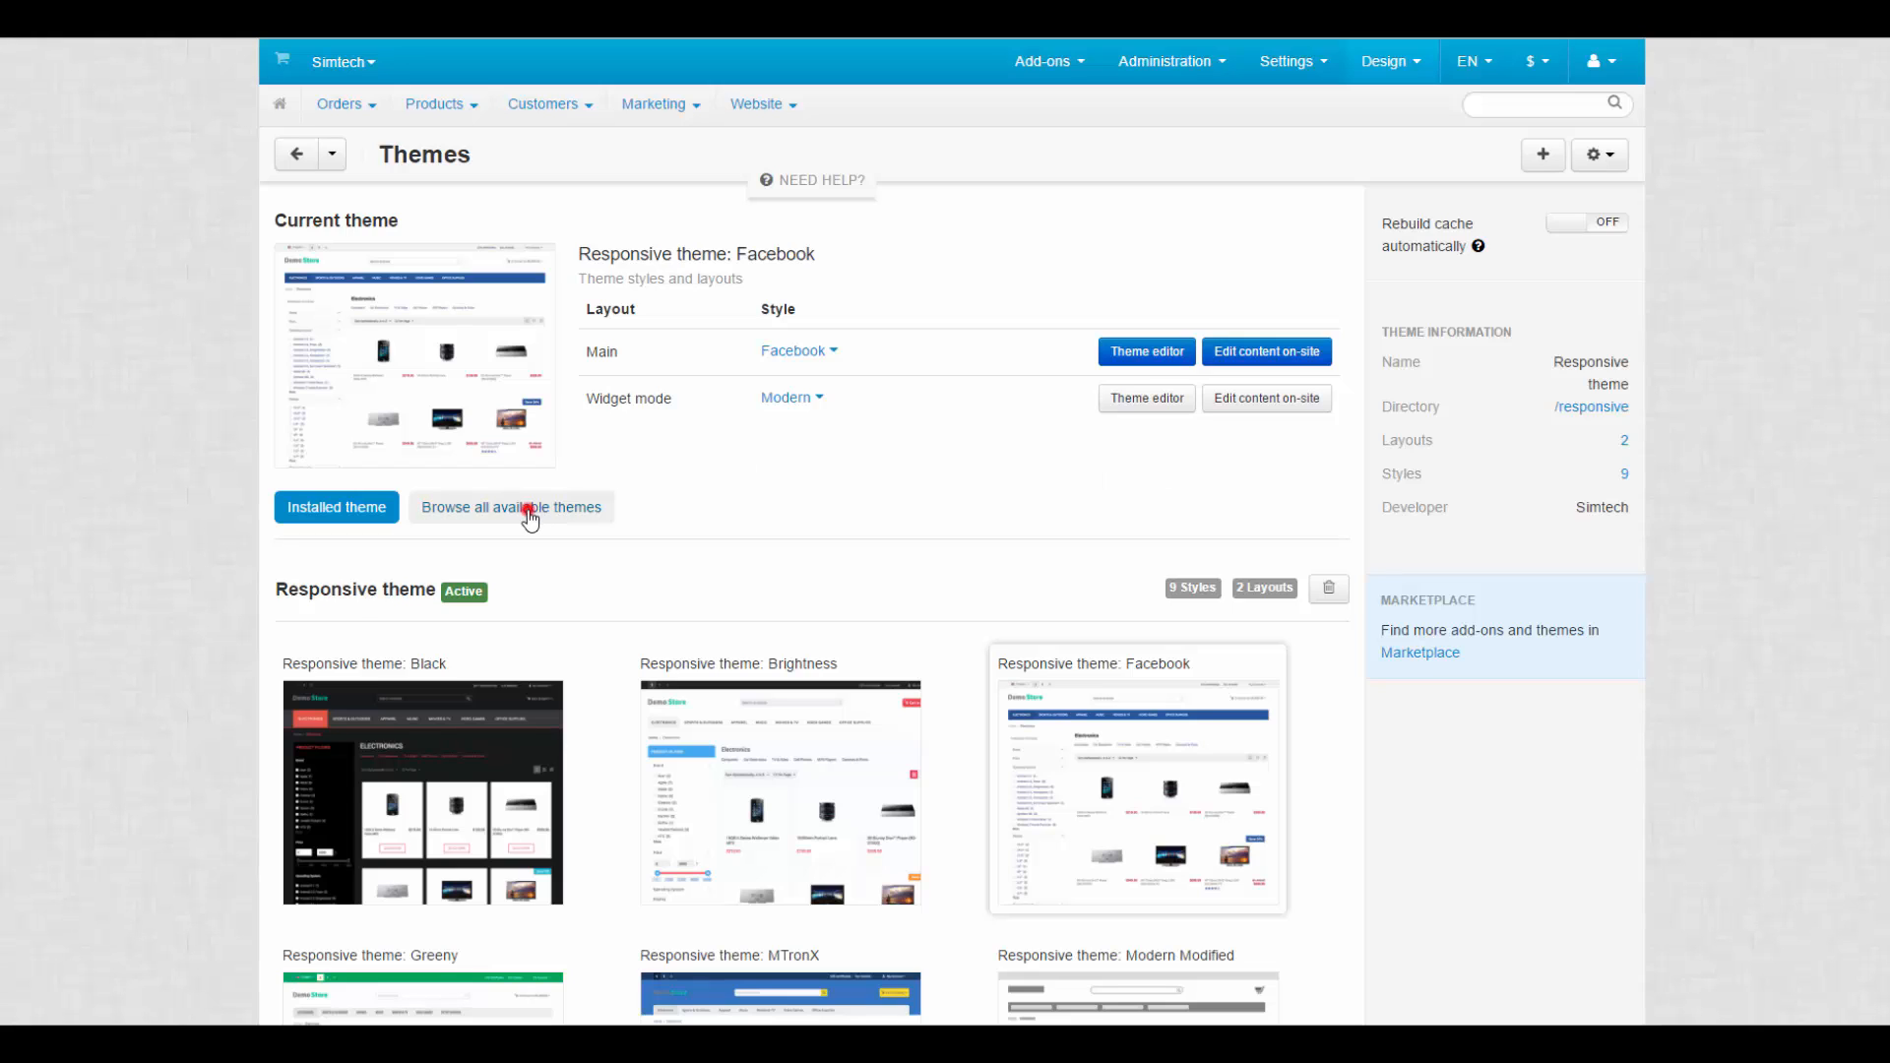
# - Switch to browsing all available themes, revealing the Bright theme alongside Responsive Facebook
pyautogui.click(510, 506)
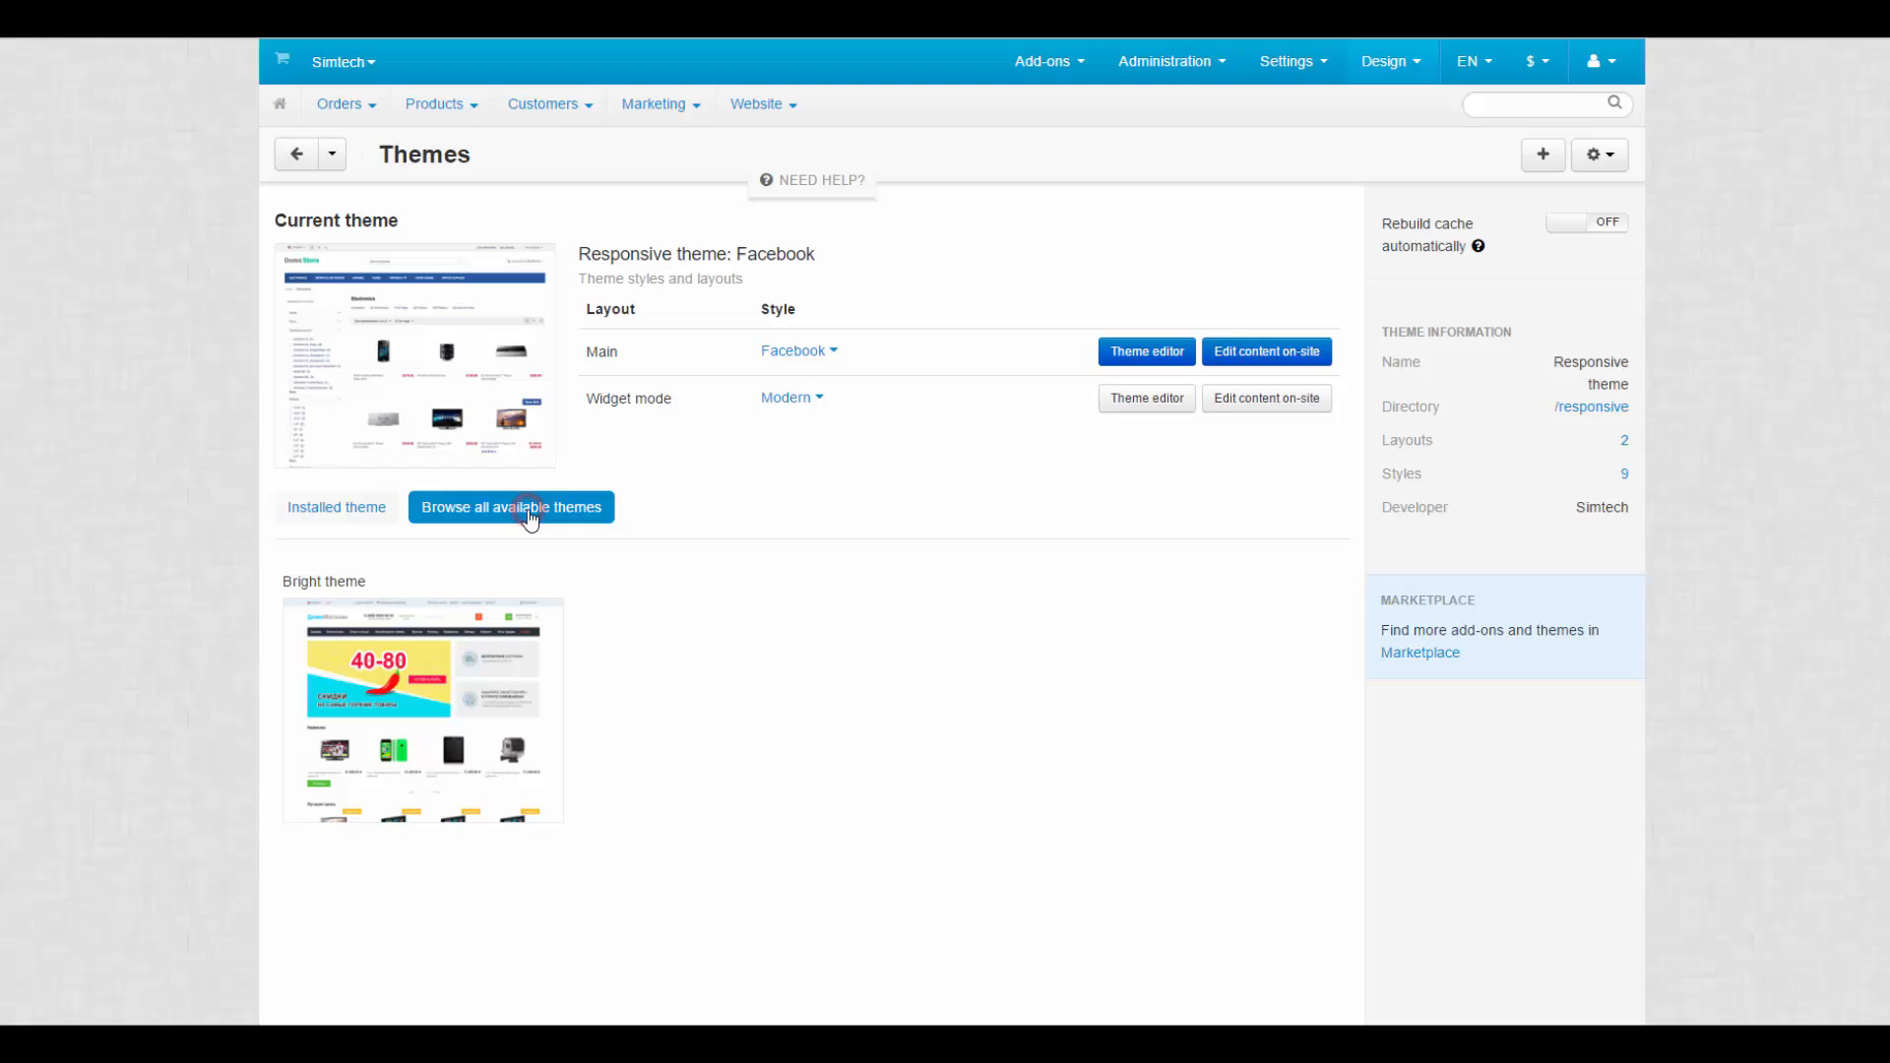
pyautogui.moveTo(624, 515)
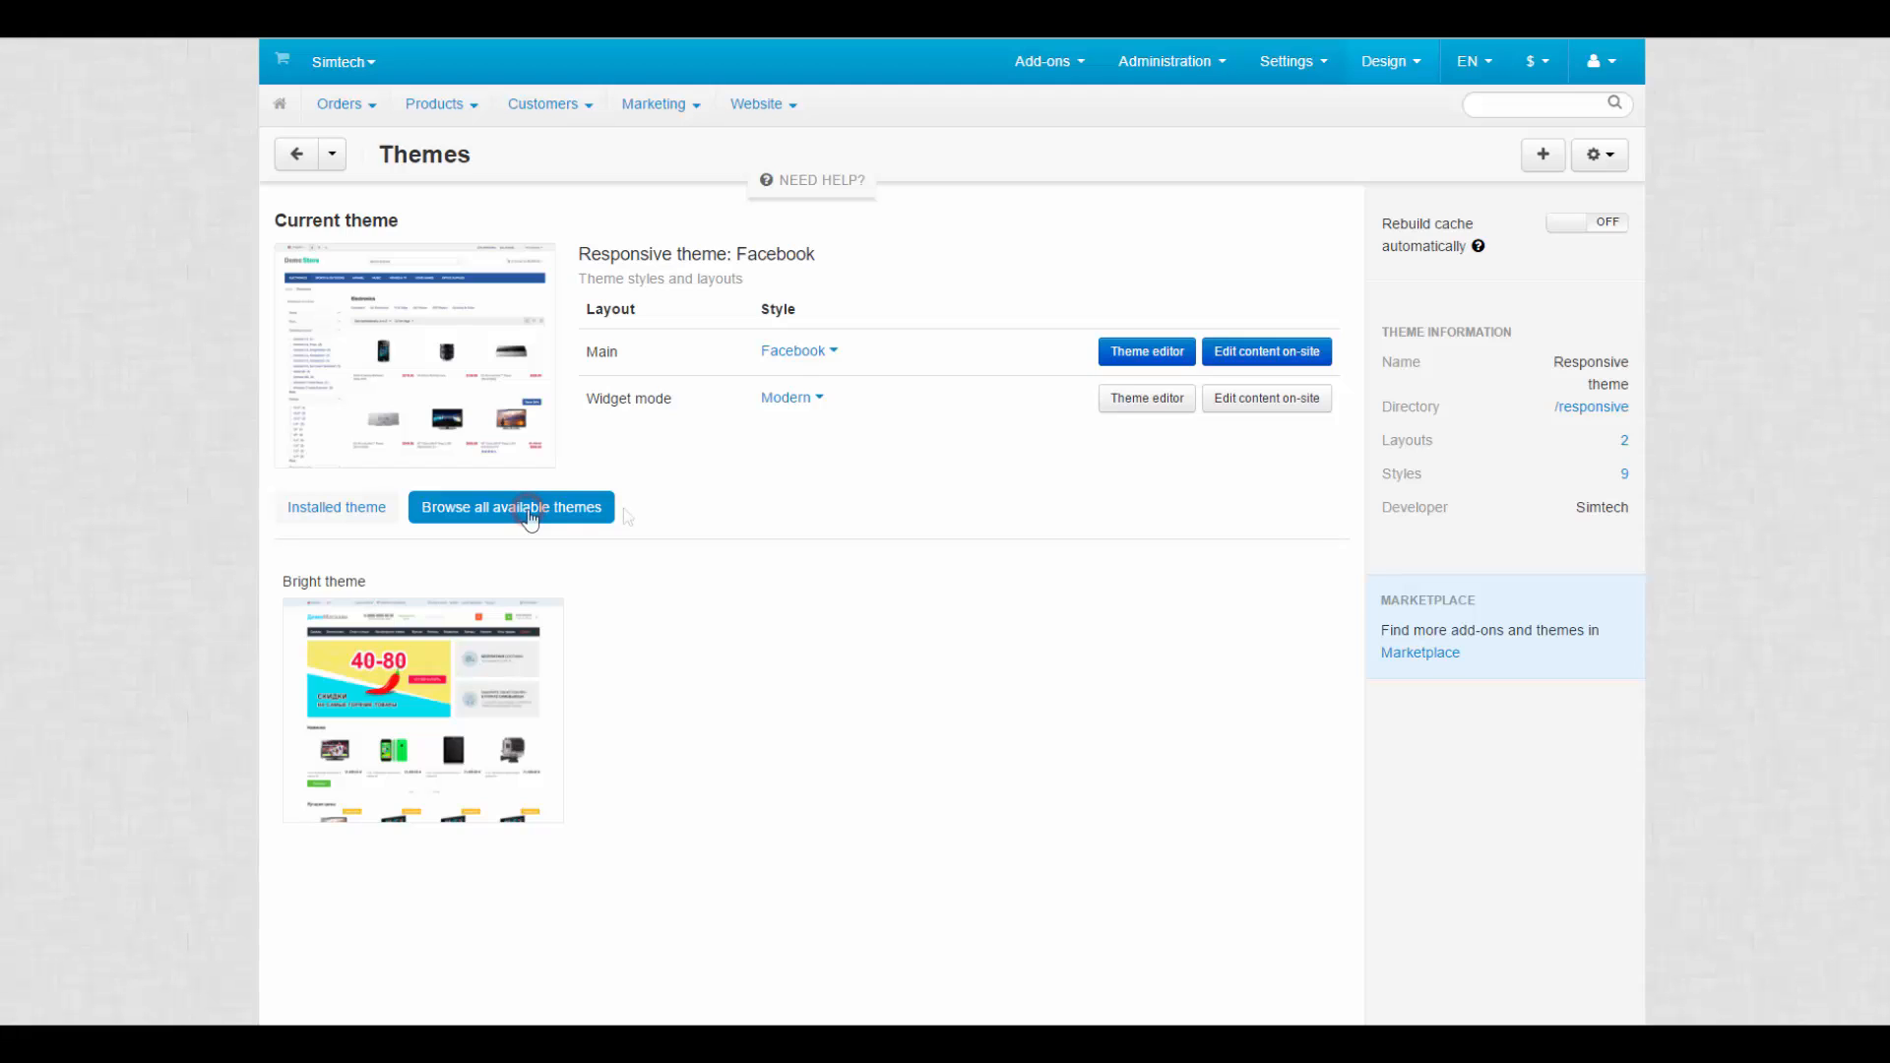
pyautogui.moveTo(781, 477)
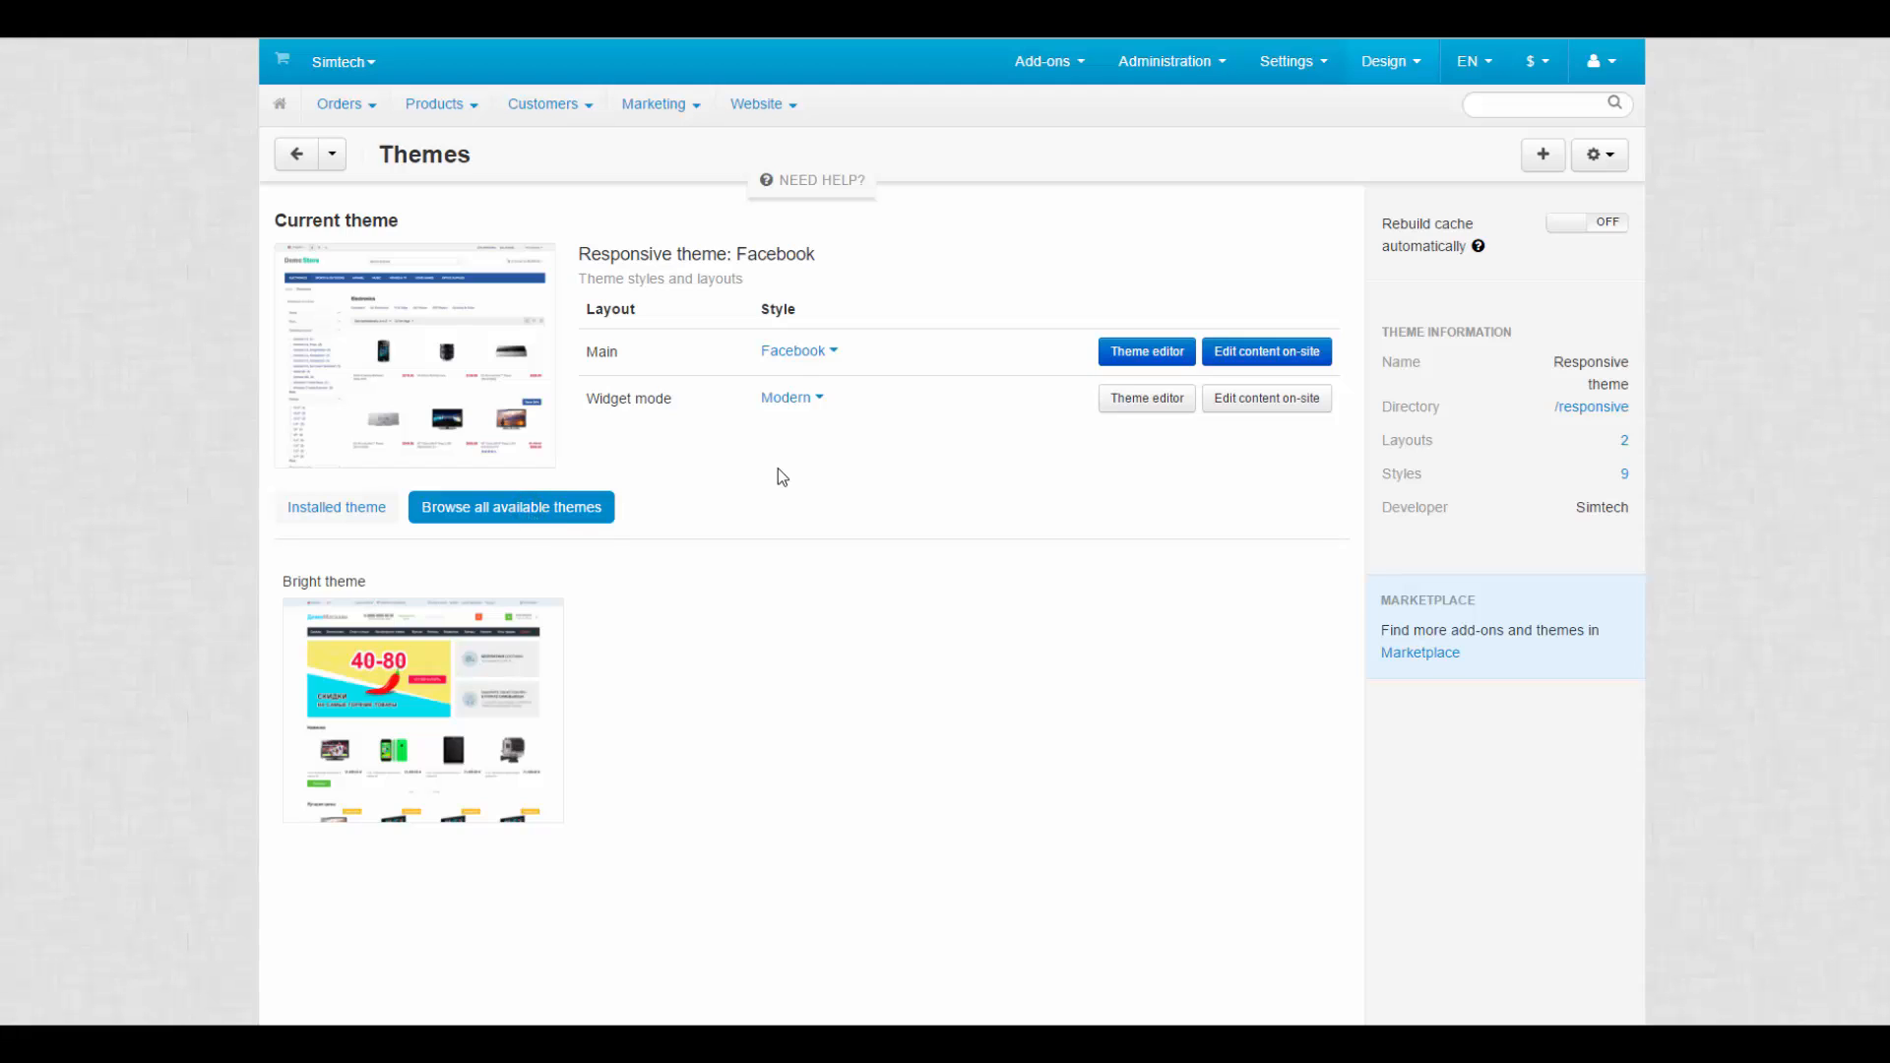
pyautogui.moveTo(1380, 343)
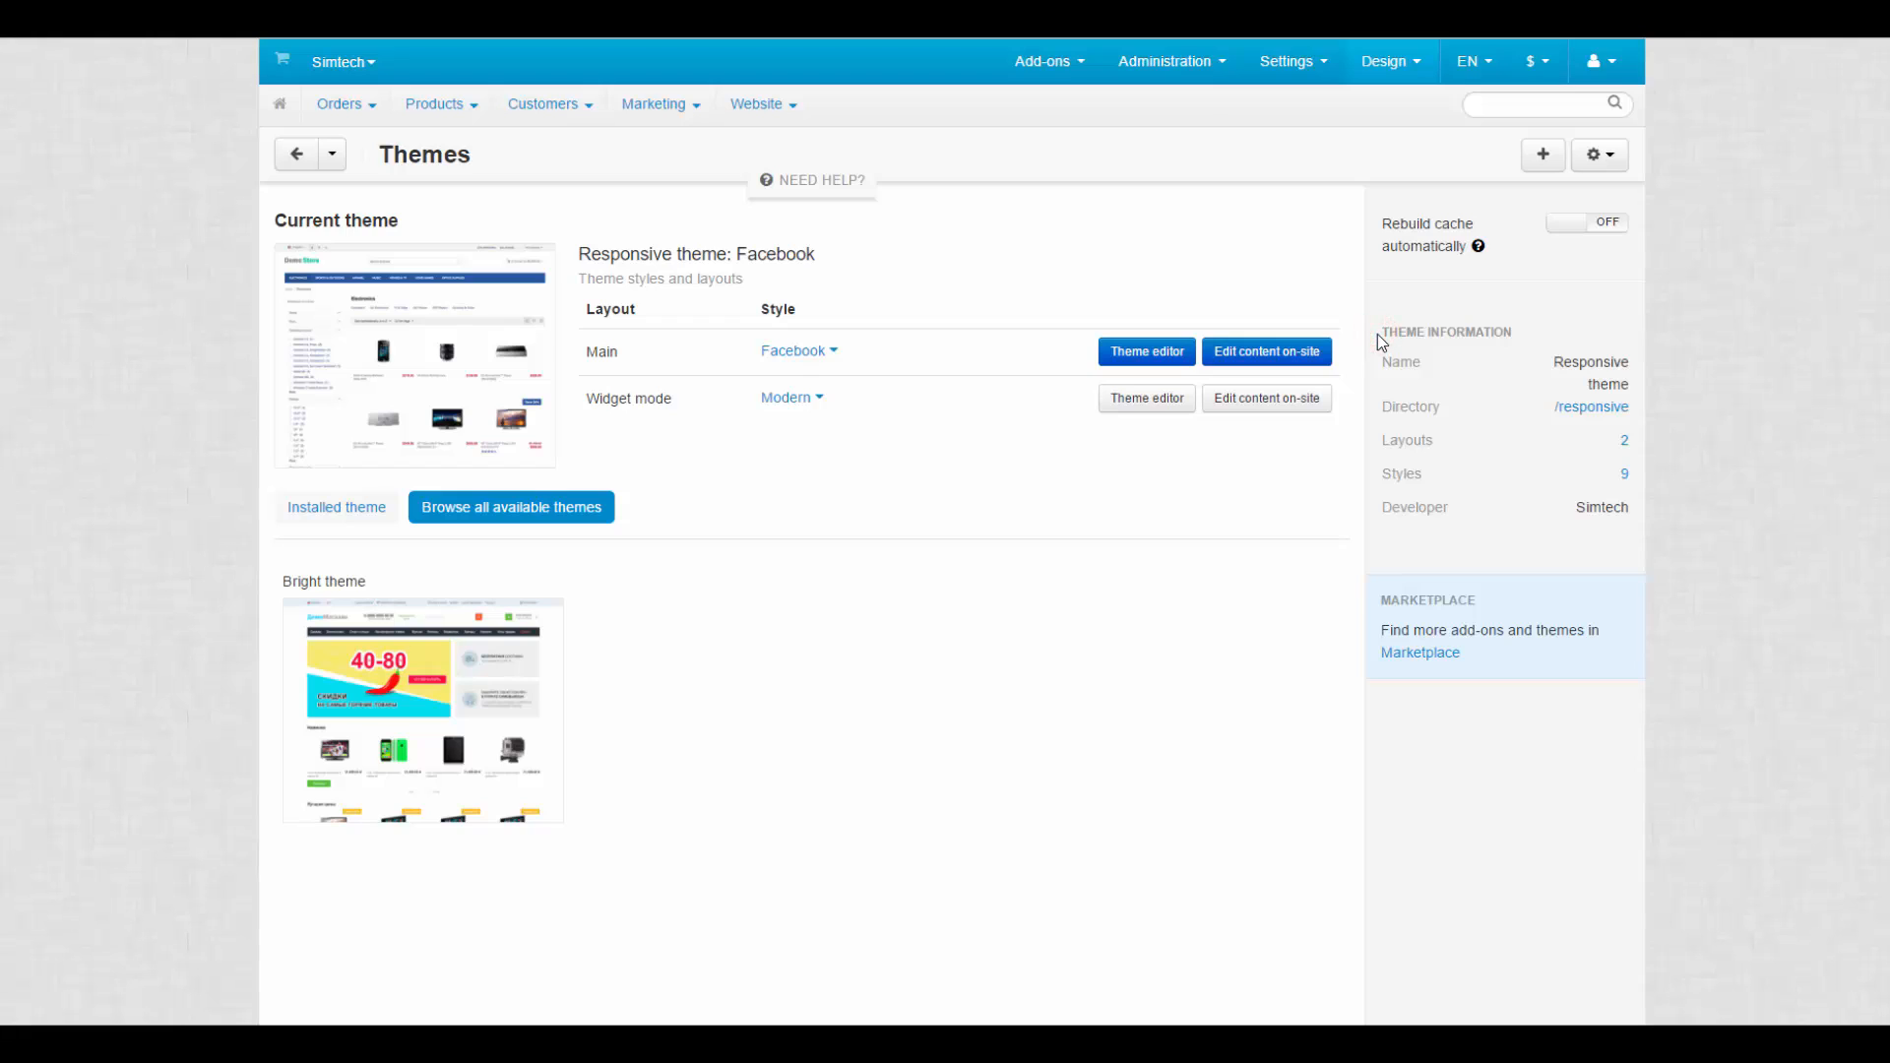
pyautogui.moveTo(1445, 409)
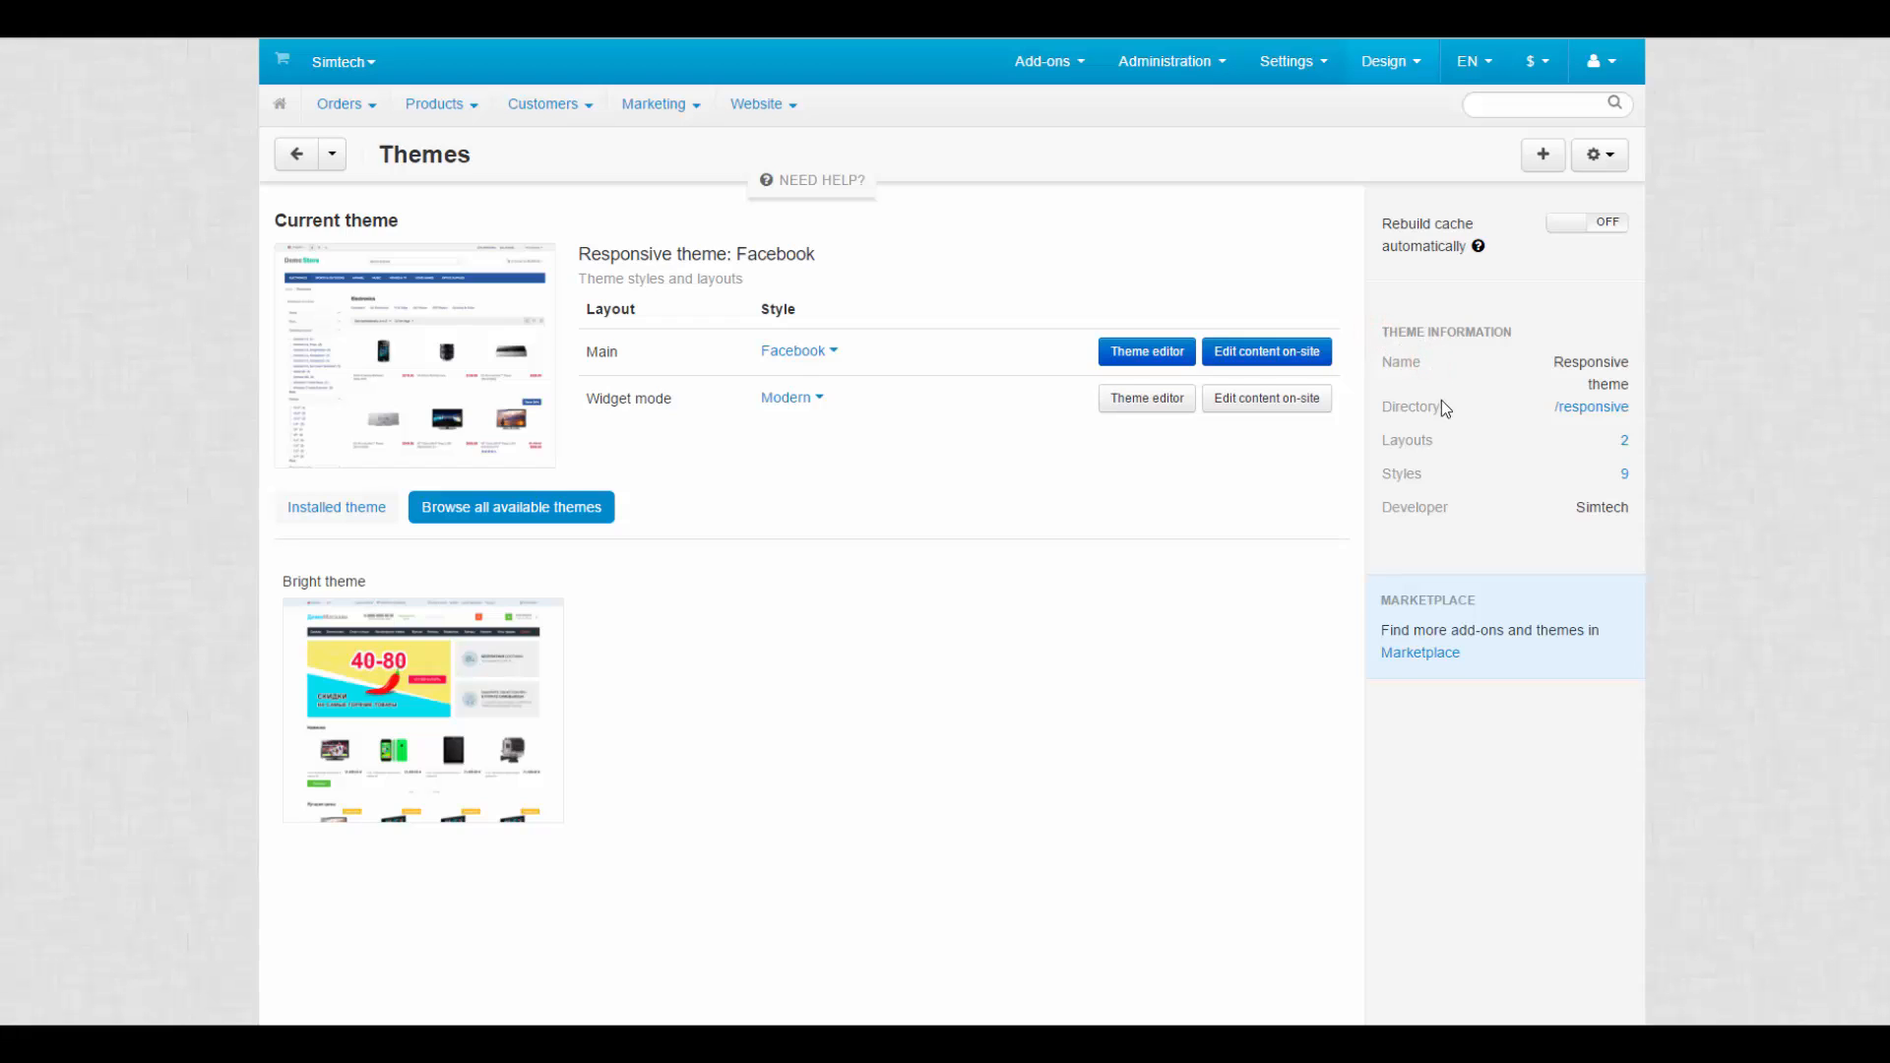
pyautogui.click(1442, 439)
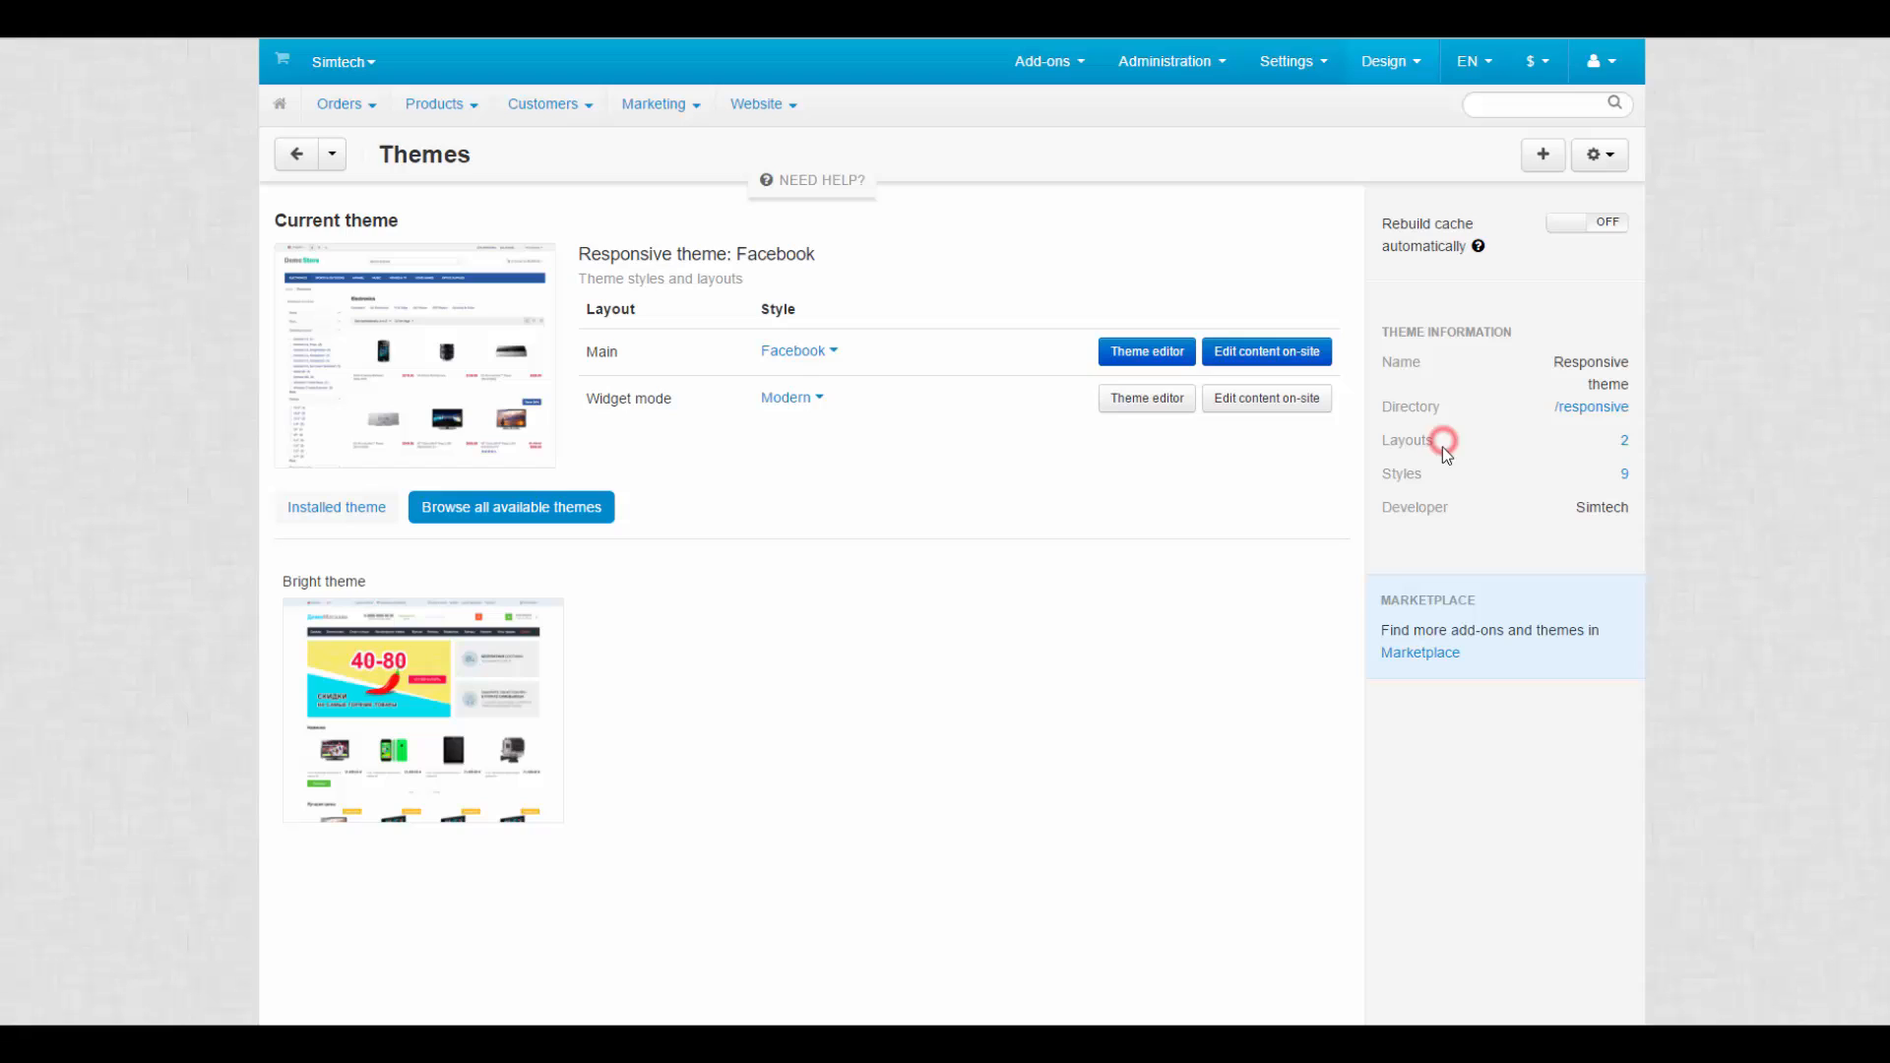
pyautogui.moveTo(1458, 518)
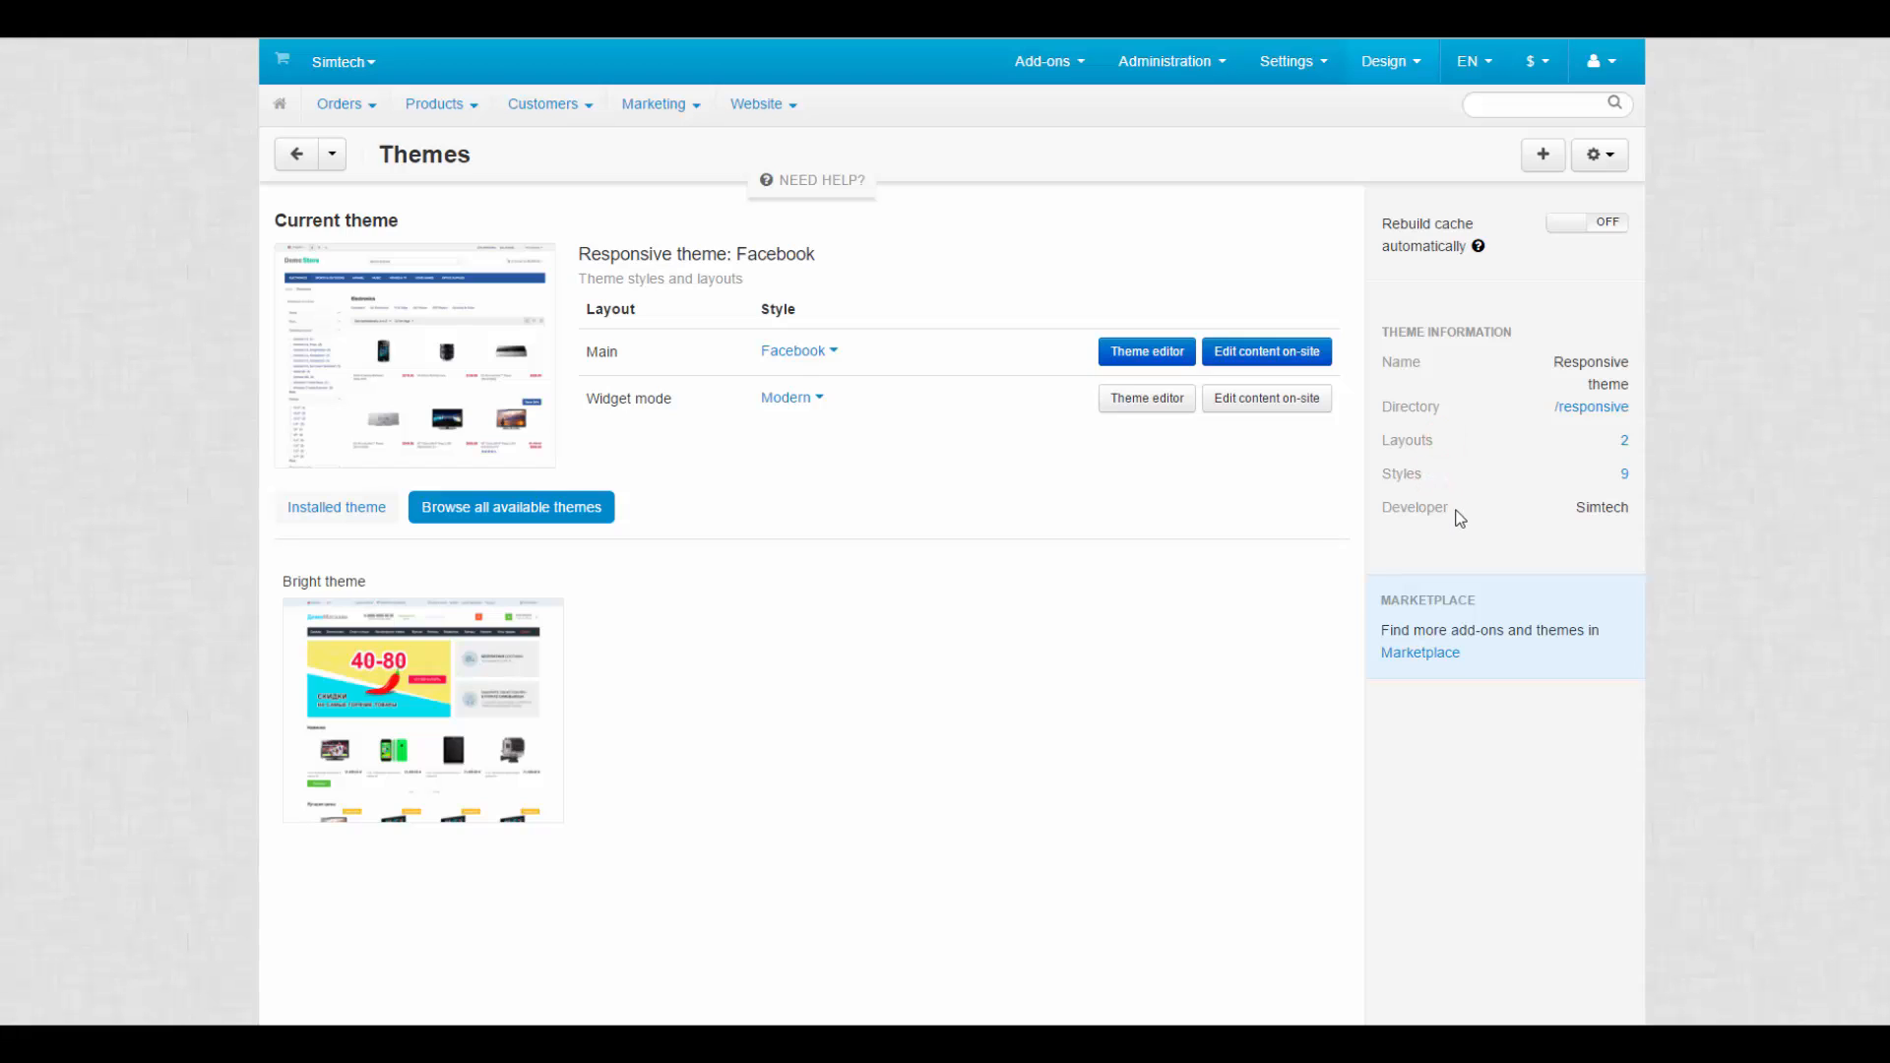
pyautogui.moveTo(1475, 460)
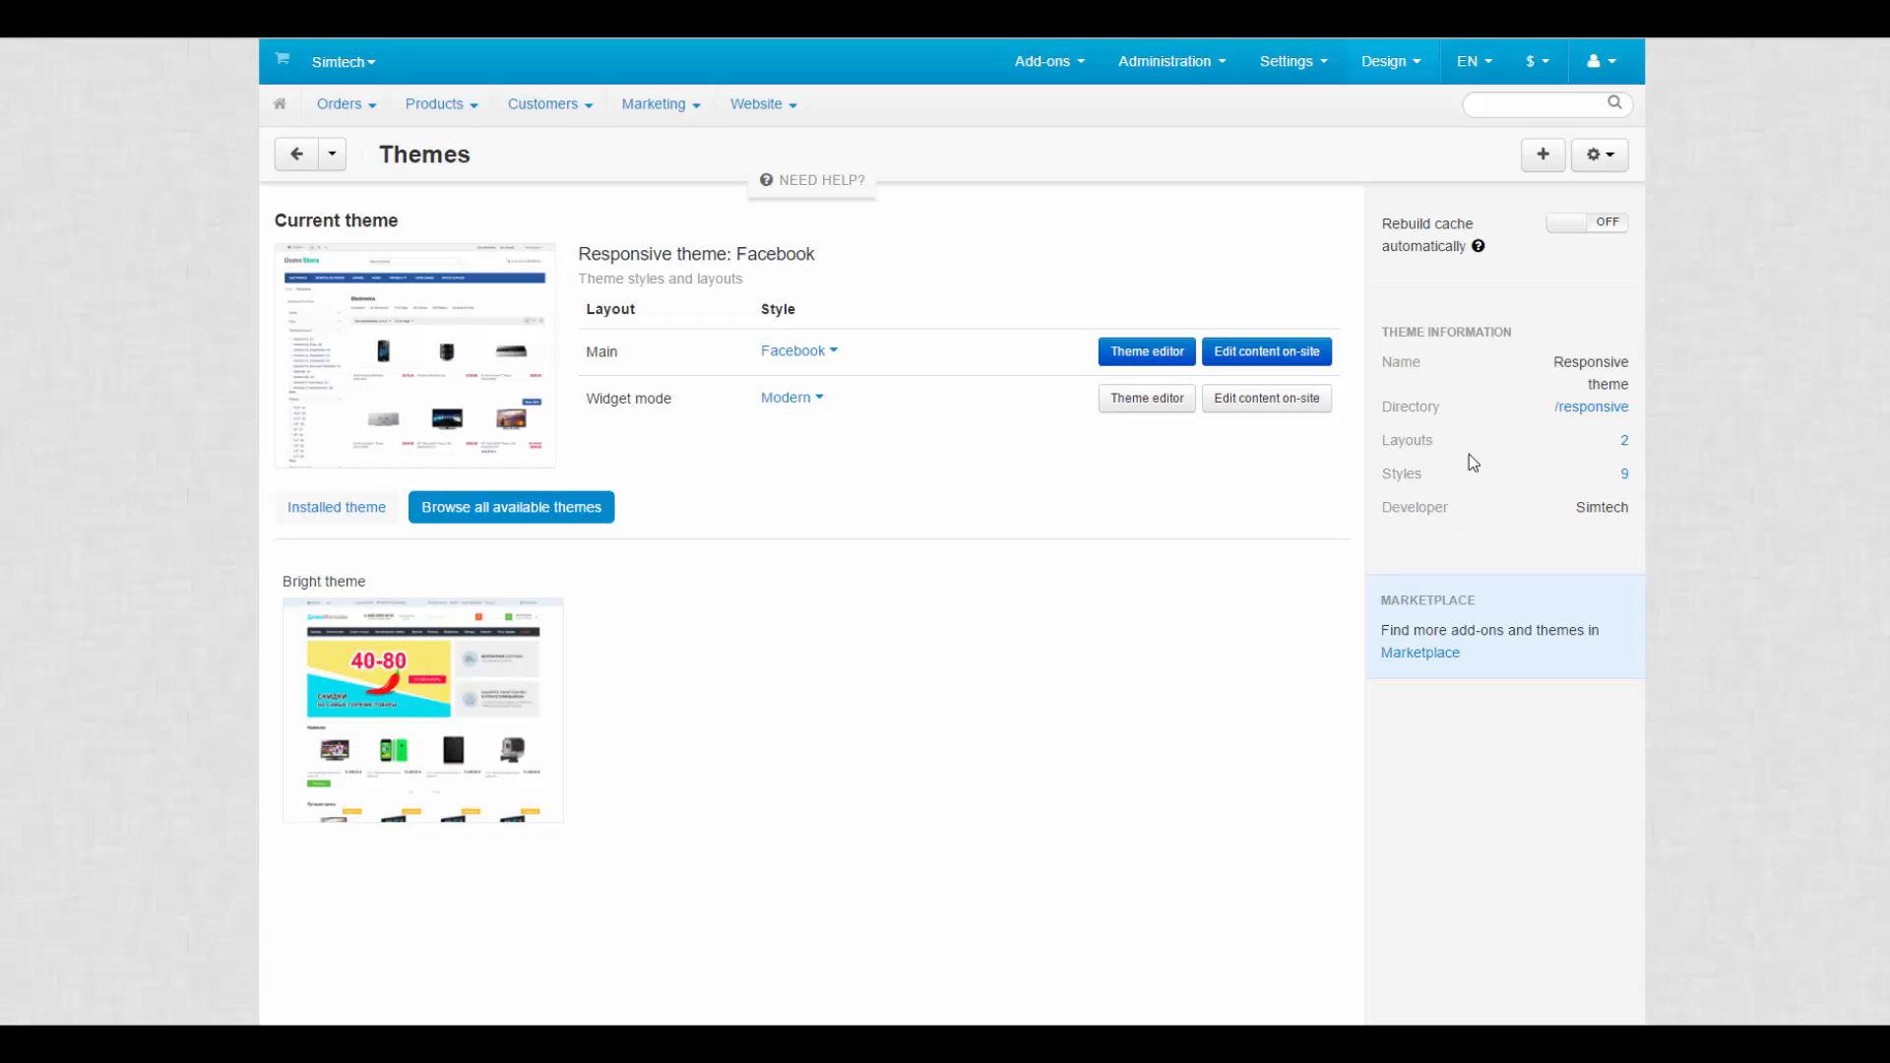
pyautogui.moveTo(1559, 235)
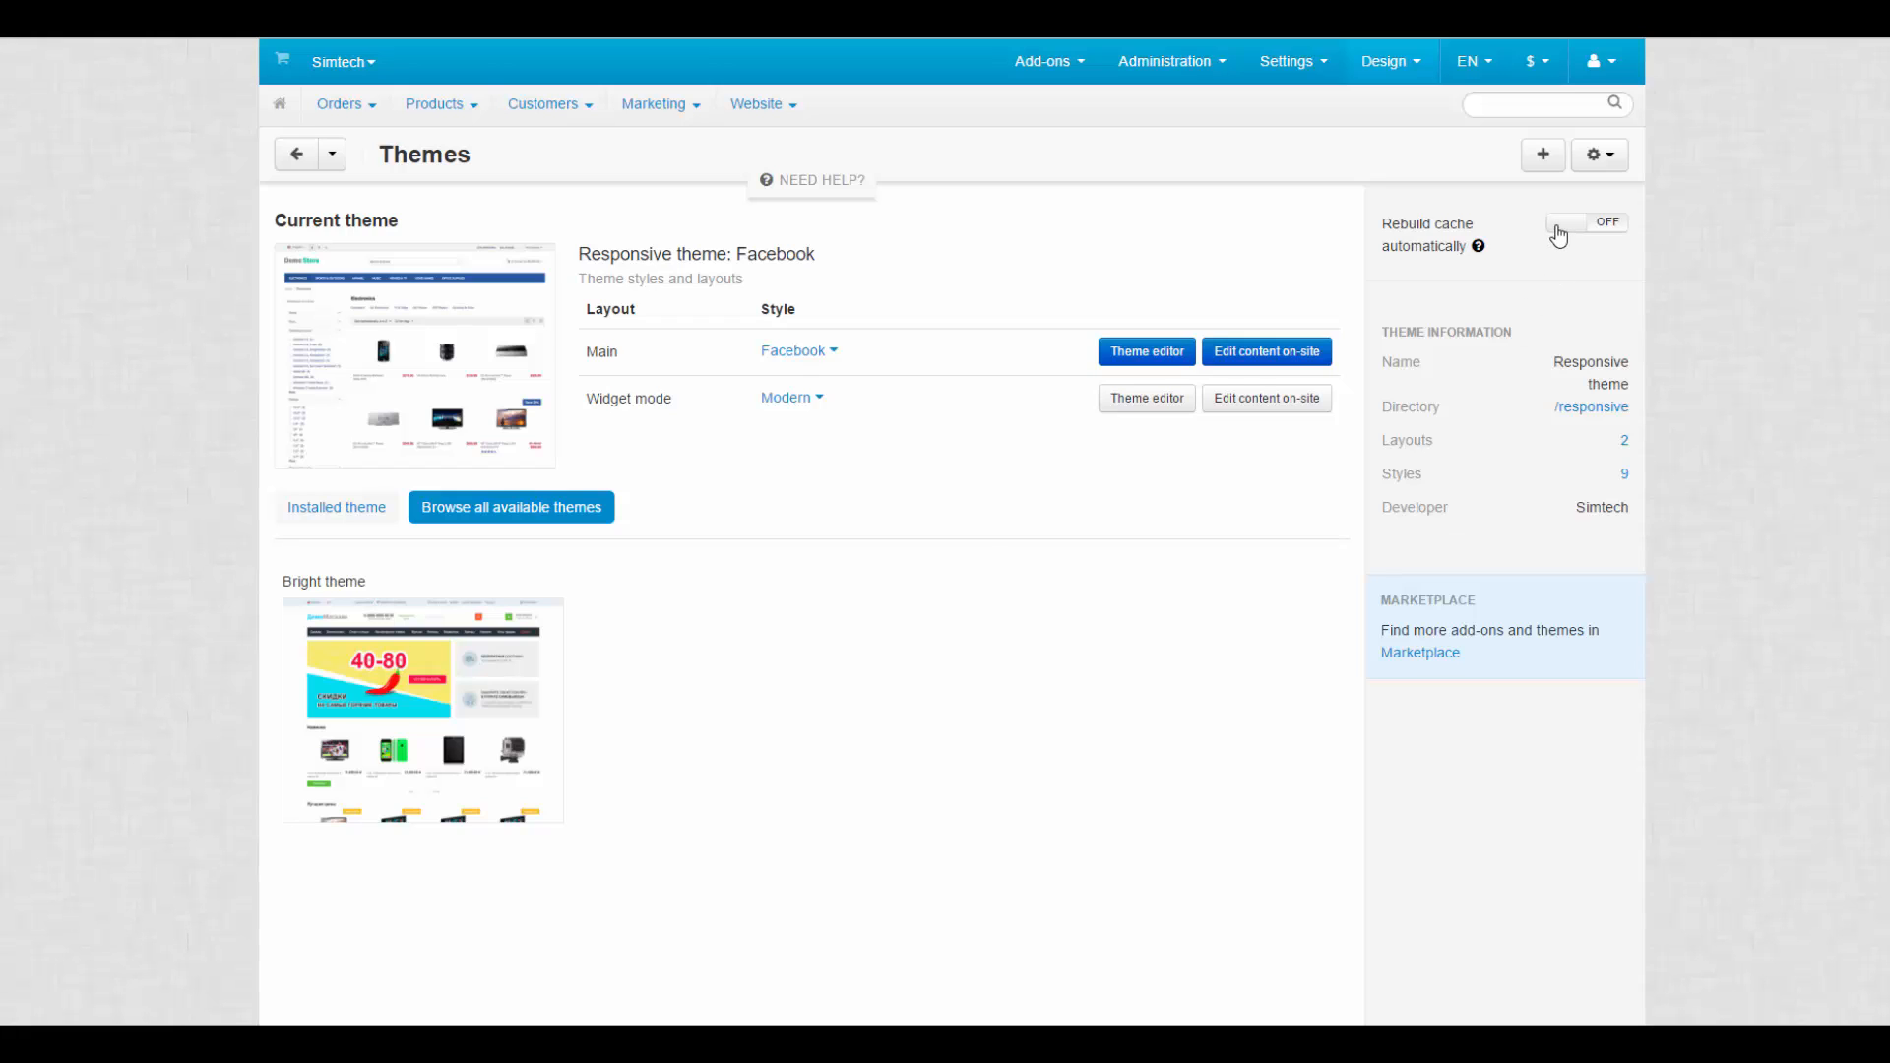
# - Turn 'Rebuild cache automatically' ON, dismiss the warning, and show the theme actions menu with Clone theme
pyautogui.click(1585, 222)
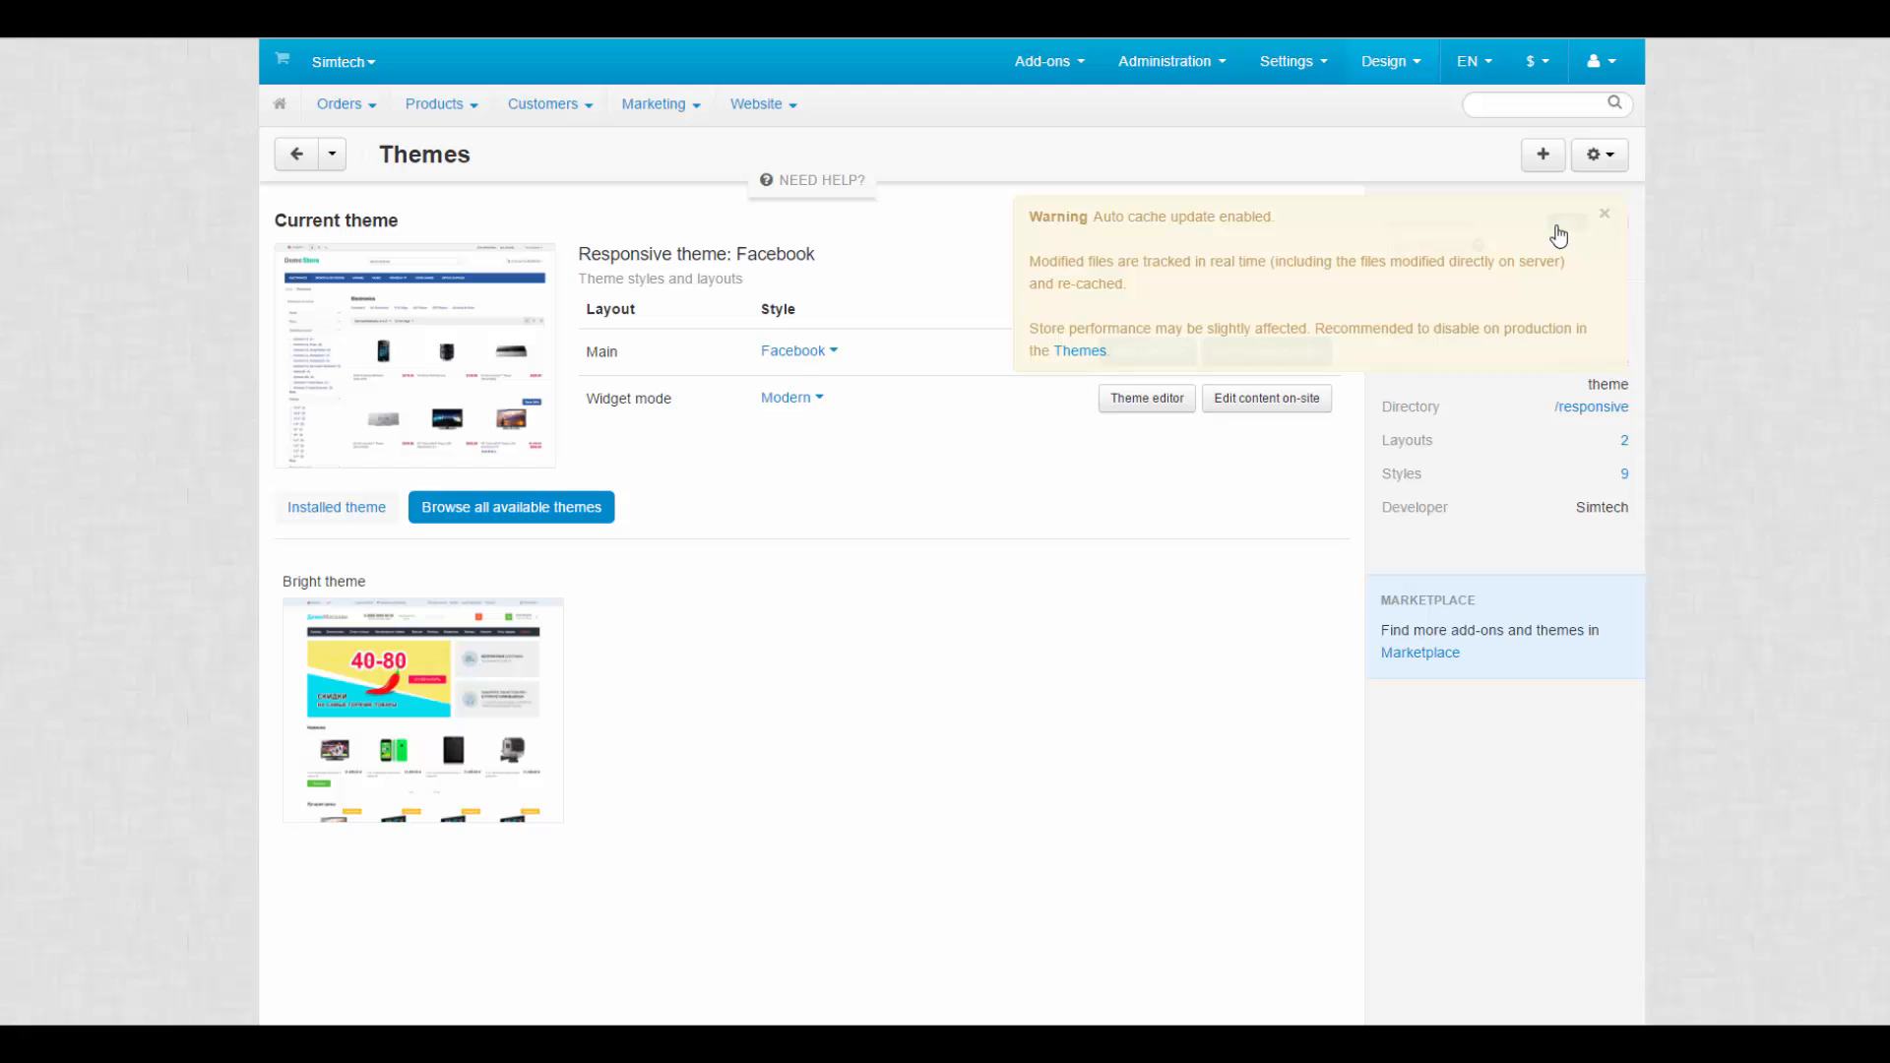
pyautogui.moveTo(1565, 232)
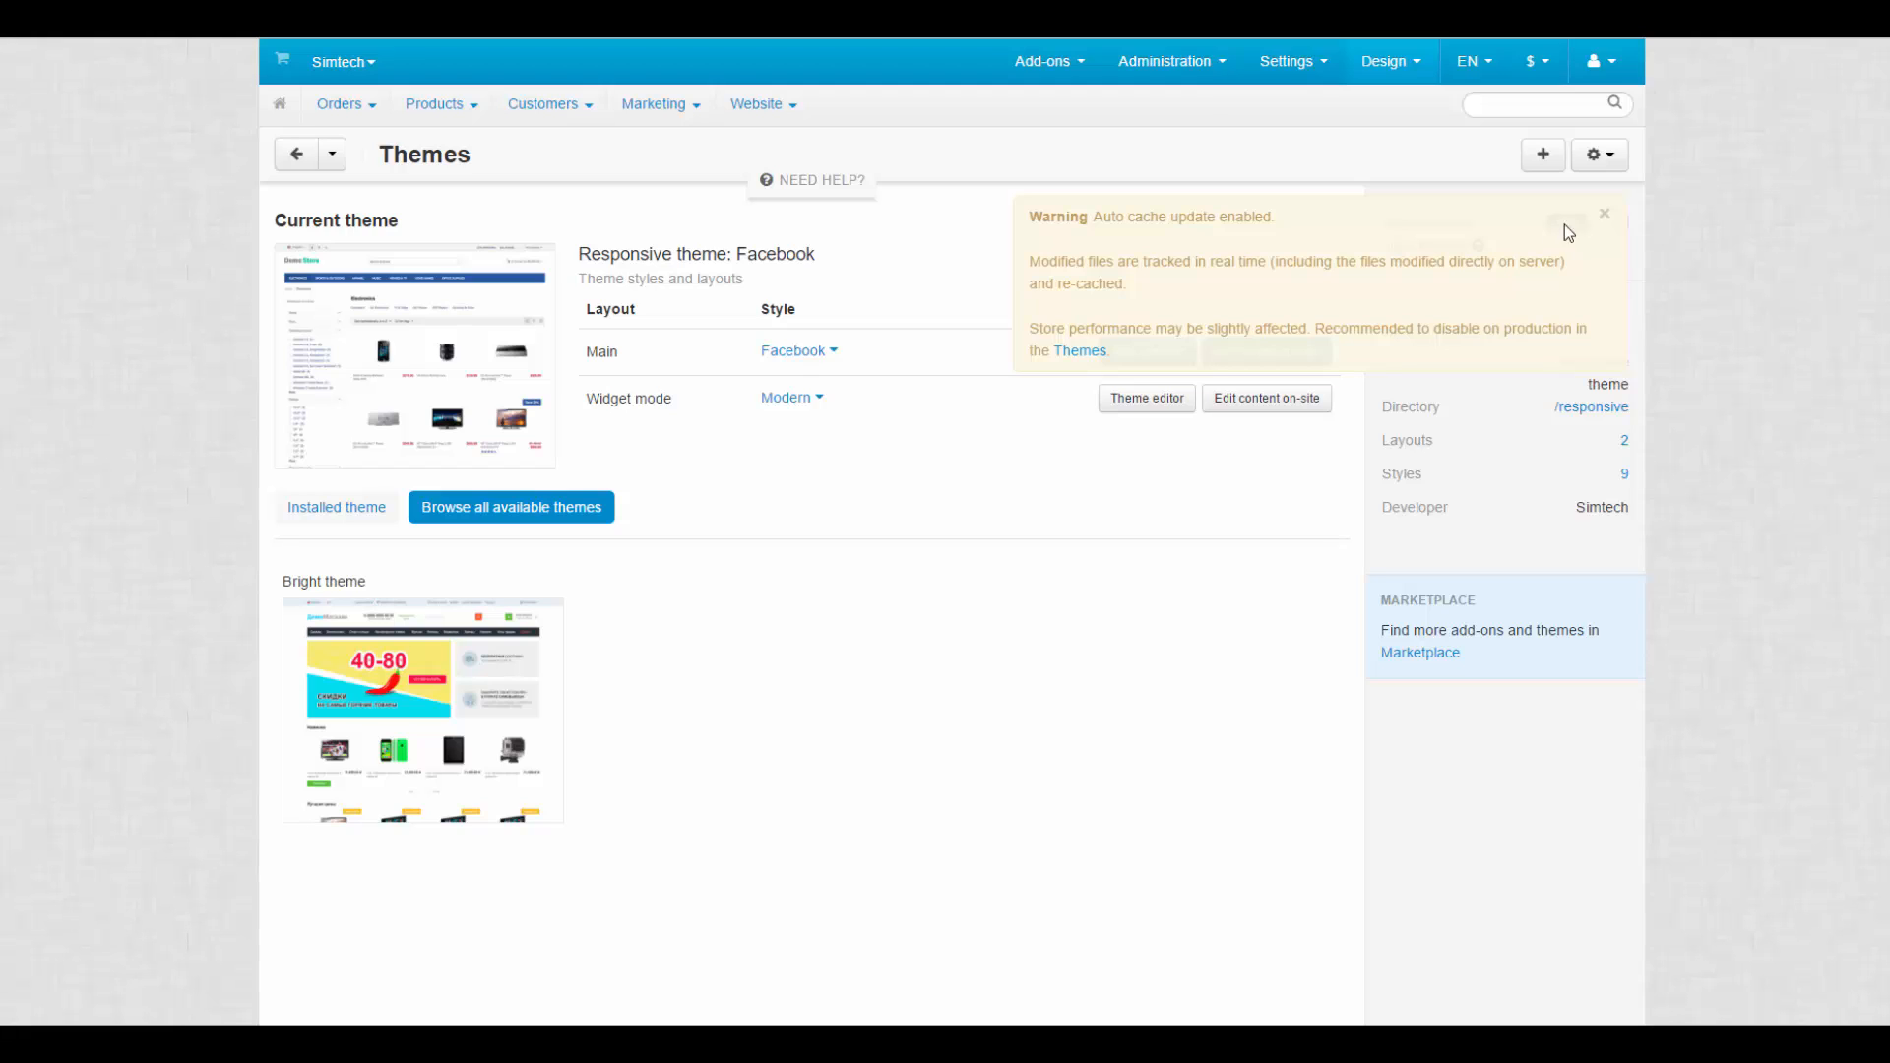
pyautogui.click(1609, 221)
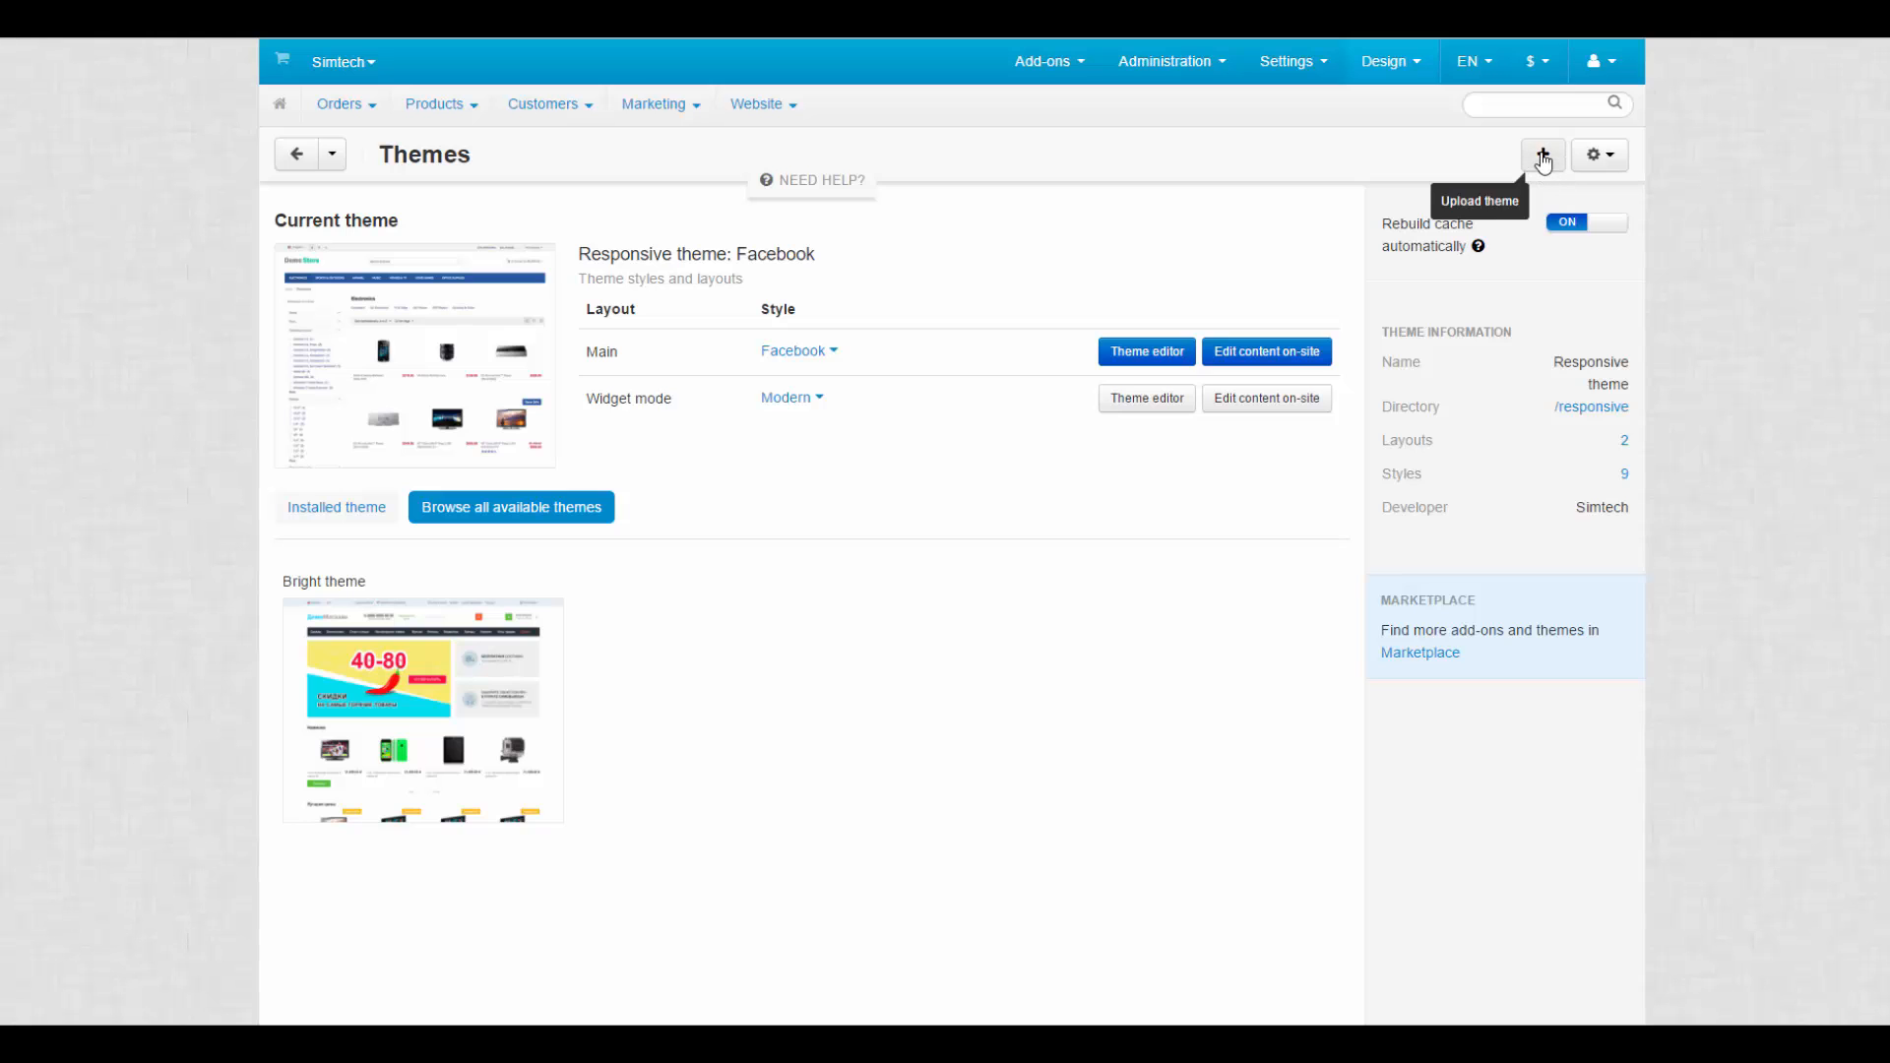
pyautogui.click(1598, 154)
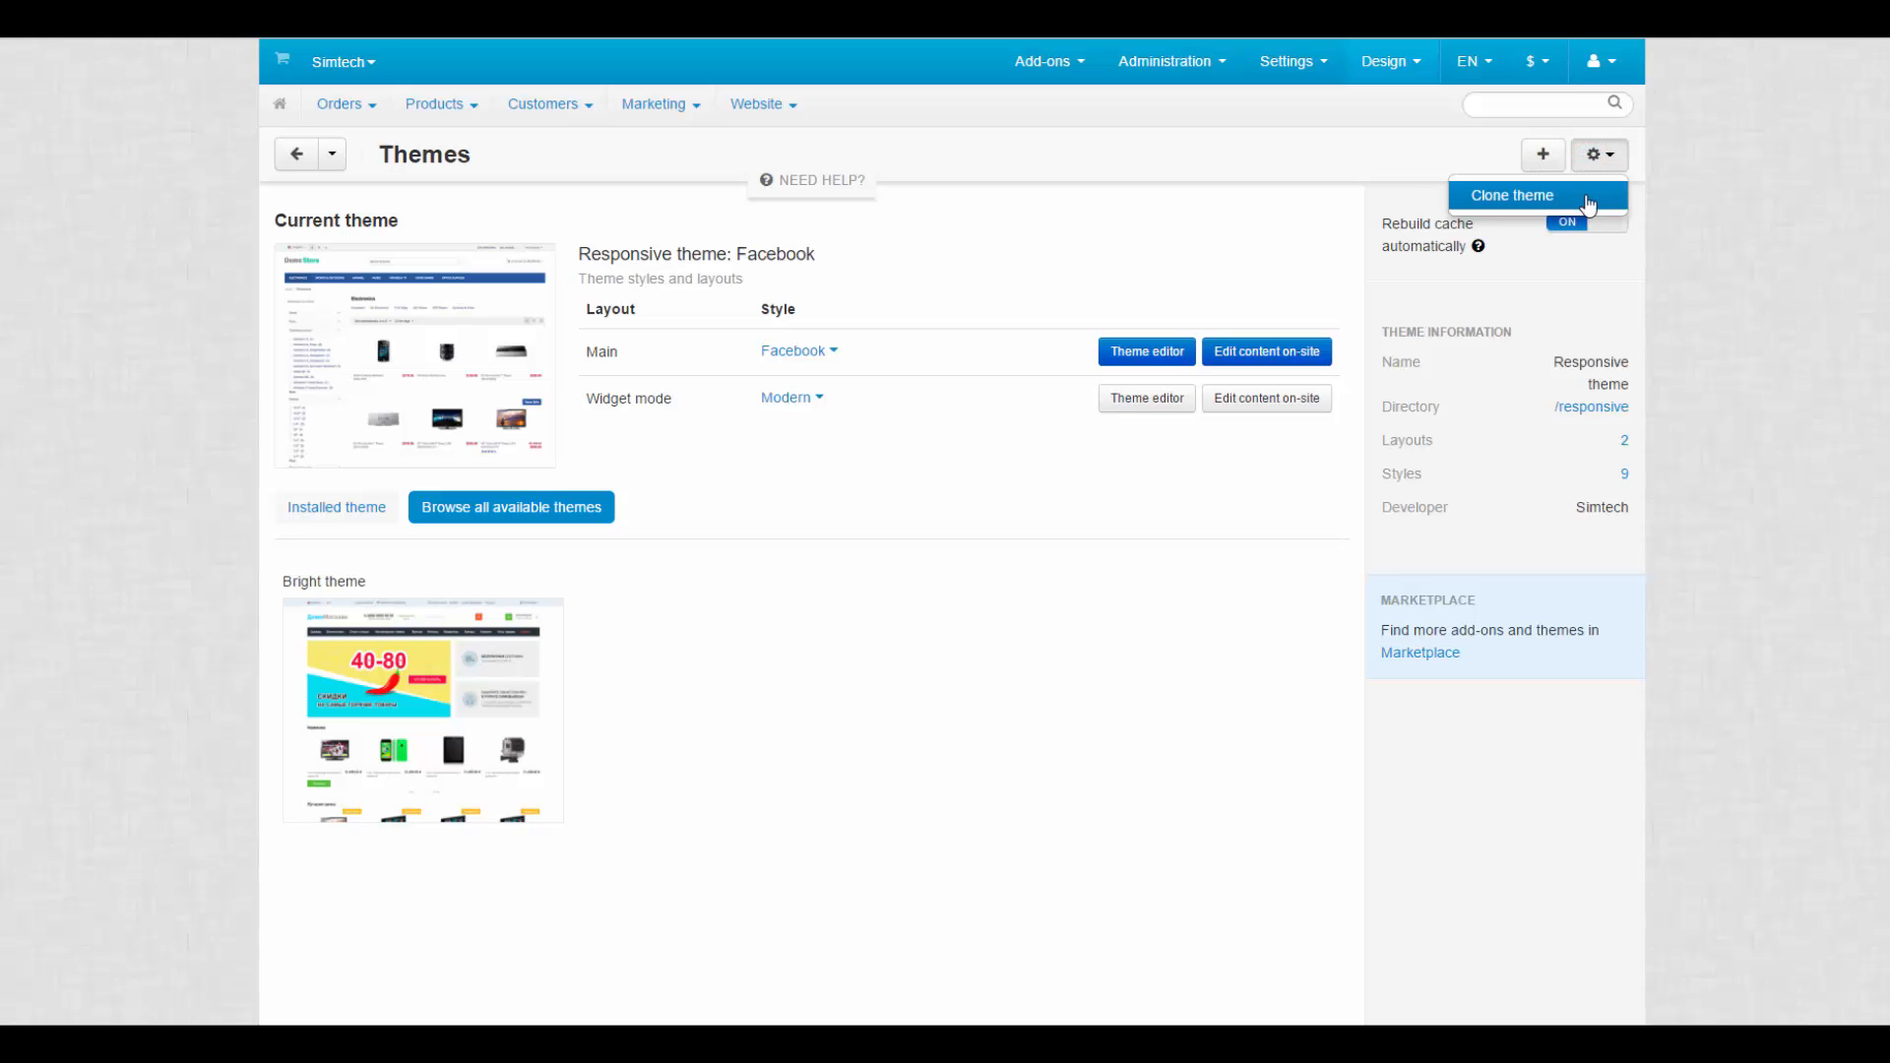